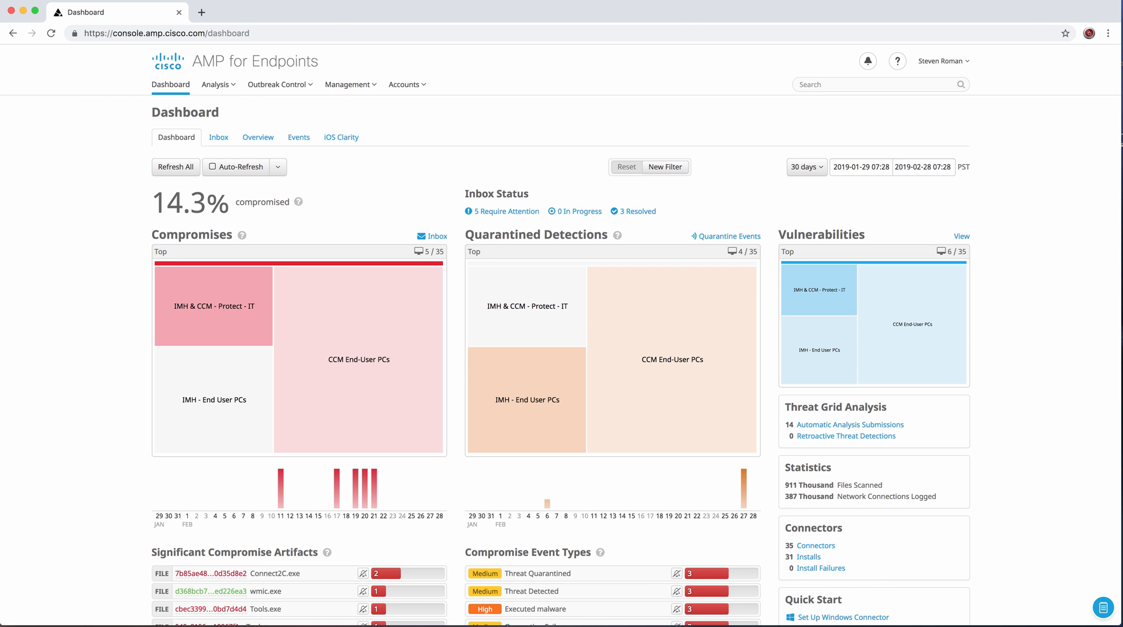
pyautogui.moveTo(24, 618)
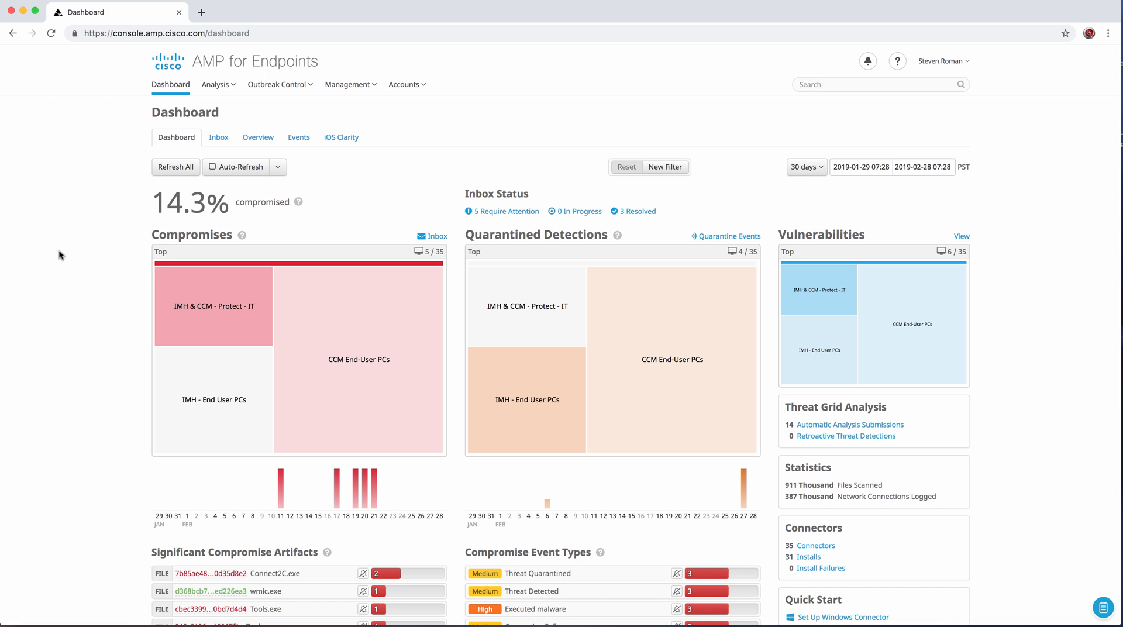
pyautogui.moveTo(84, 151)
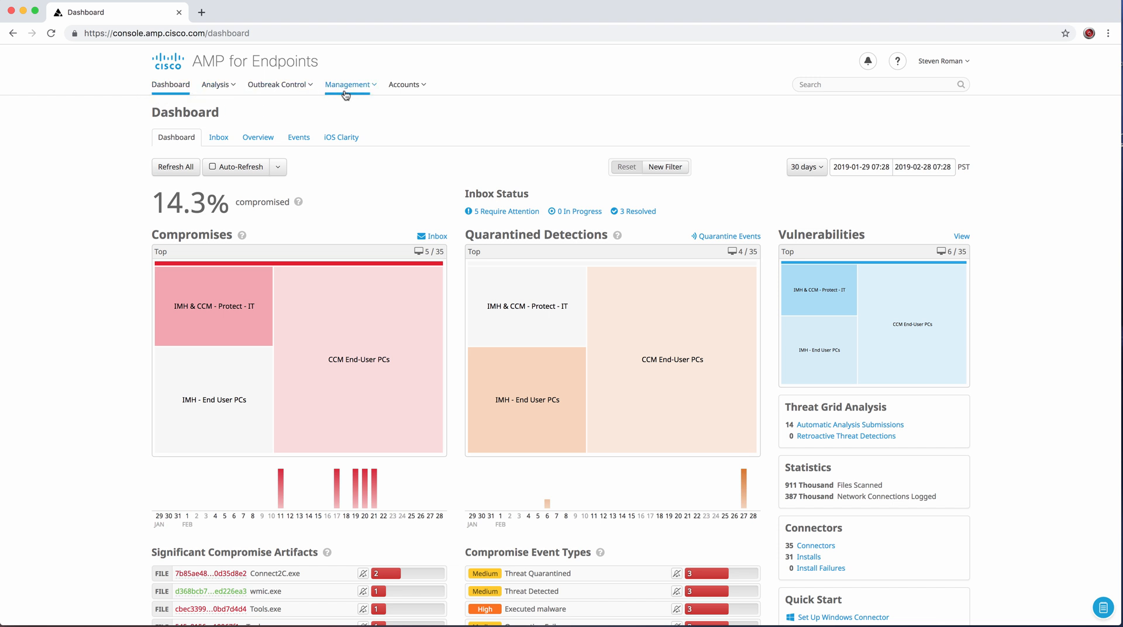
pyautogui.moveTo(180, 157)
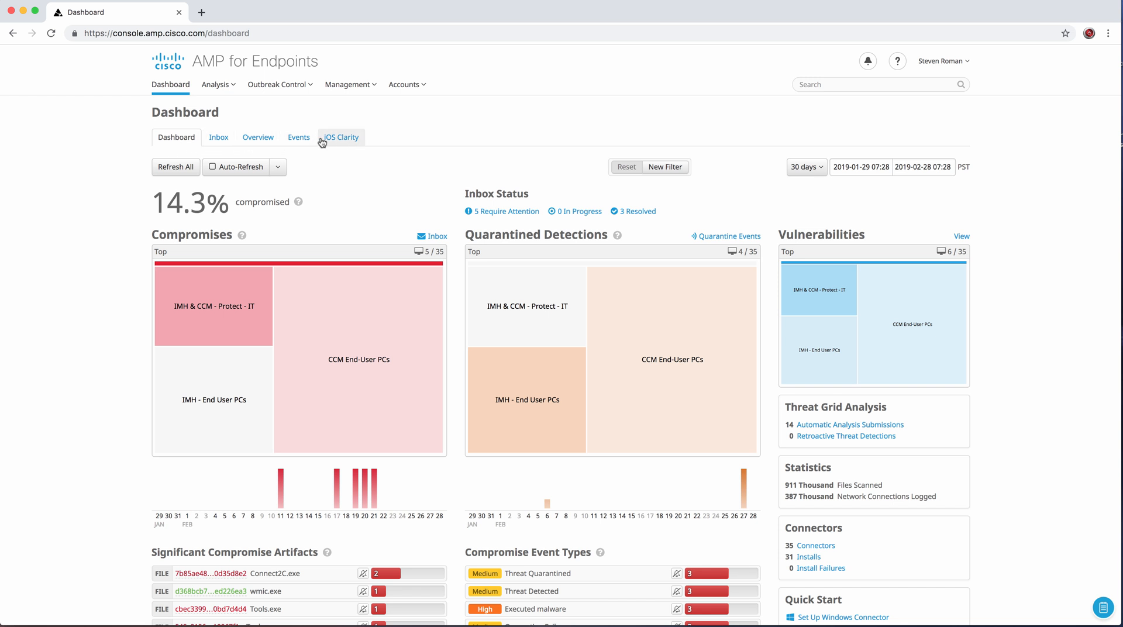
pyautogui.moveTo(337, 142)
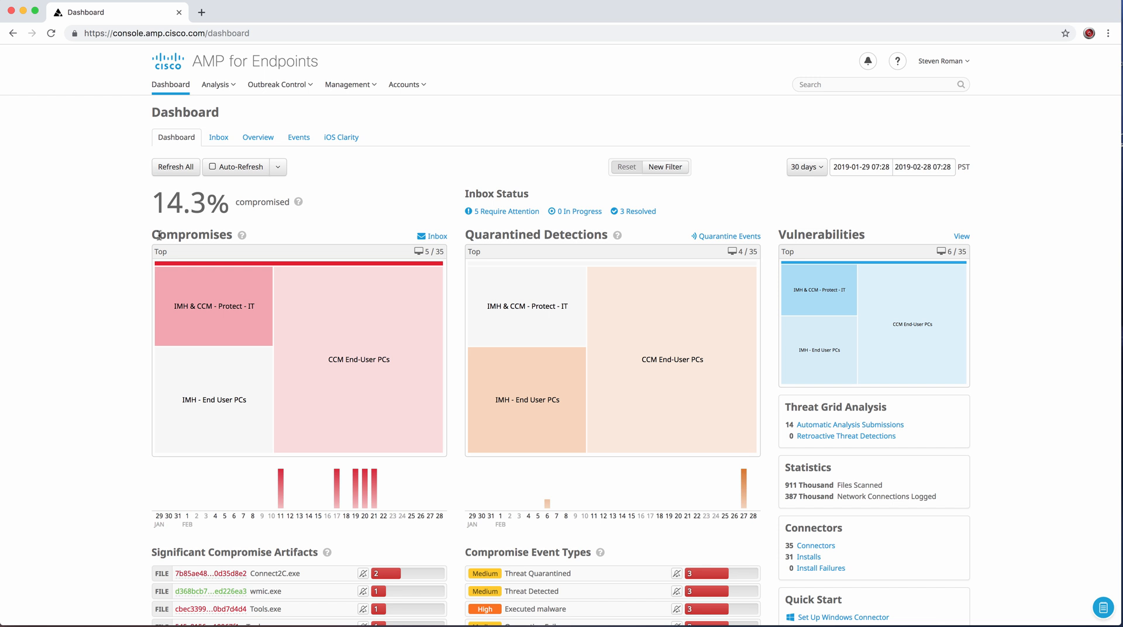
# - Scroll the dashboard down to the Significant Compromise Artifacts and Compromise Event Types panels
pyautogui.scroll(-3)
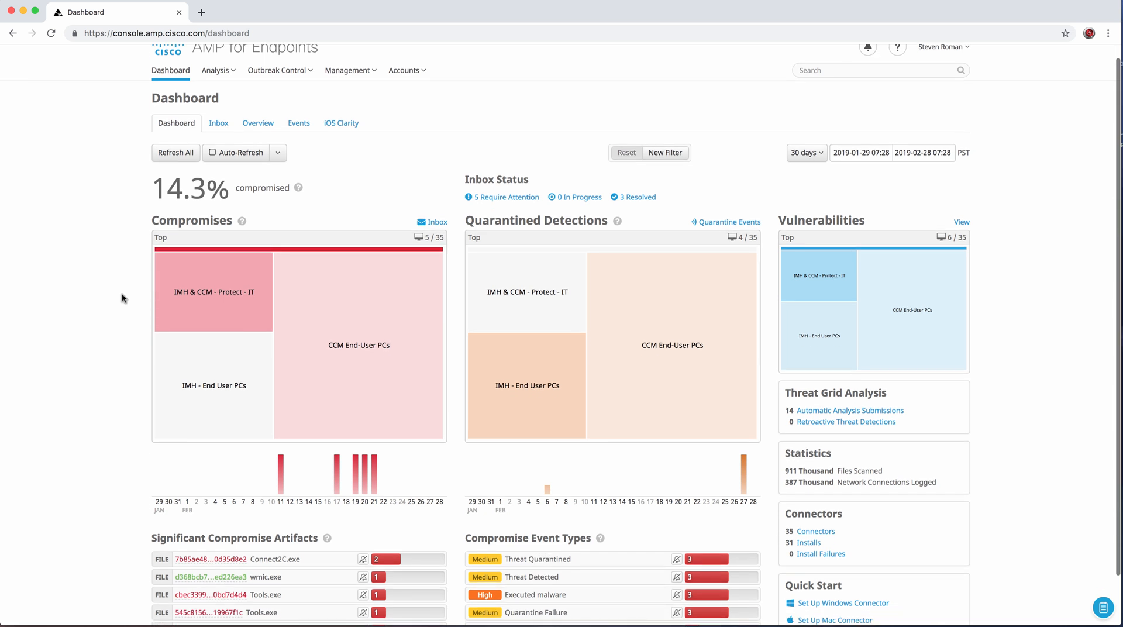
pyautogui.scroll(-3)
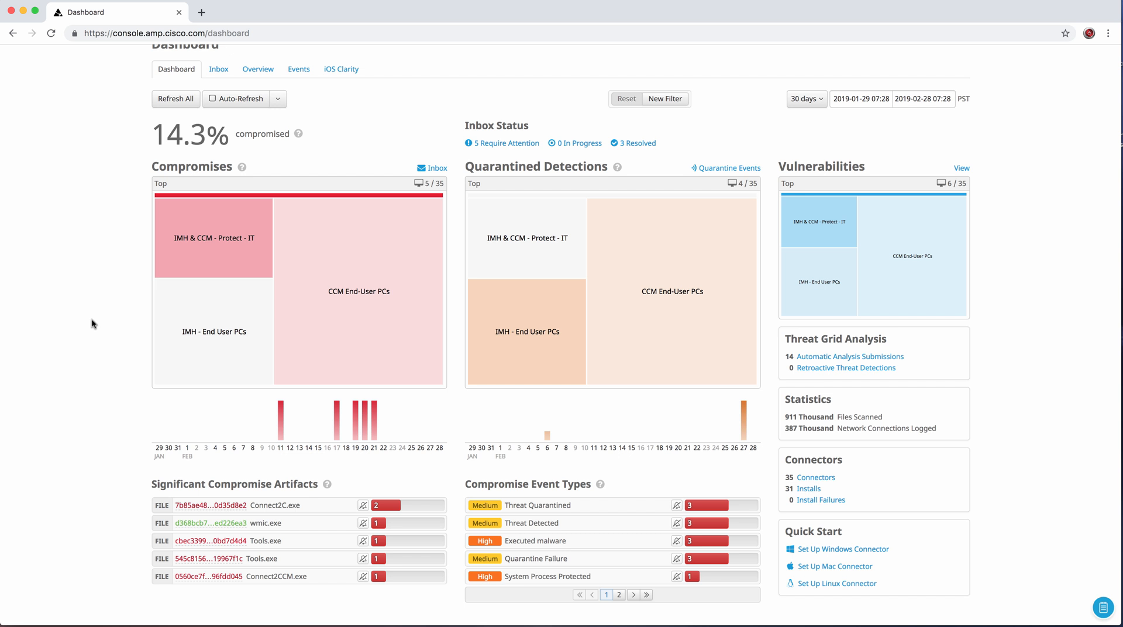
pyautogui.moveTo(104, 322)
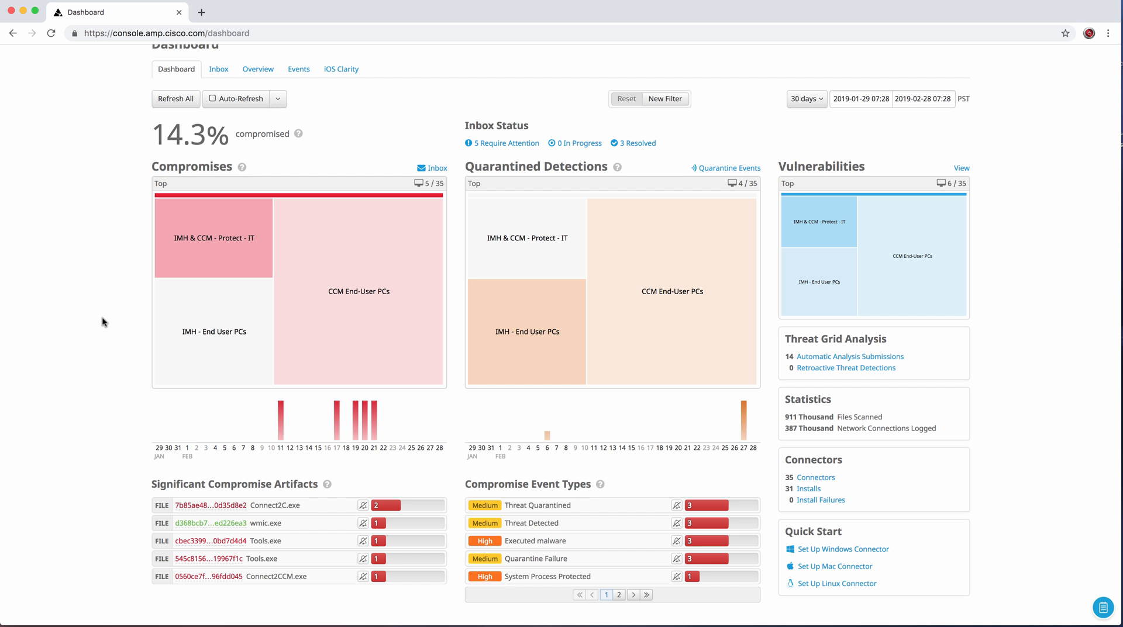
pyautogui.moveTo(100, 348)
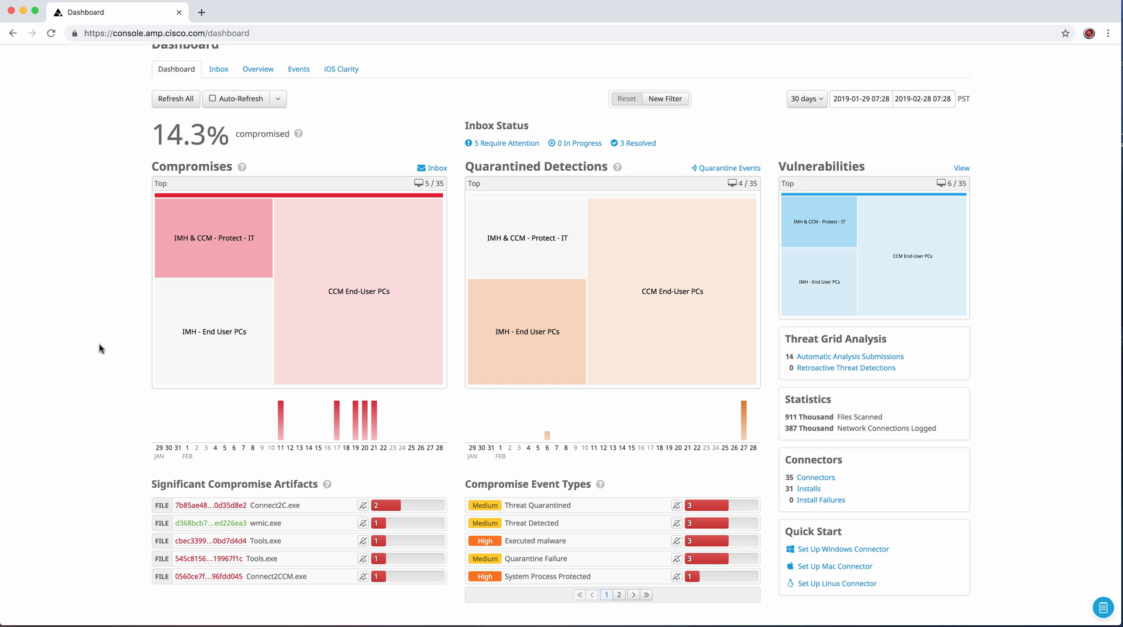
pyautogui.moveTo(77, 432)
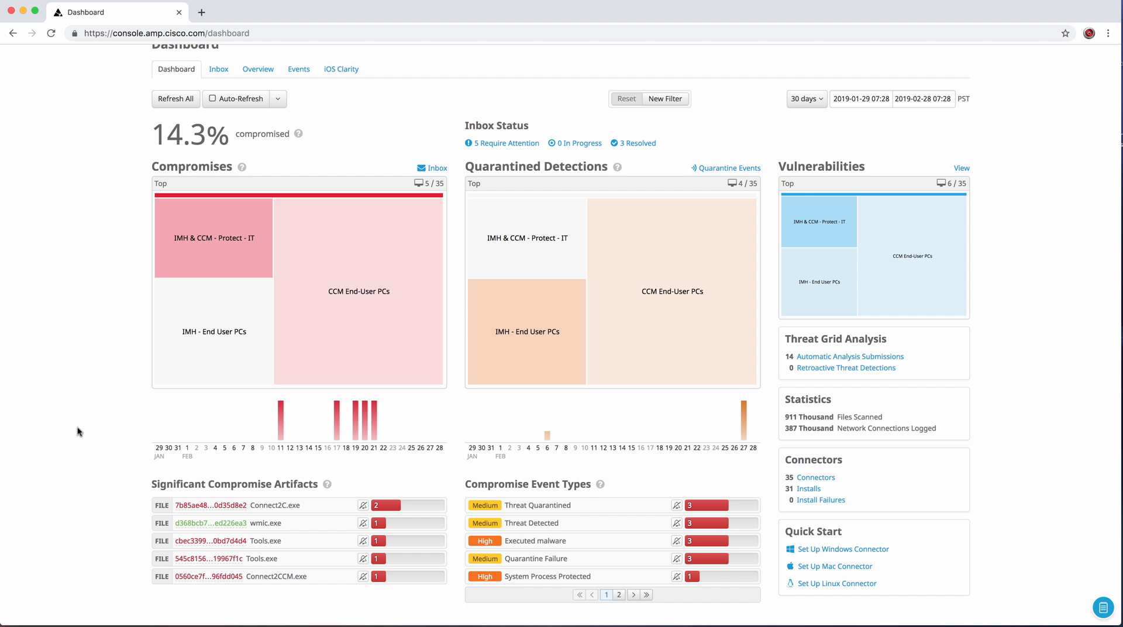
pyautogui.moveTo(101, 448)
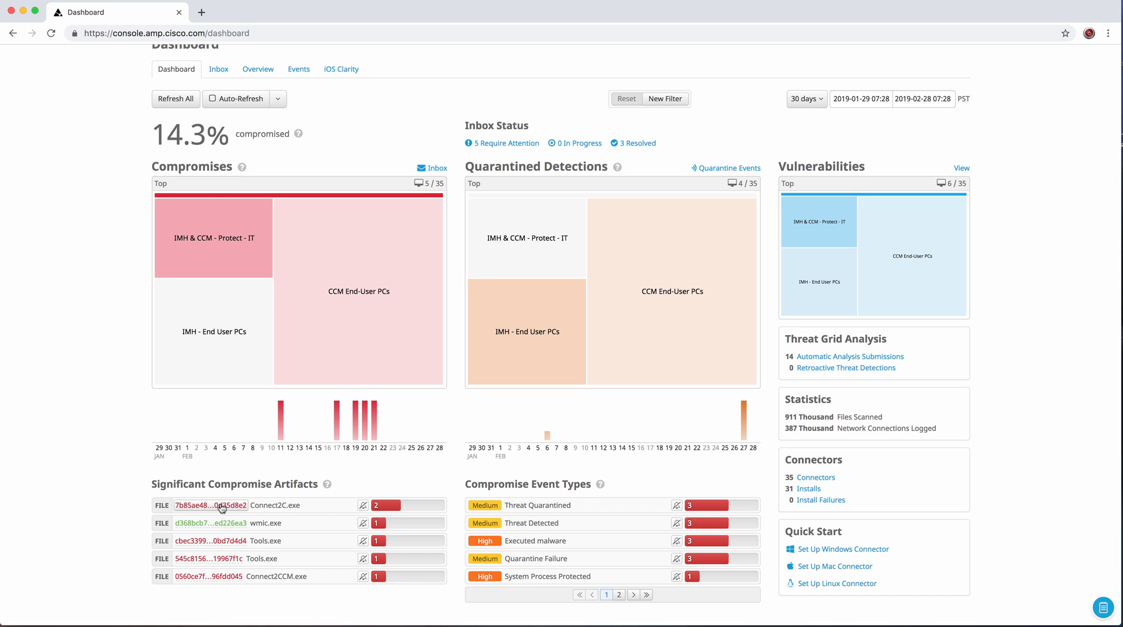
# - Show the details popup for the Connect2C.exe artifact (malicious, 10/71 VirusTotal)
pyautogui.click(210, 505)
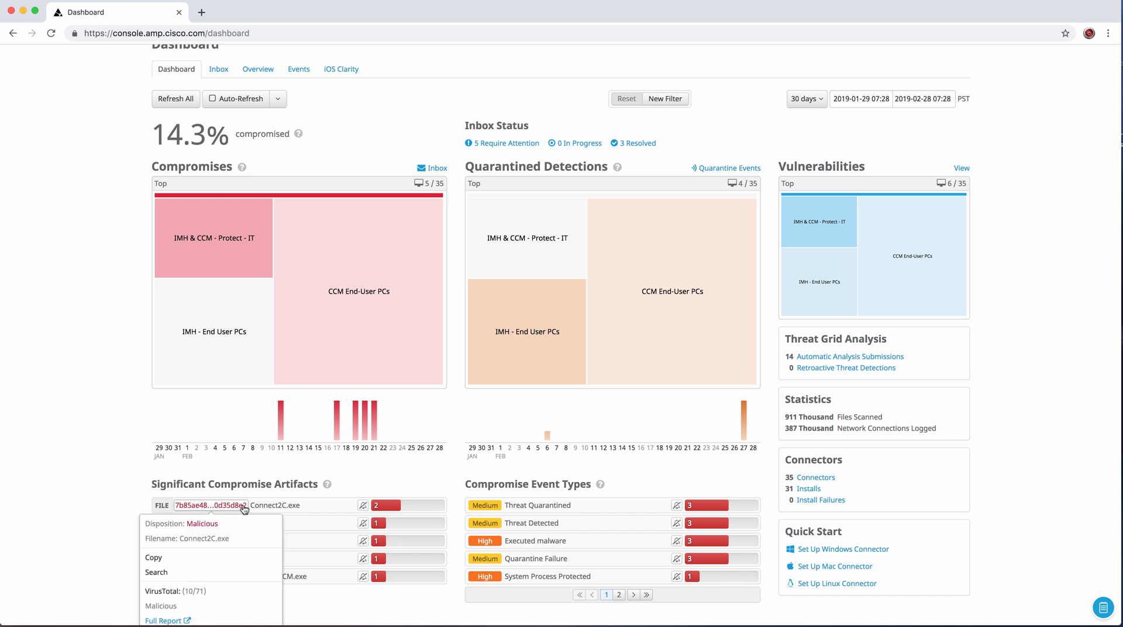
pyautogui.moveTo(114, 500)
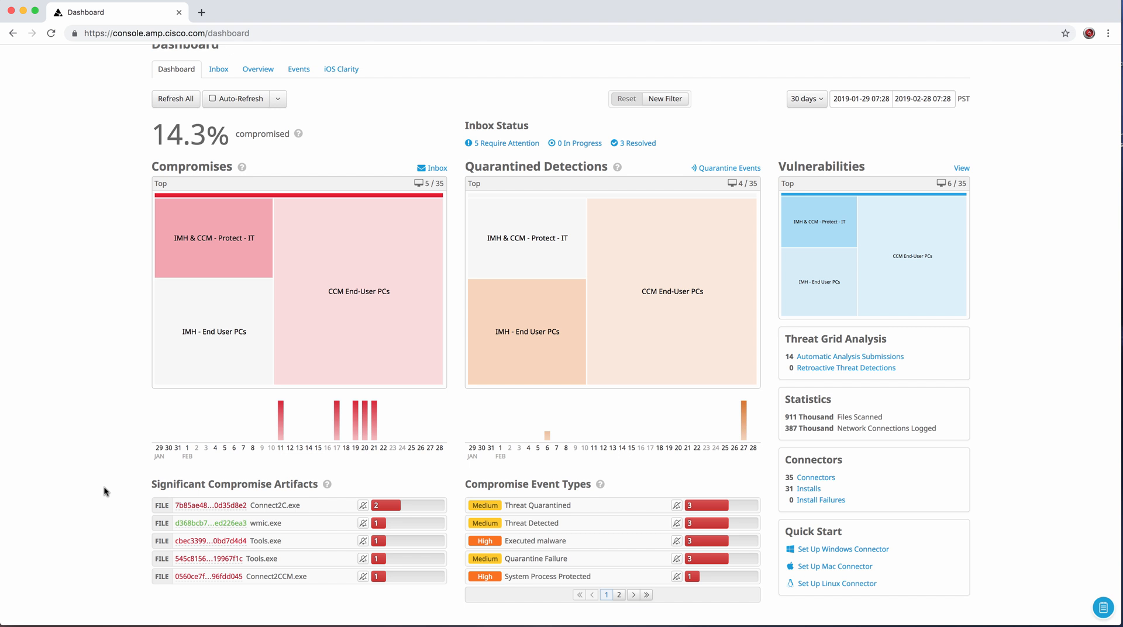
pyautogui.moveTo(337, 495)
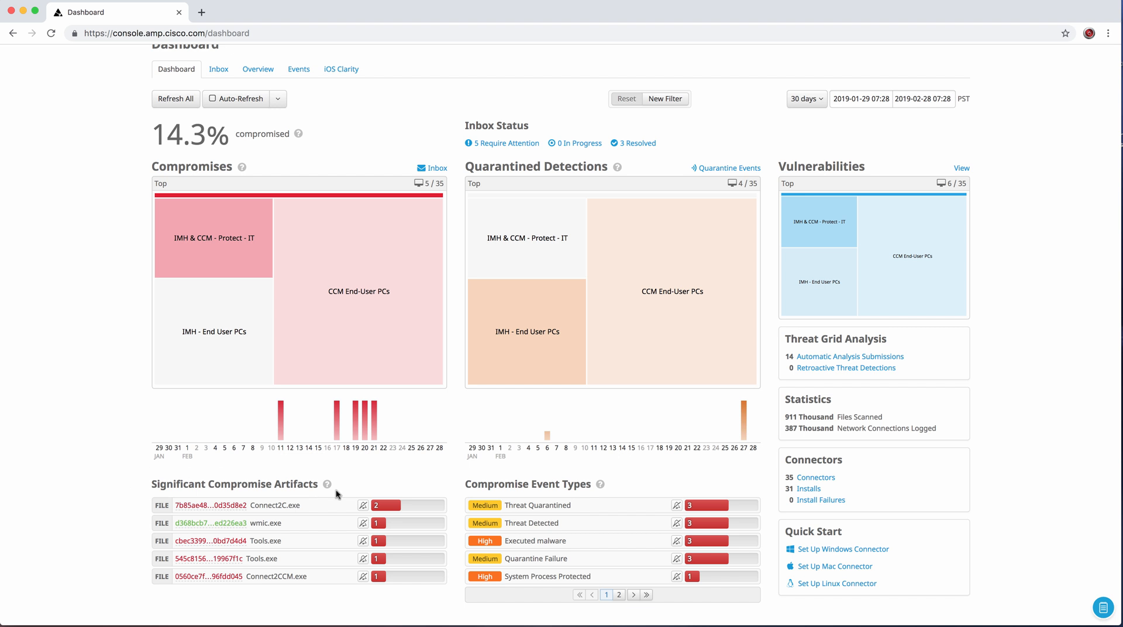
pyautogui.moveTo(537, 505)
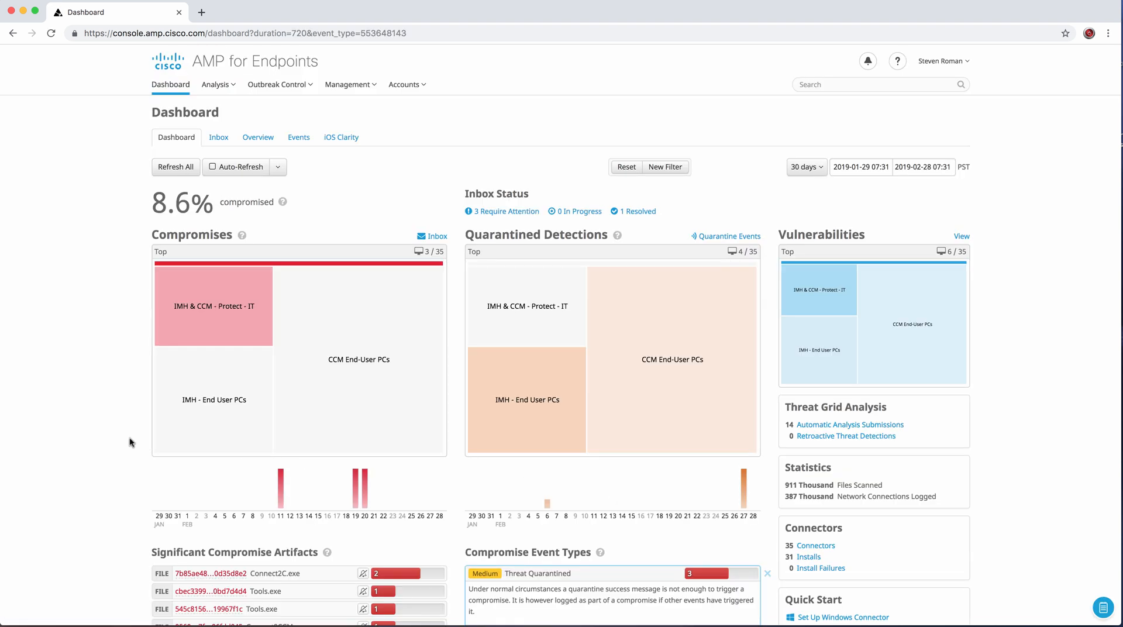
pyautogui.scroll(-3)
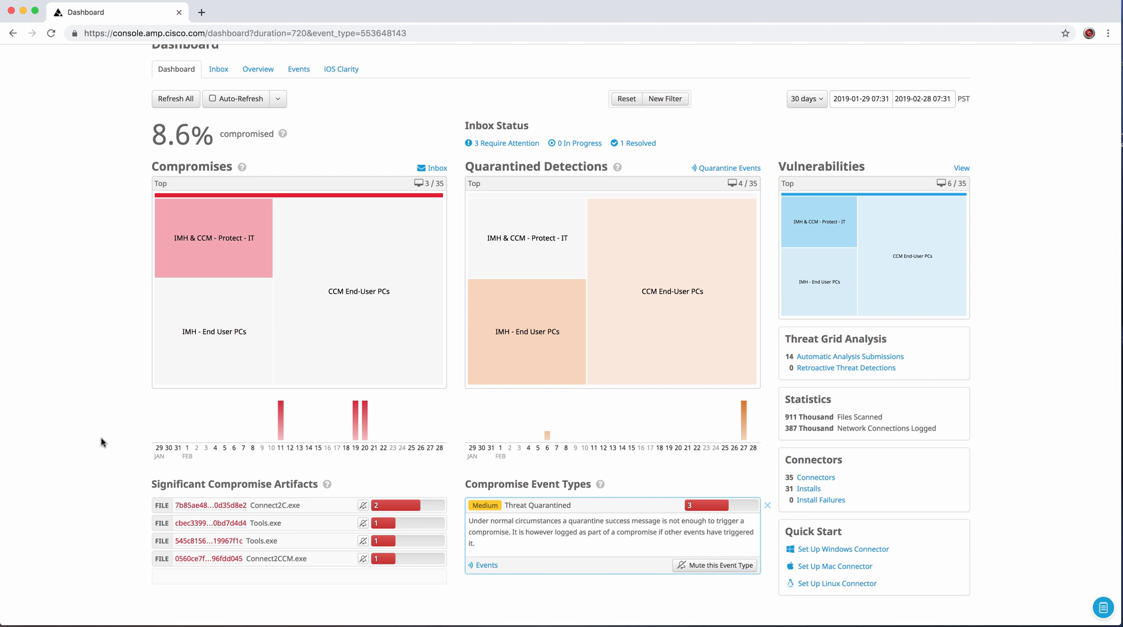
pyautogui.moveTo(94, 438)
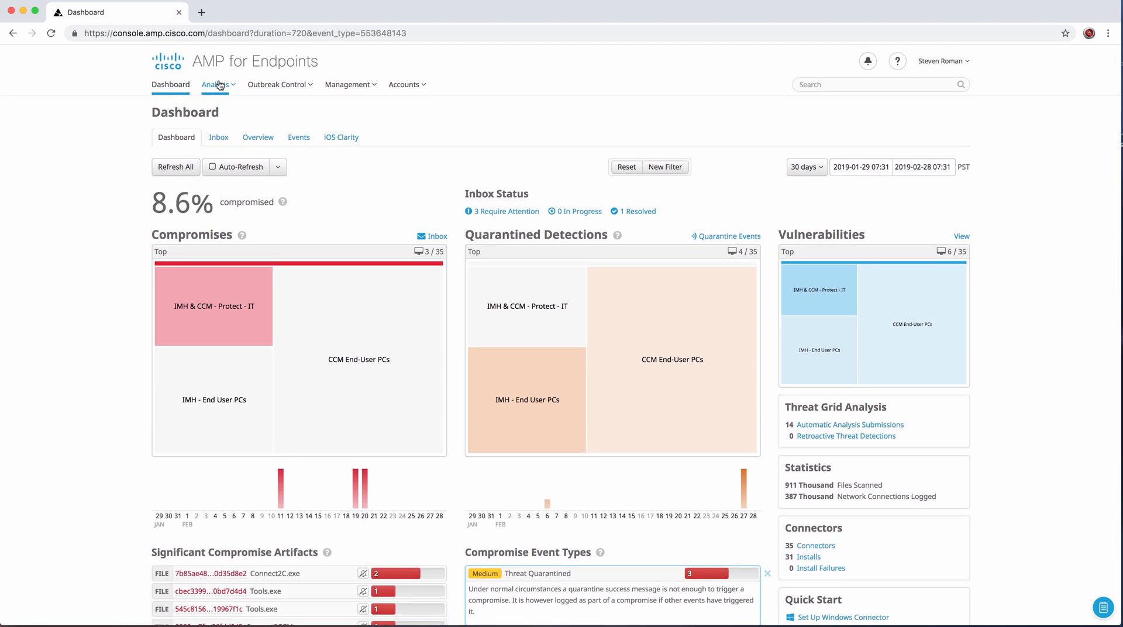
# - Go to Analysis > Events to load the recent detections and quarantines log
pyautogui.click(216, 84)
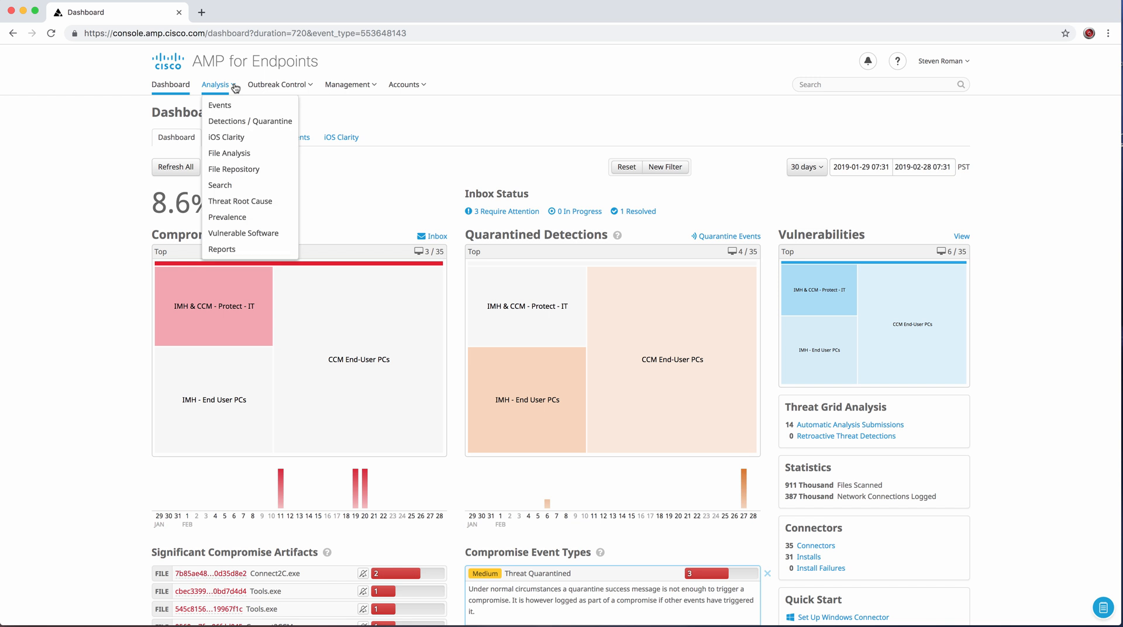
pyautogui.moveTo(220, 105)
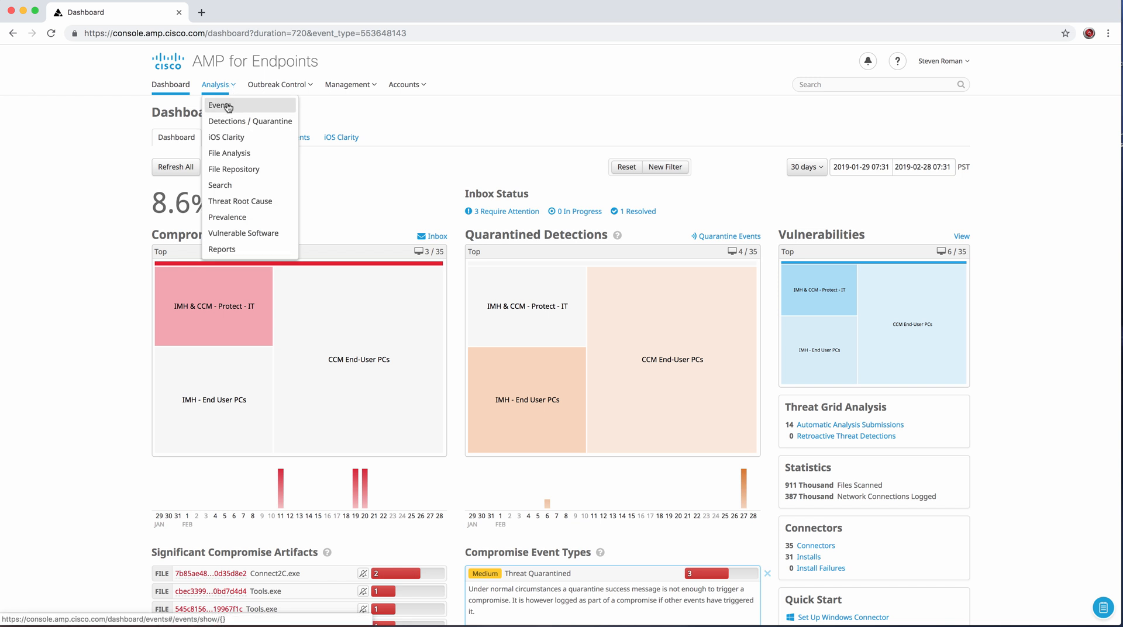
pyautogui.click(219, 105)
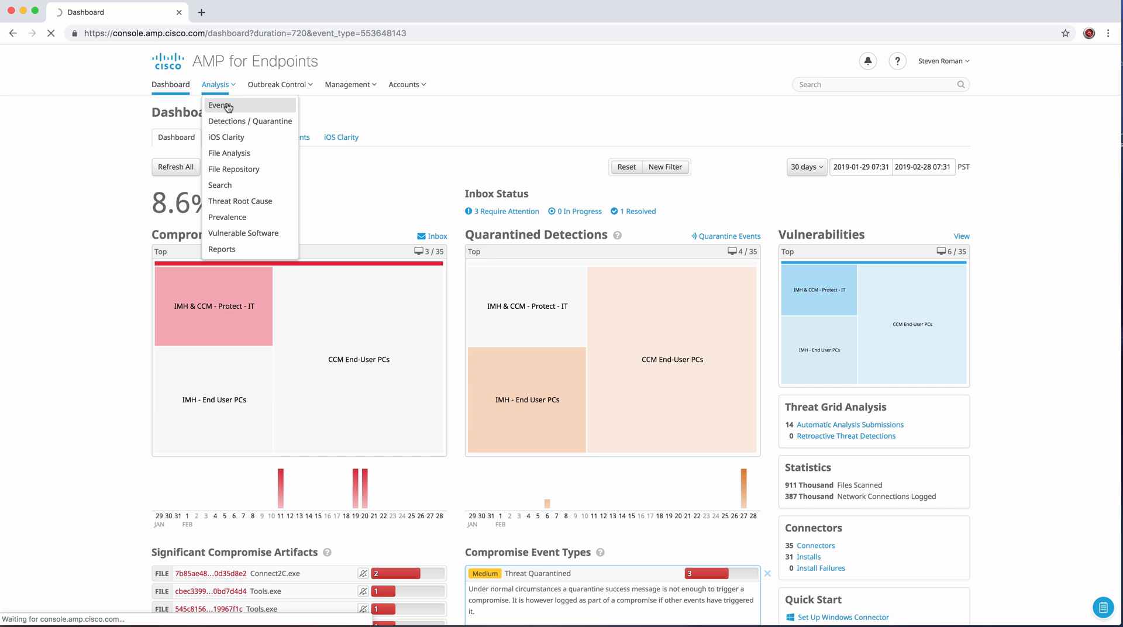
pyautogui.click(219, 105)
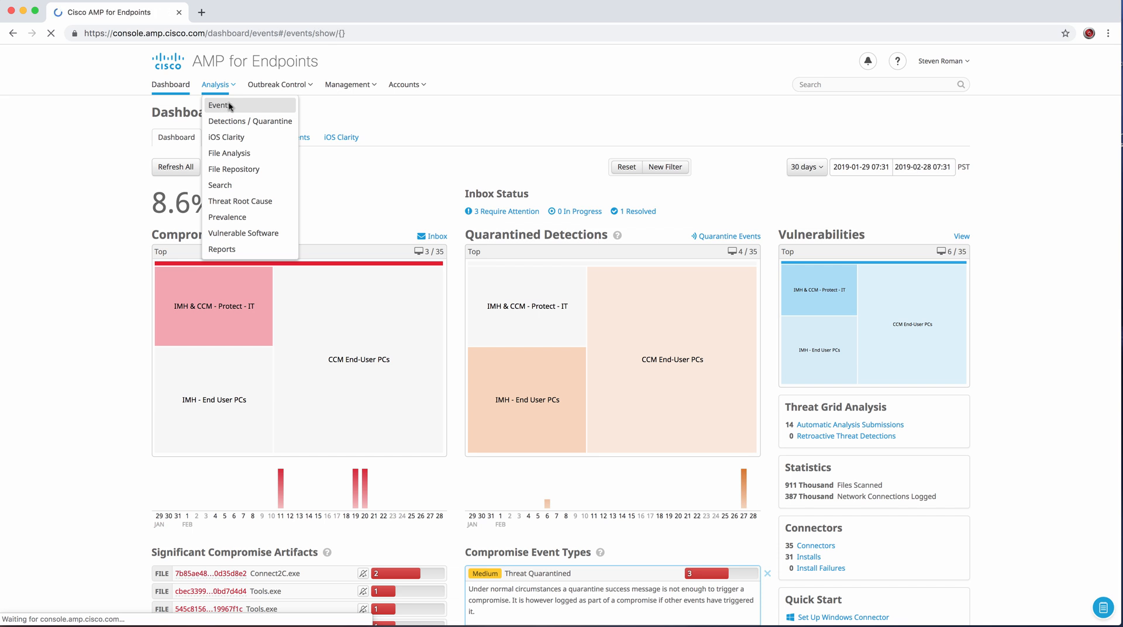
# - Leave the Events log and load the Vulnerable Software report from the Analysis menu
pyautogui.click(219, 105)
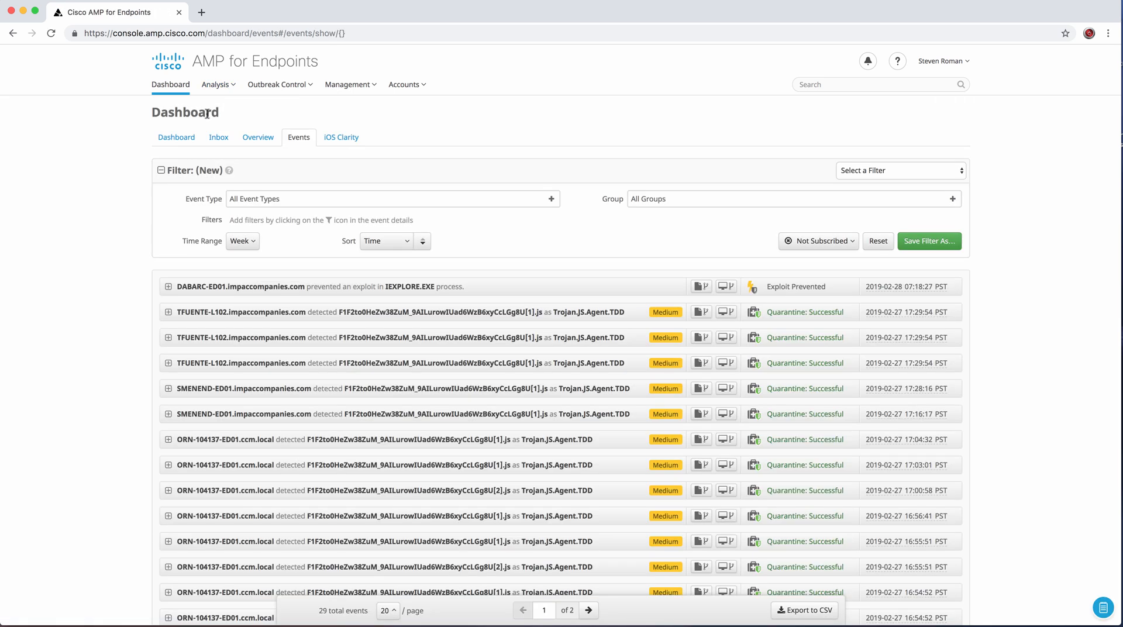
pyautogui.moveTo(215, 85)
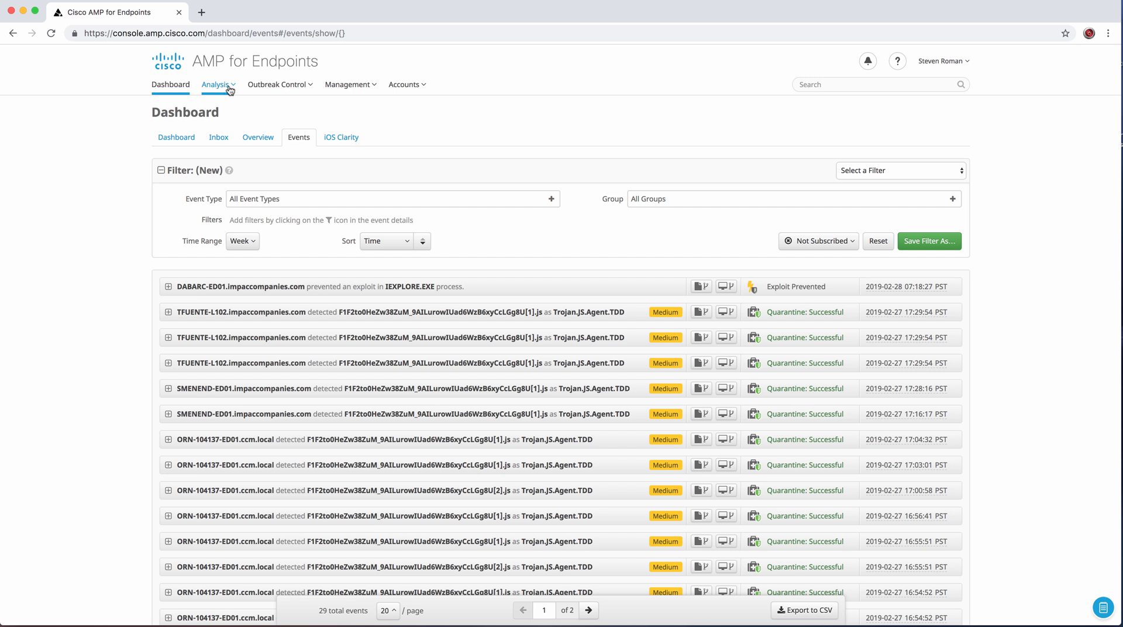
pyautogui.click(216, 84)
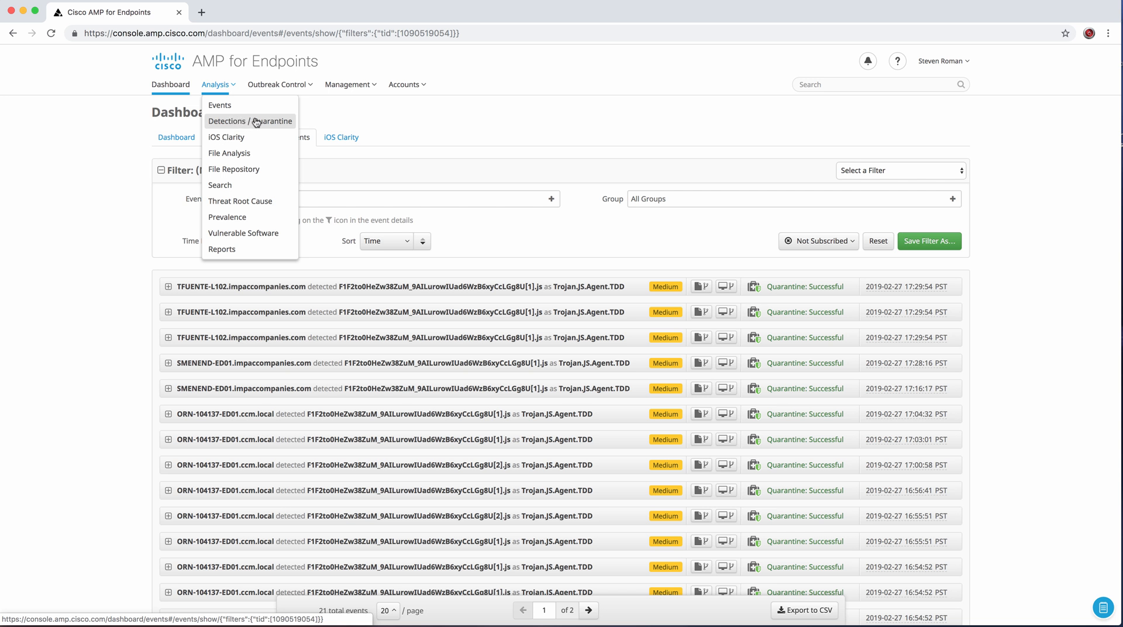
pyautogui.moveTo(251, 122)
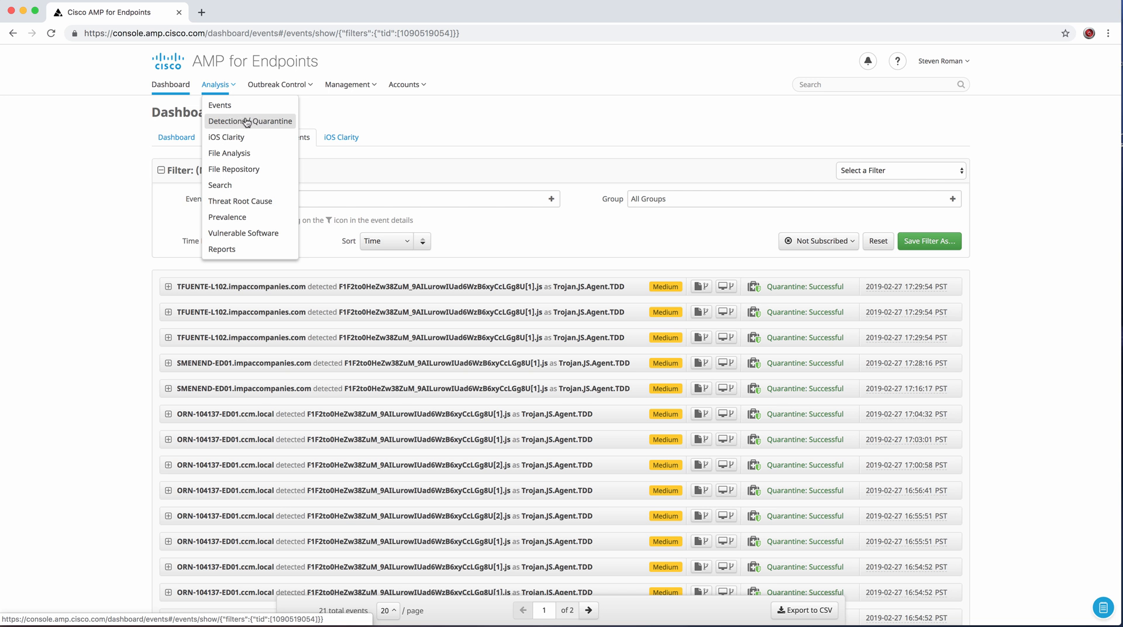
pyautogui.moveTo(119, 171)
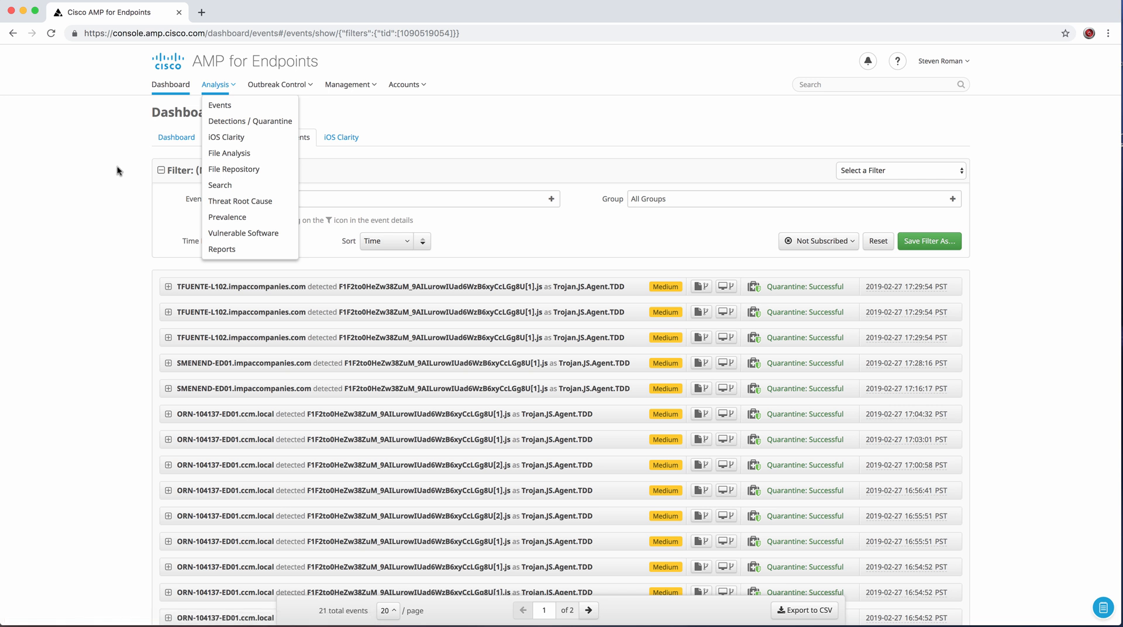
pyautogui.click(279, 84)
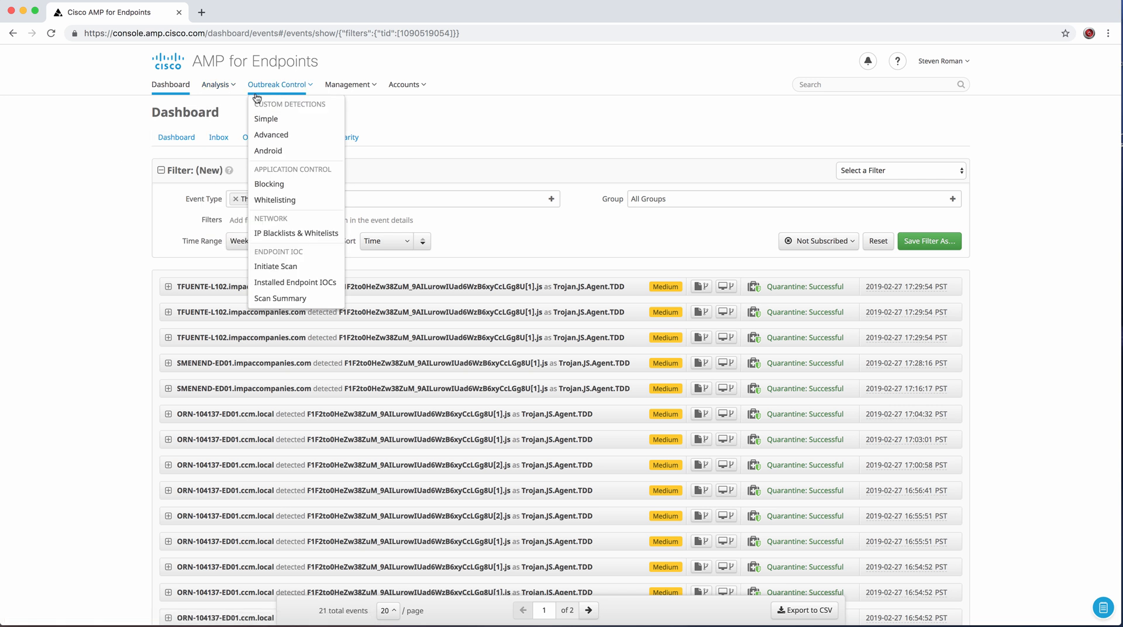
pyautogui.click(215, 84)
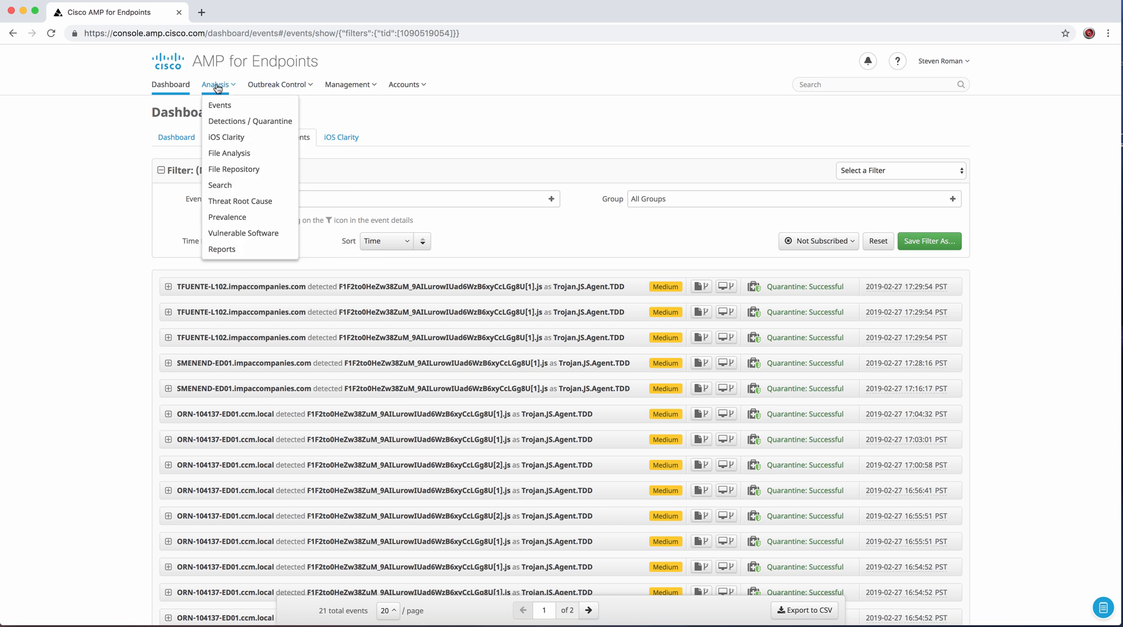
pyautogui.moveTo(250, 121)
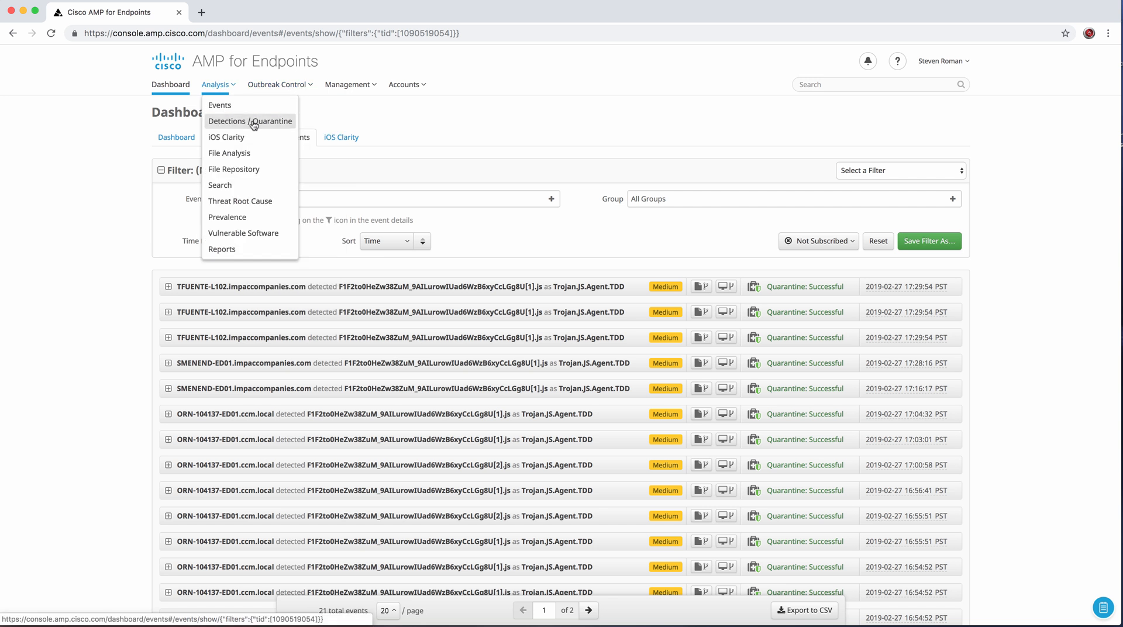
pyautogui.moveTo(242, 124)
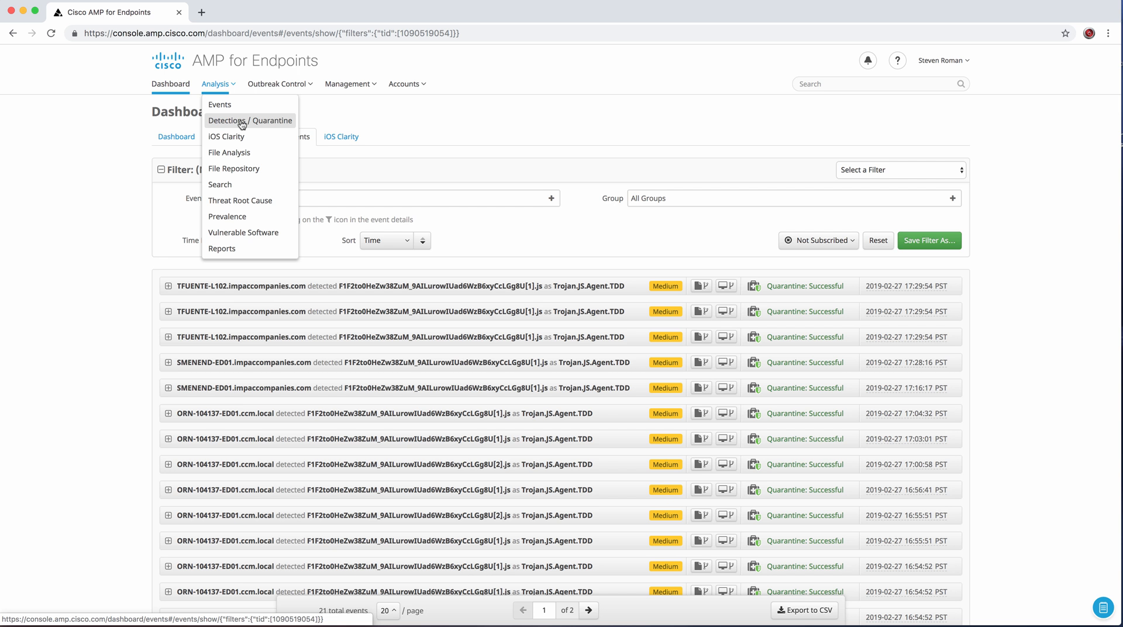
pyautogui.moveTo(236, 123)
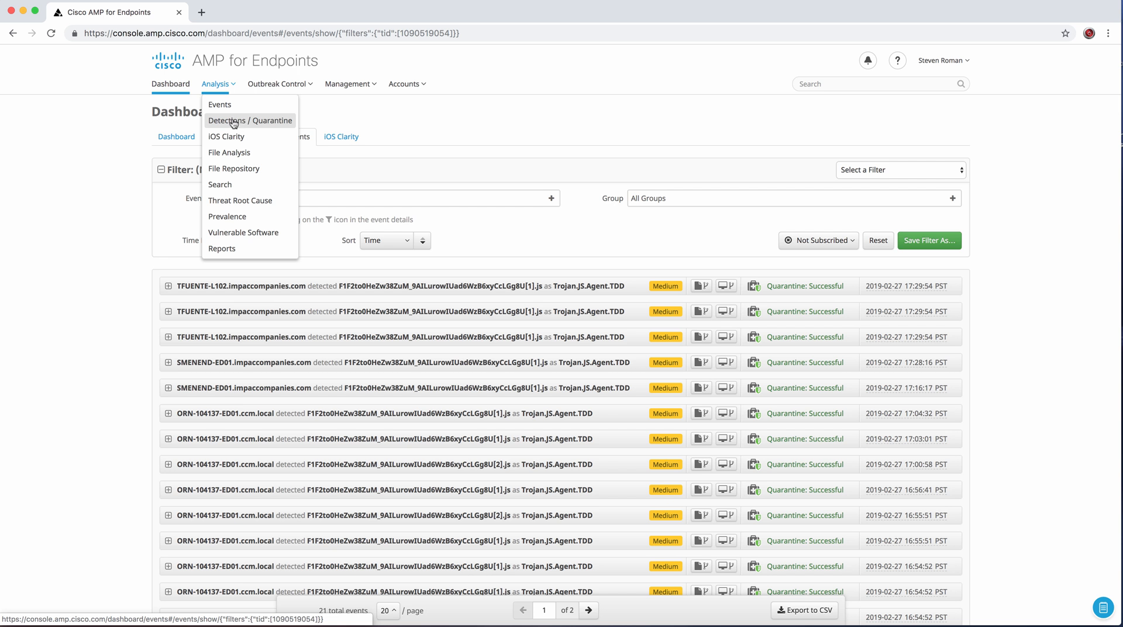
pyautogui.moveTo(227, 217)
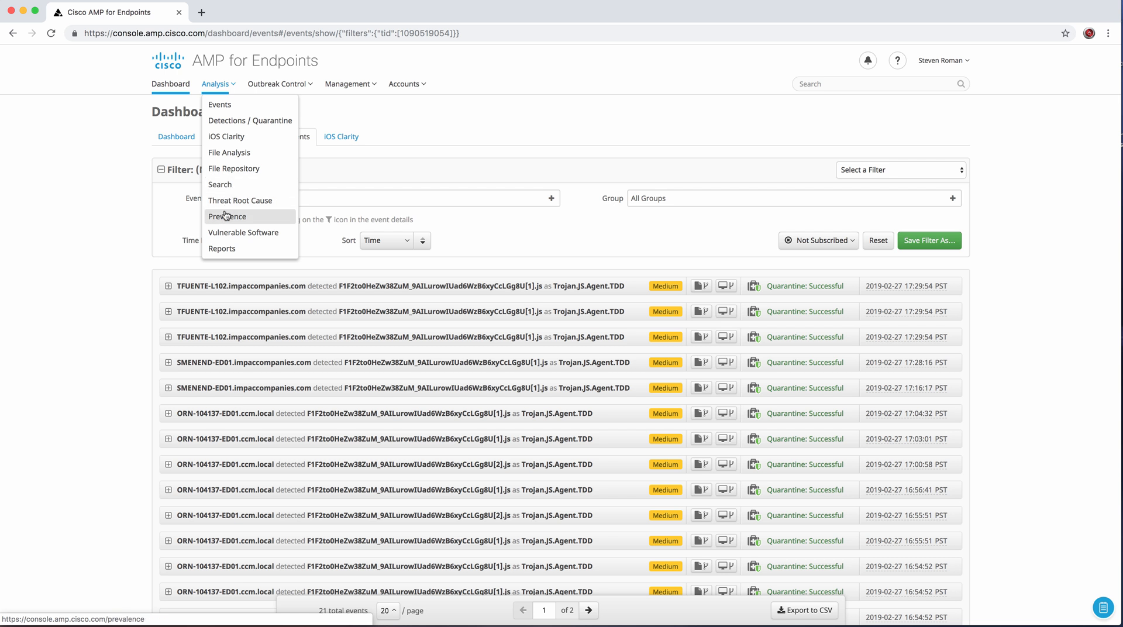
pyautogui.moveTo(240, 200)
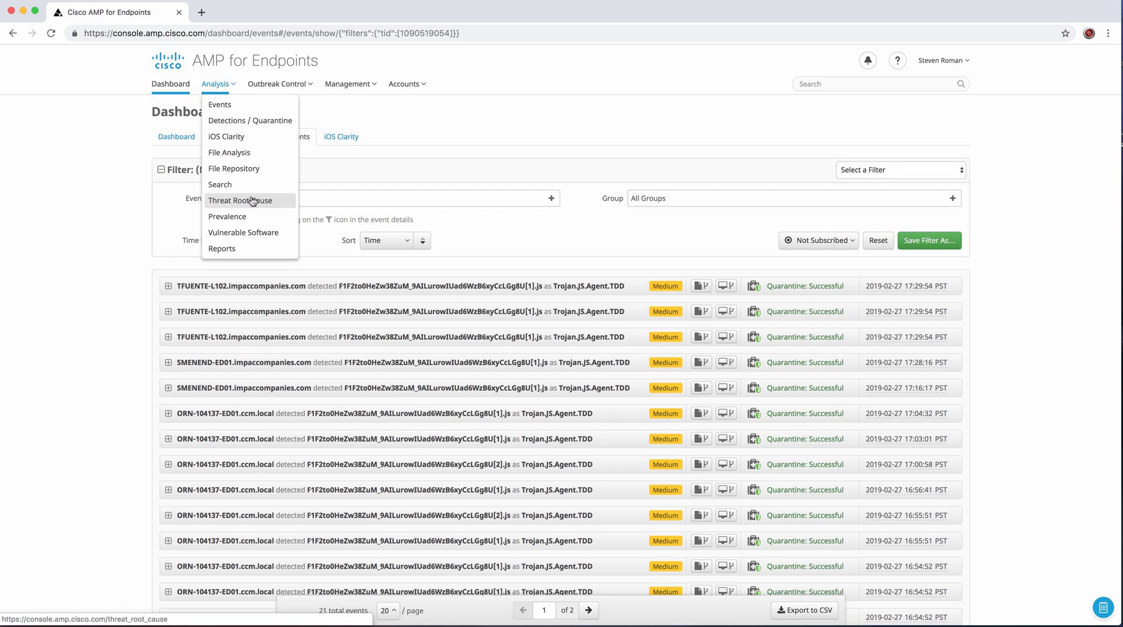
pyautogui.moveTo(243, 232)
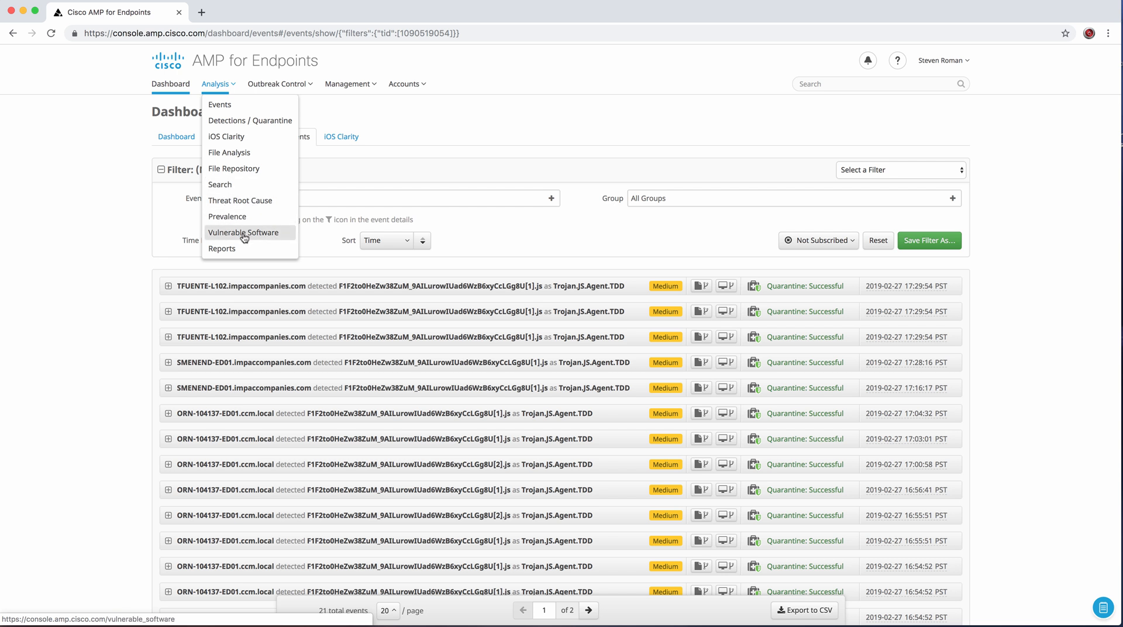
pyautogui.click(243, 232)
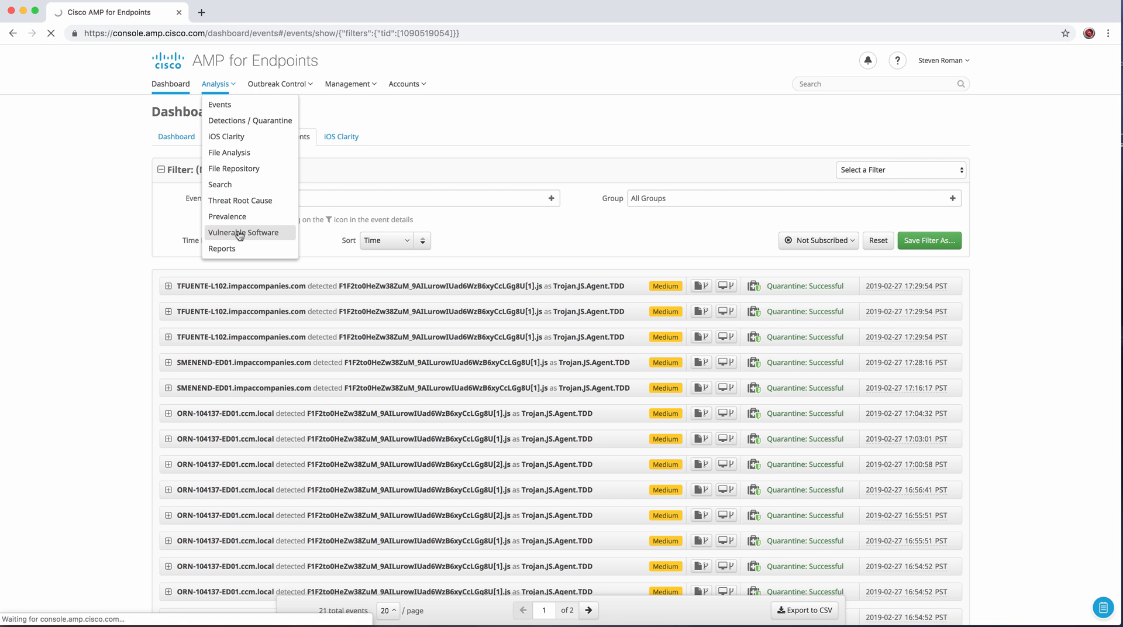
pyautogui.moveTo(101, 113)
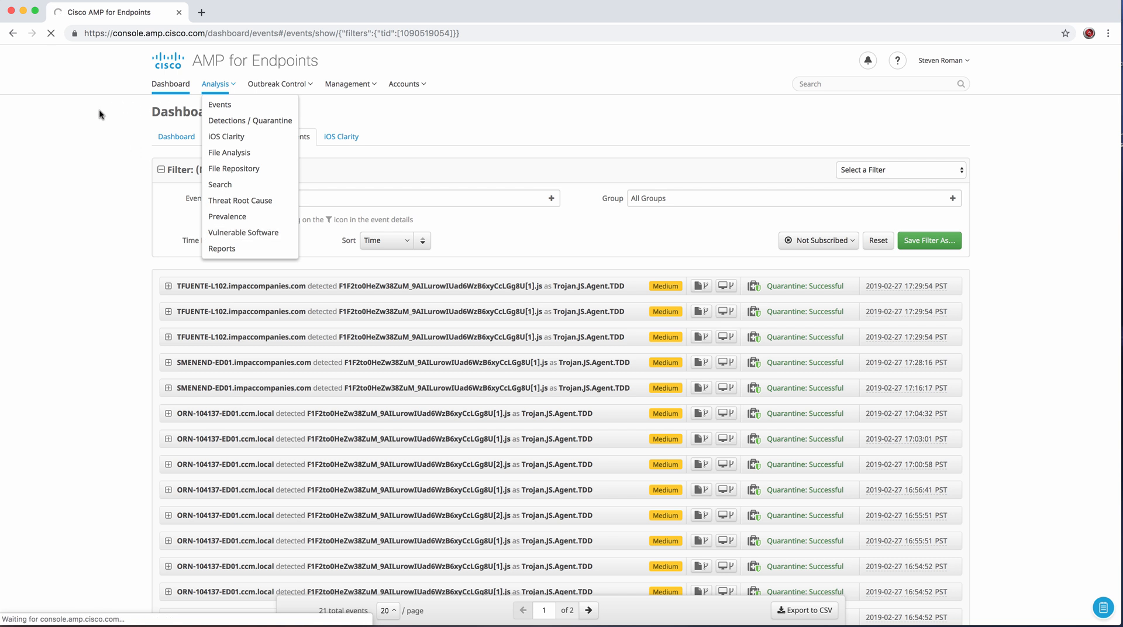
# - Expand the Oracle Java row to reveal its CVE details
pyautogui.click(244, 232)
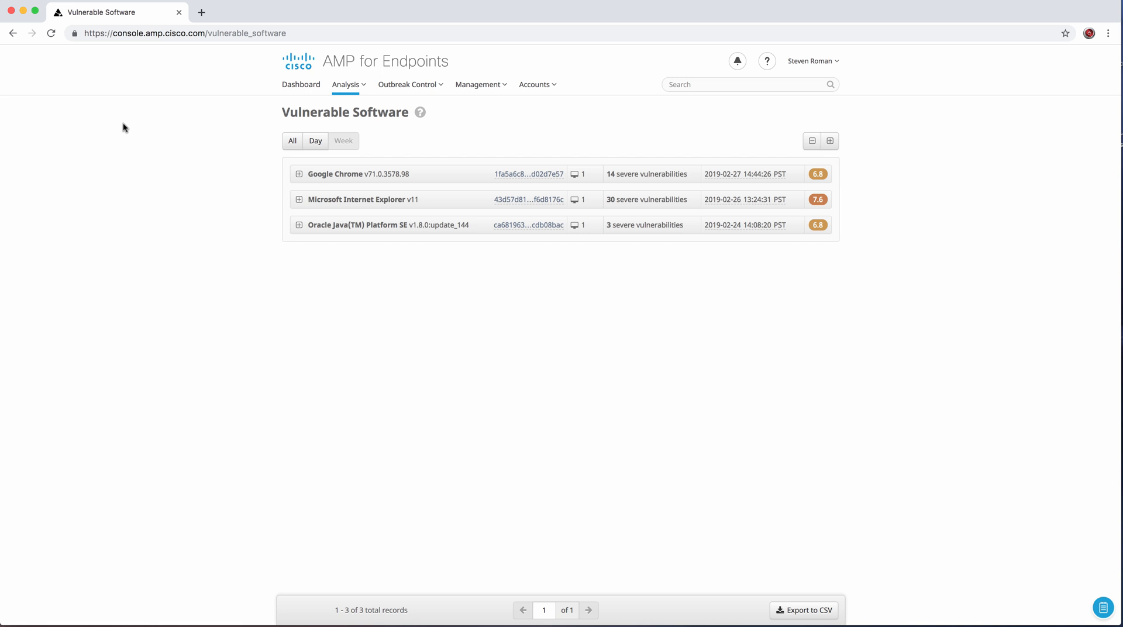
pyautogui.moveTo(285, 221)
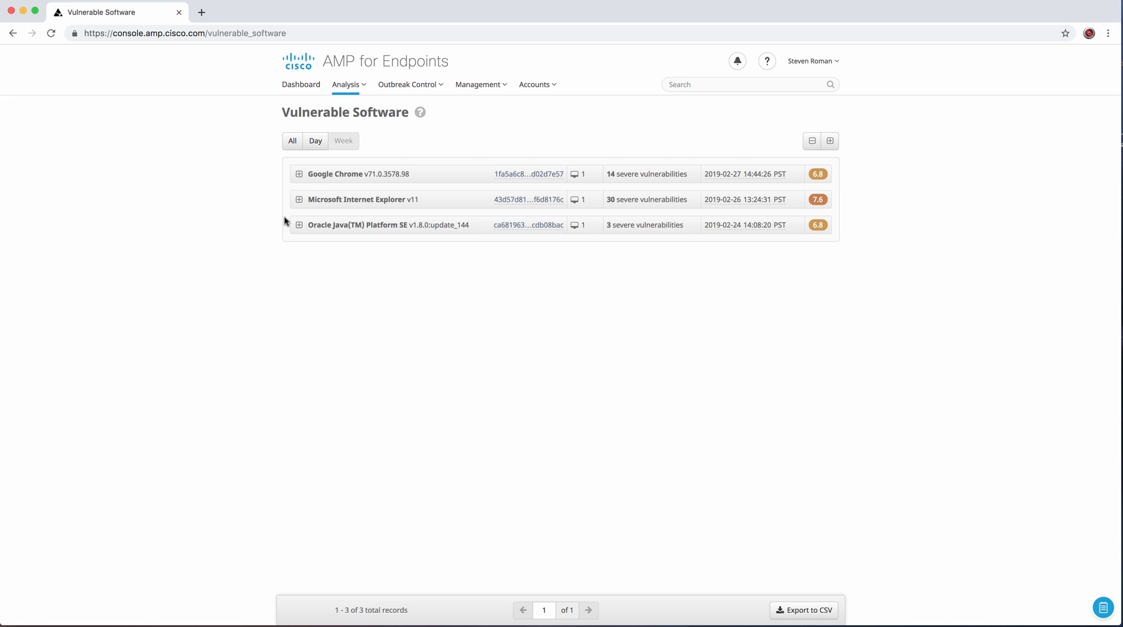
pyautogui.moveTo(354, 238)
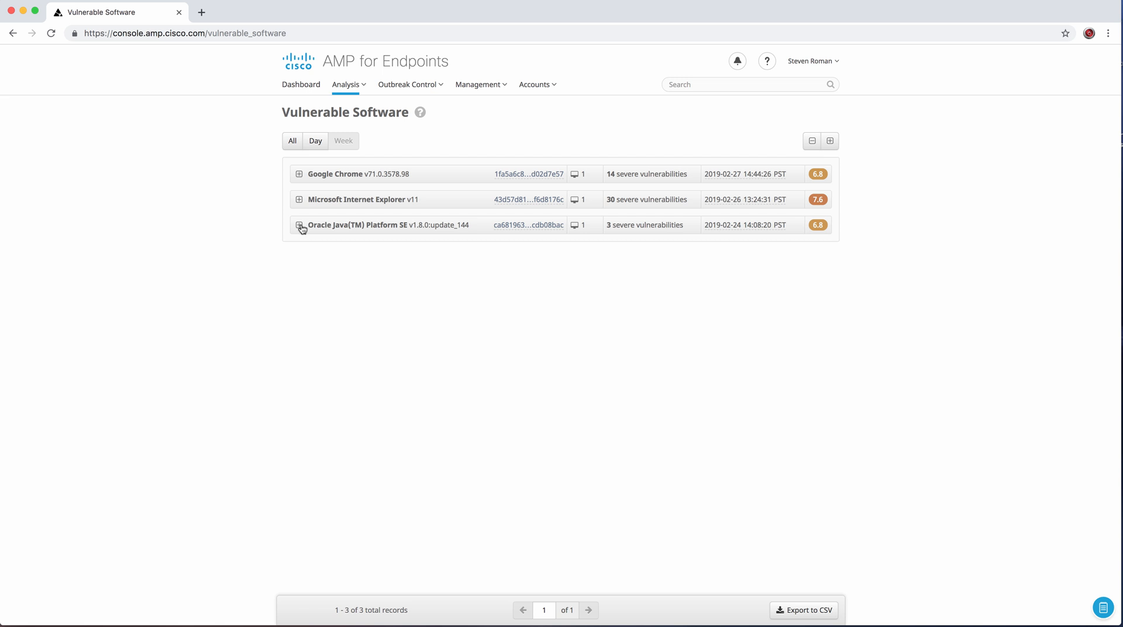
pyautogui.click(300, 225)
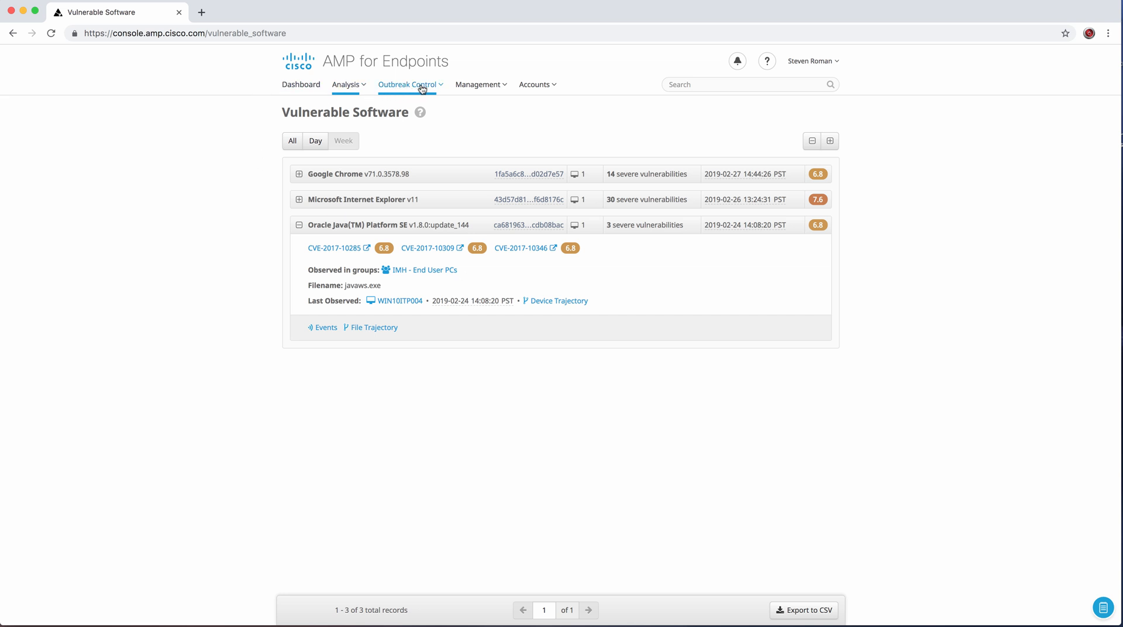
# - Browse the Outbreak Control menu, then go to Management > Computers
pyautogui.click(408, 84)
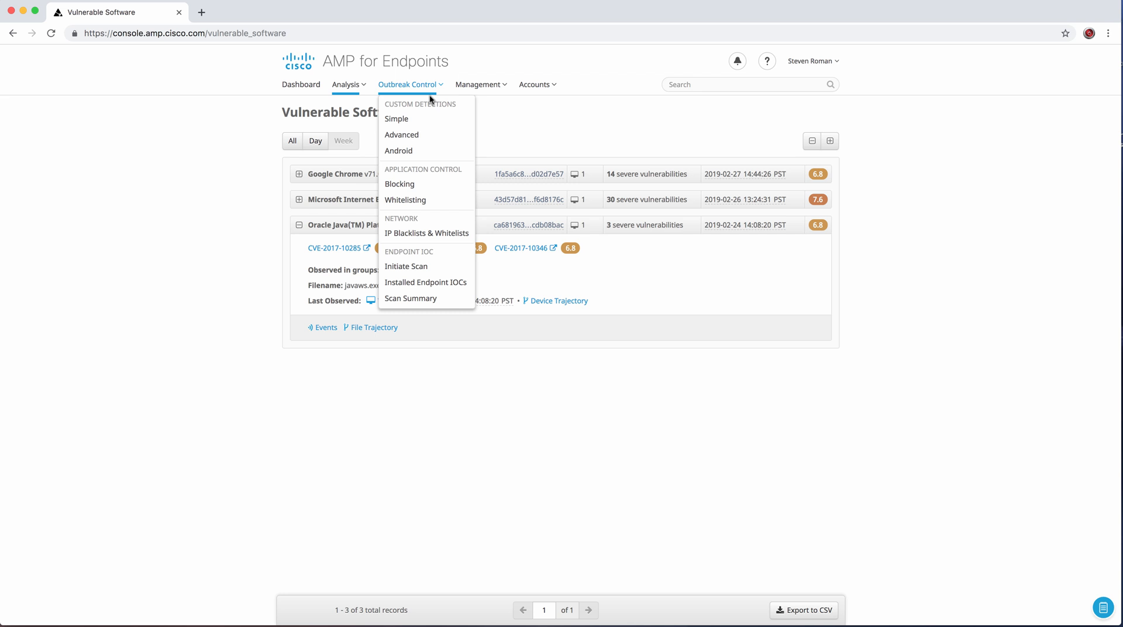
pyautogui.moveTo(405, 201)
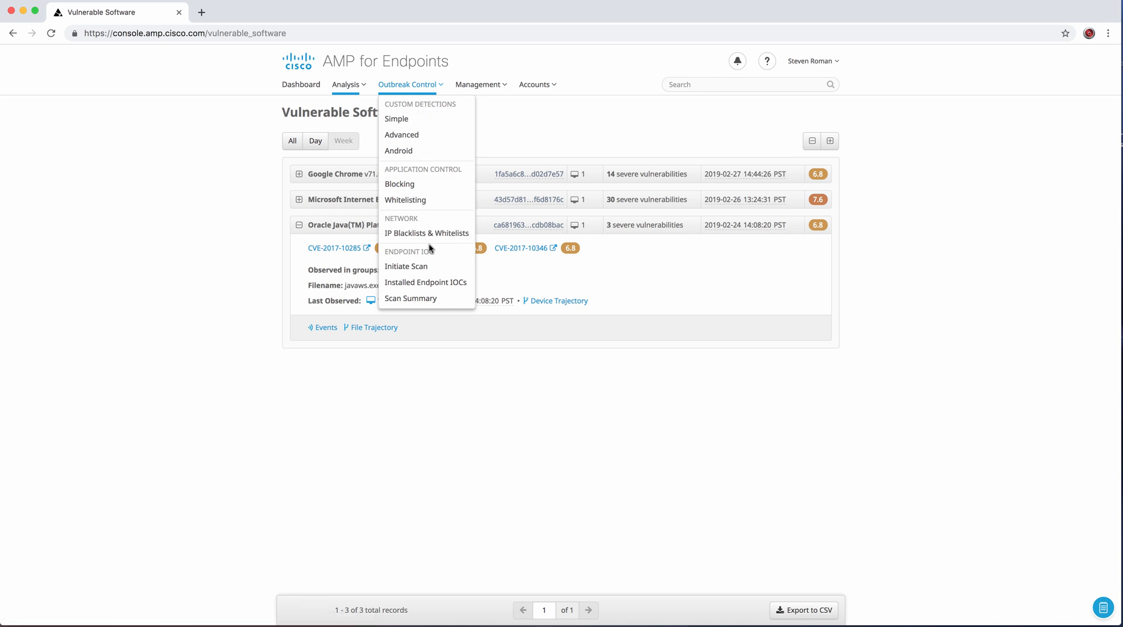
pyautogui.click(478, 85)
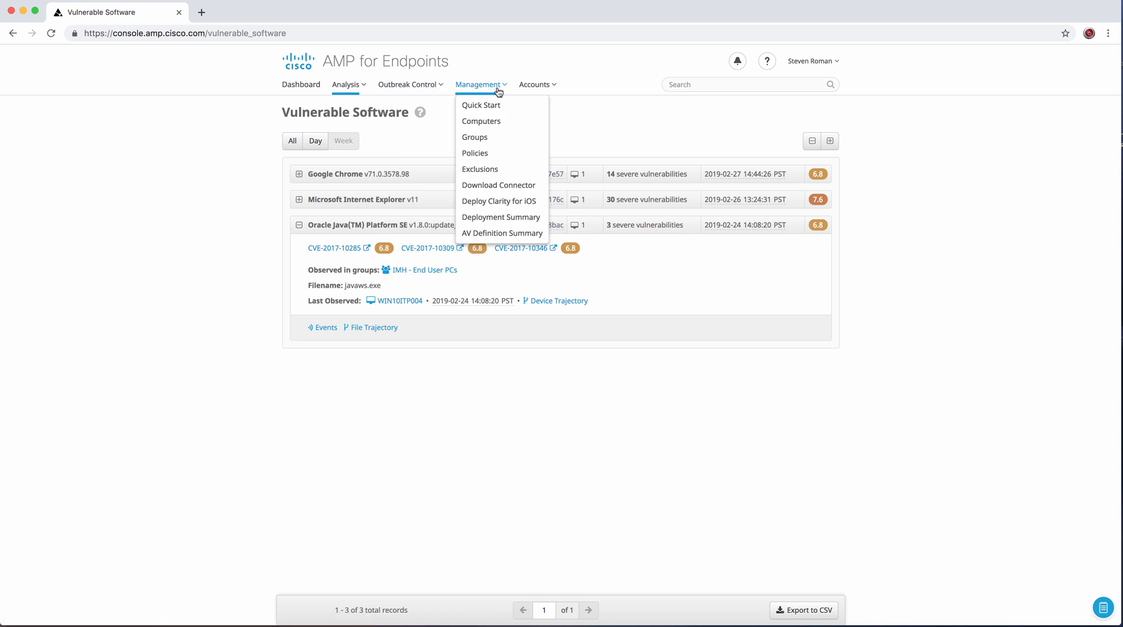
pyautogui.moveTo(481, 104)
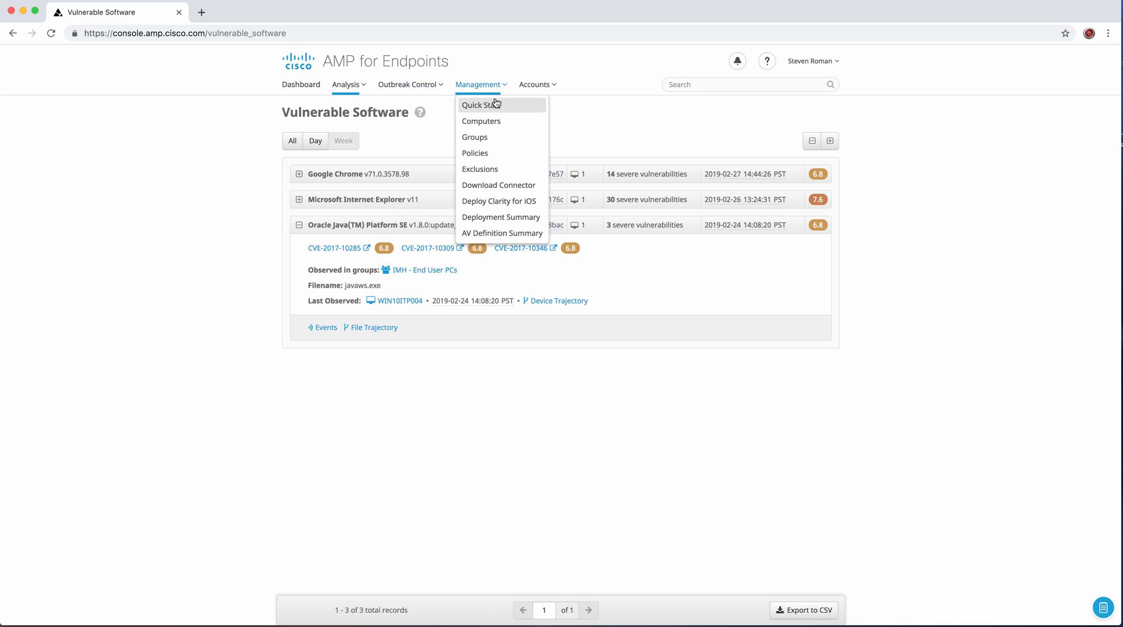
pyautogui.moveTo(499, 122)
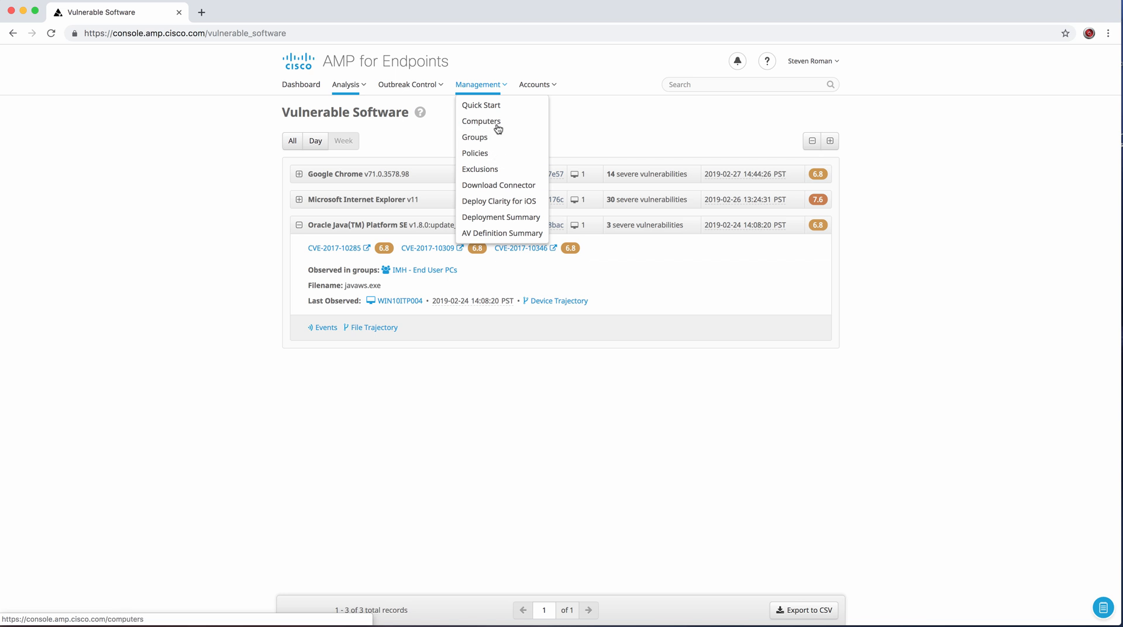
pyautogui.click(481, 121)
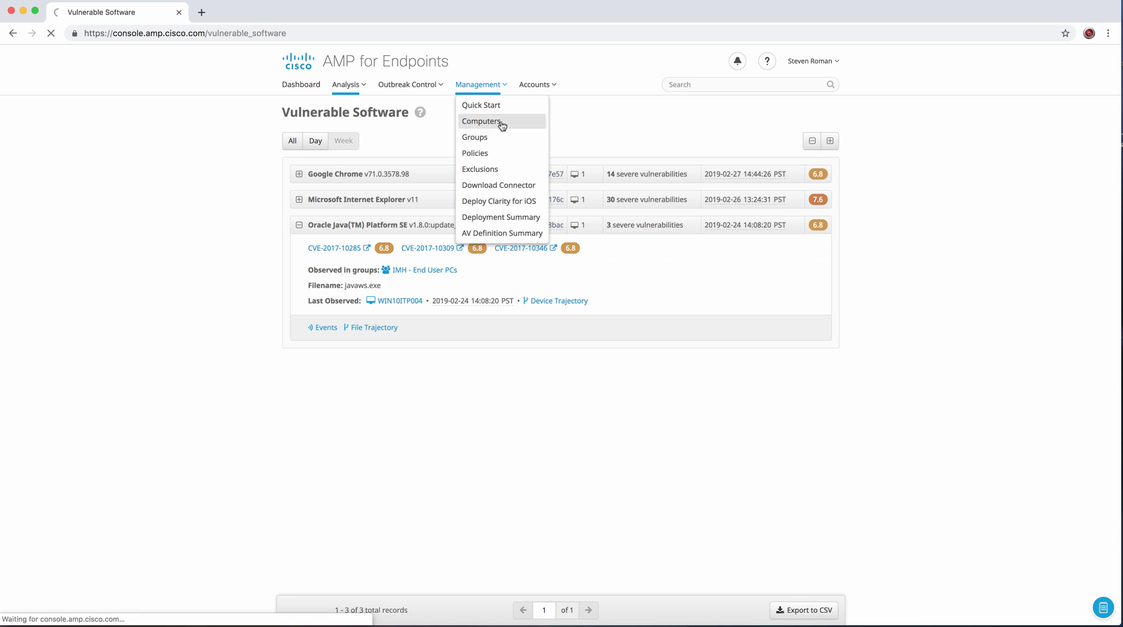
pyautogui.click(482, 121)
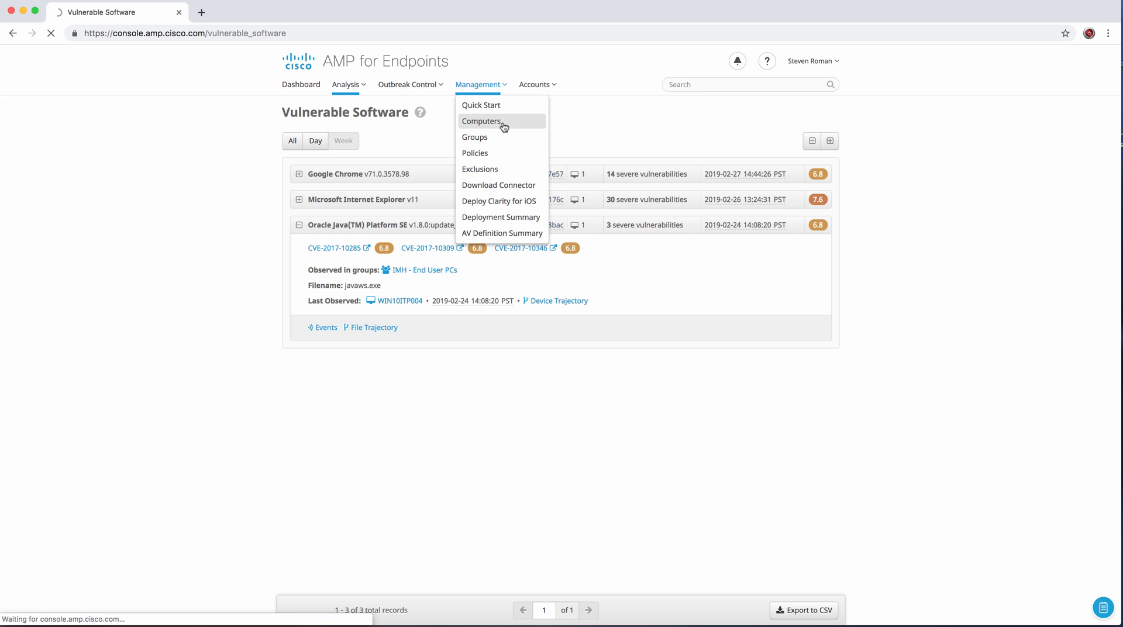
# - Expand the HNGUYEN-ED01 computer row showing outdated definitions
pyautogui.click(482, 121)
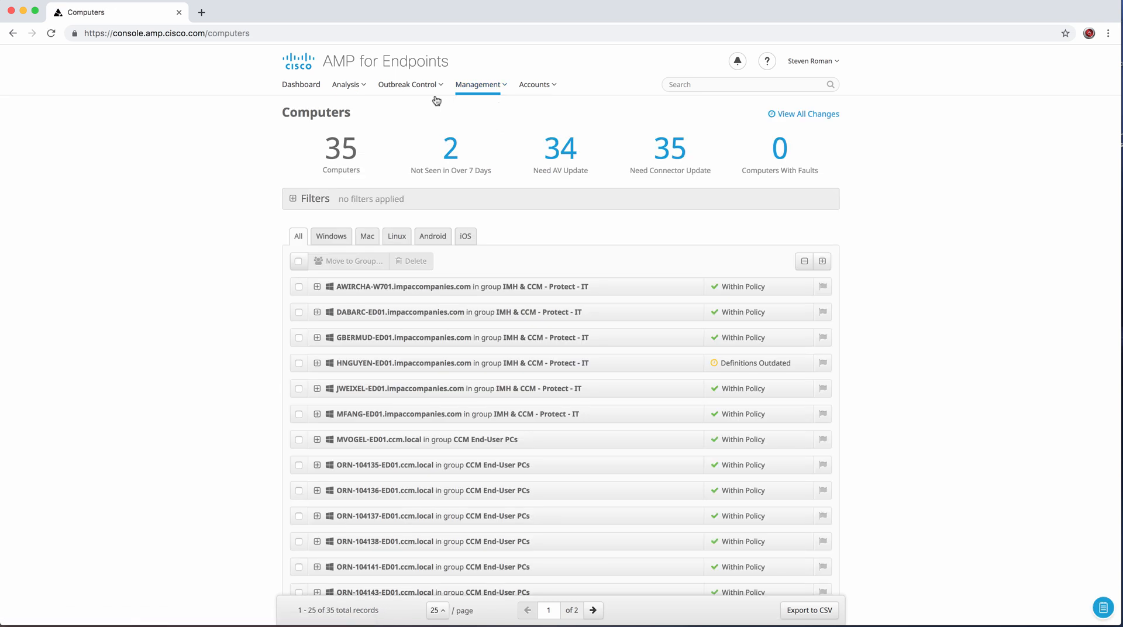
pyautogui.moveTo(478, 85)
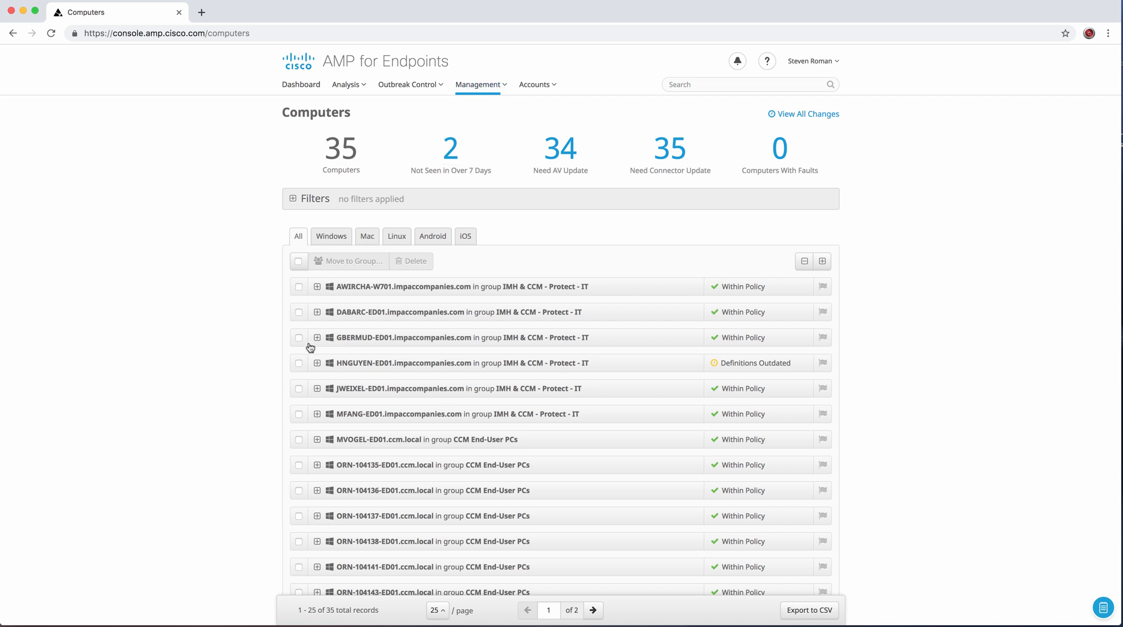
pyautogui.click(318, 362)
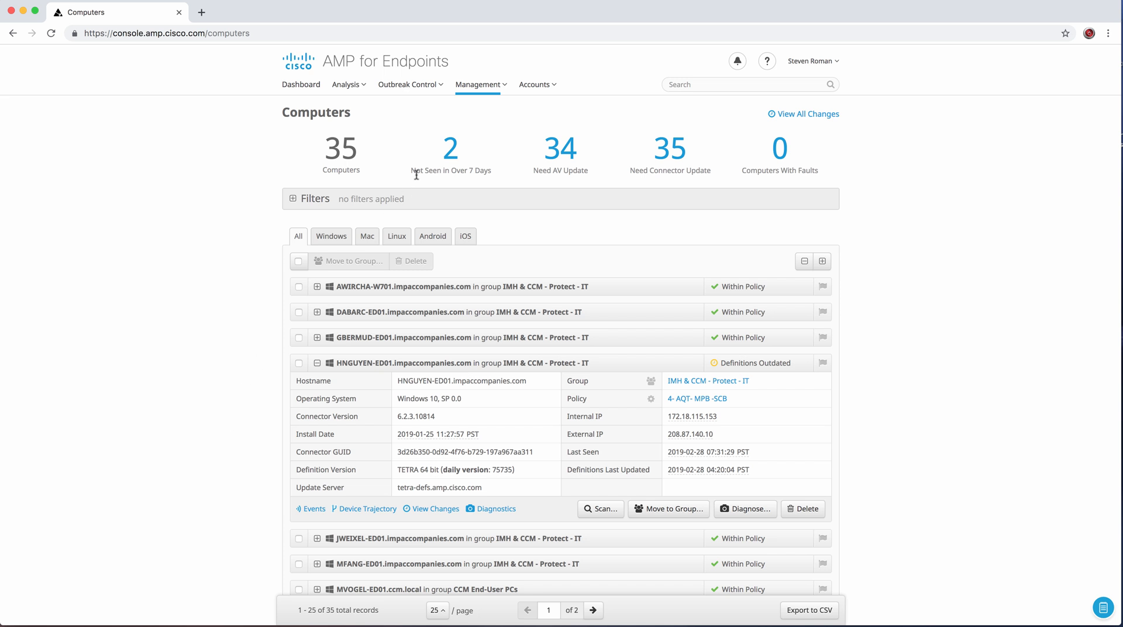
pyautogui.moveTo(500, 105)
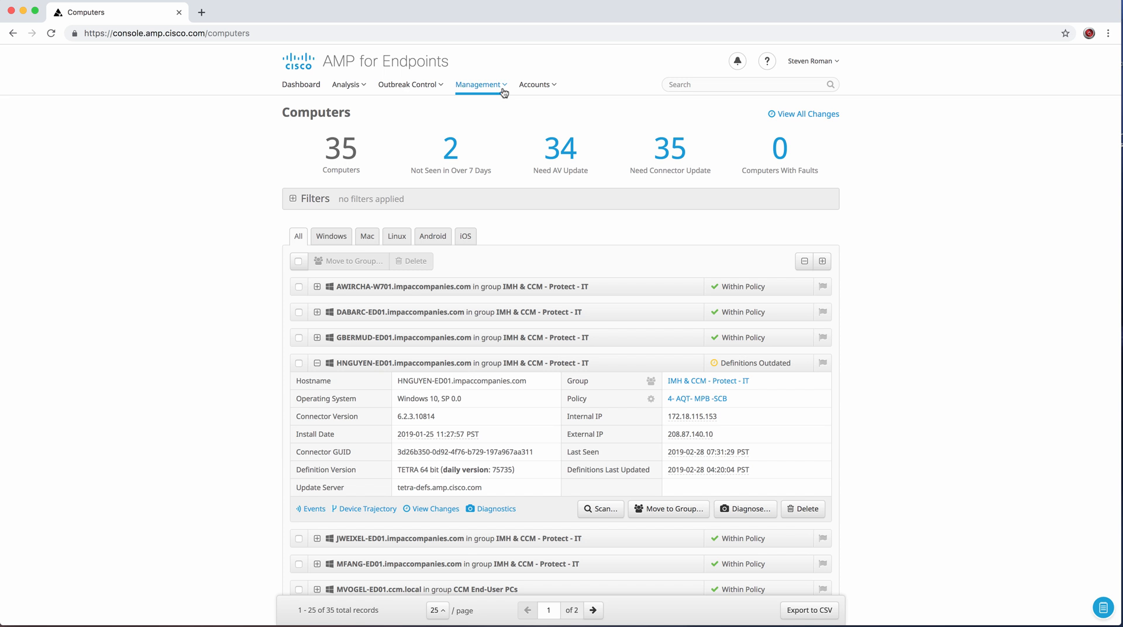
# - Go to Management > Policies
pyautogui.click(479, 84)
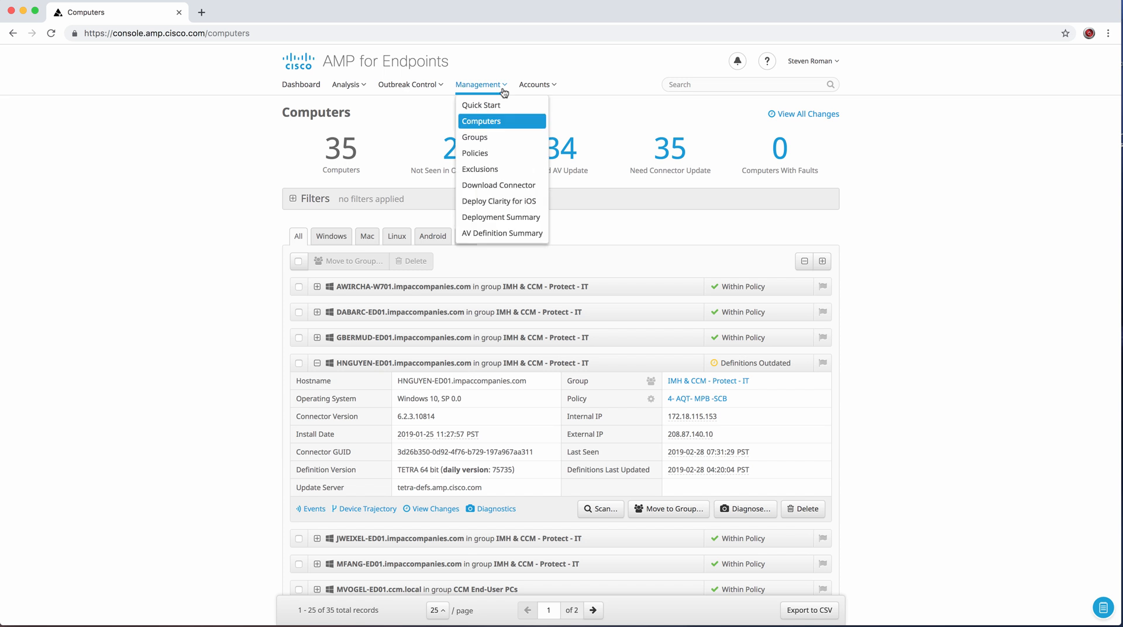
pyautogui.moveTo(498, 185)
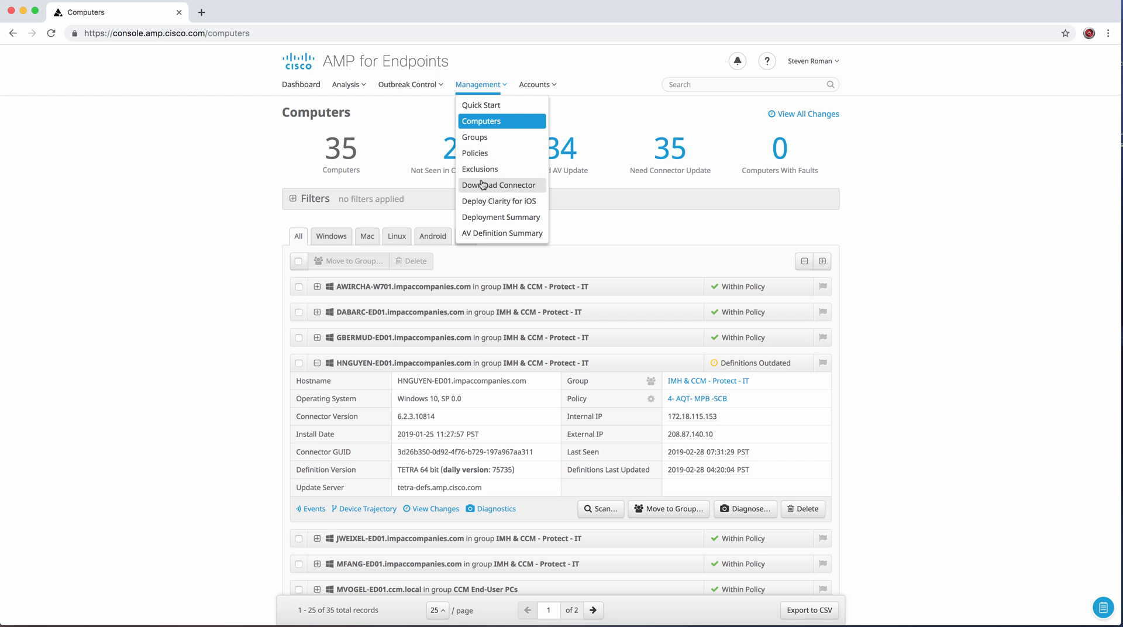
pyautogui.click(475, 152)
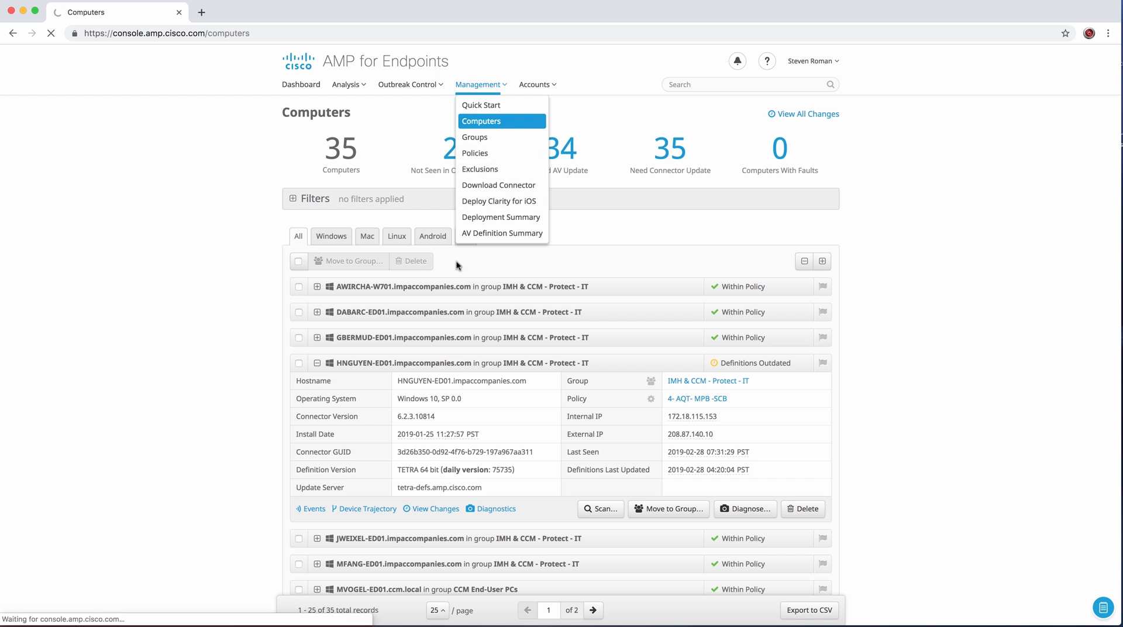
pyautogui.moveTo(253, 267)
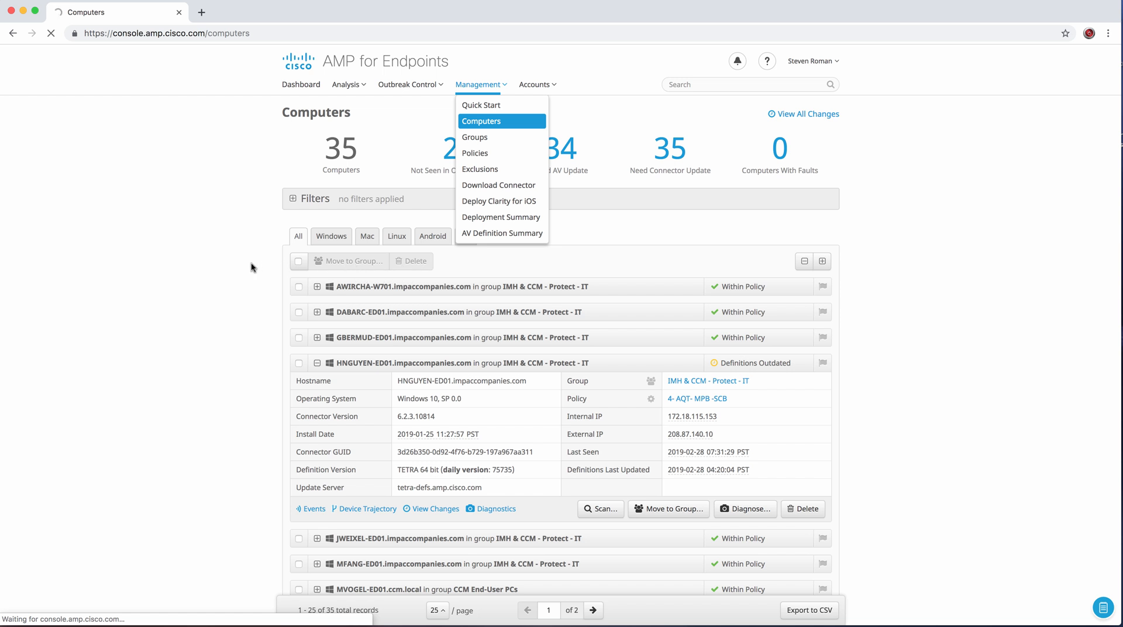
# - Show only the Windows policies on the Policies page
pyautogui.click(476, 152)
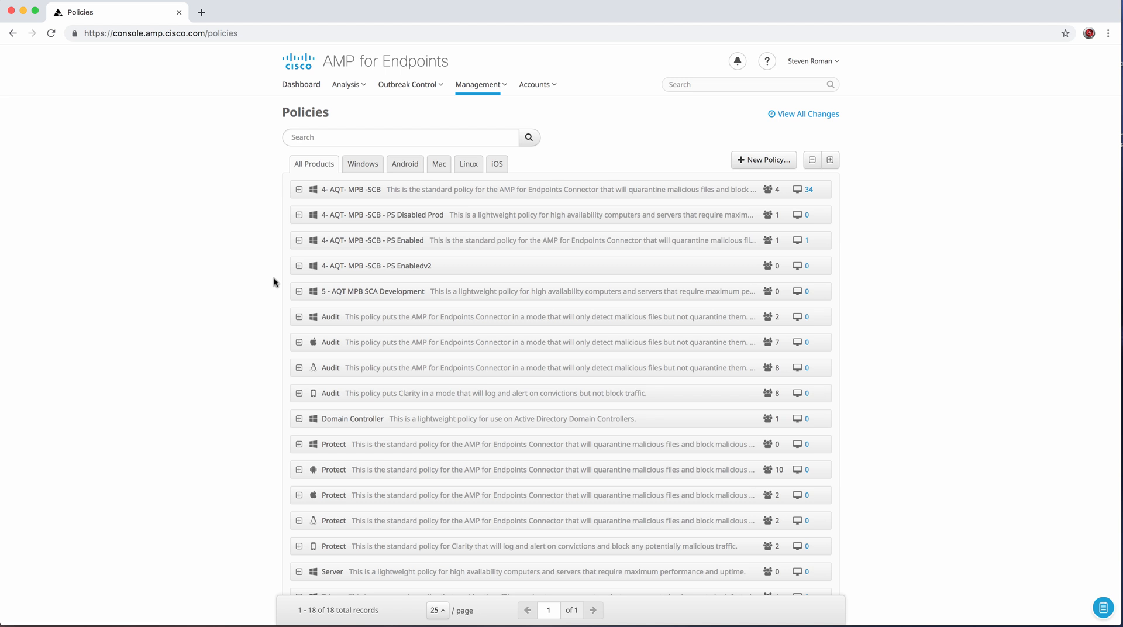
pyautogui.moveTo(270, 280)
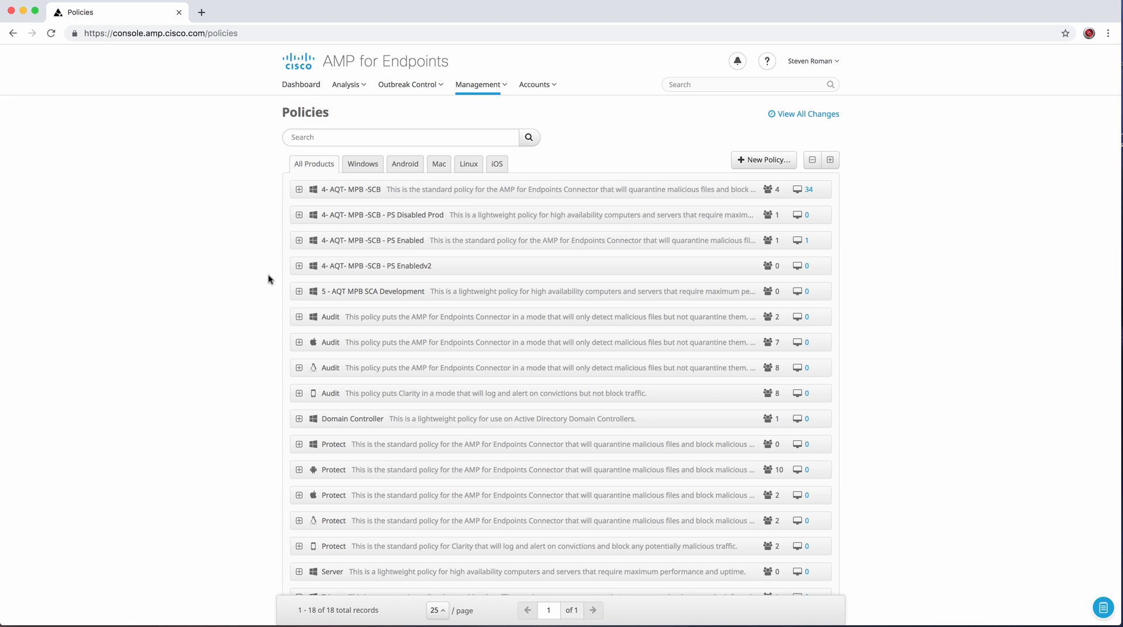
pyautogui.moveTo(265, 345)
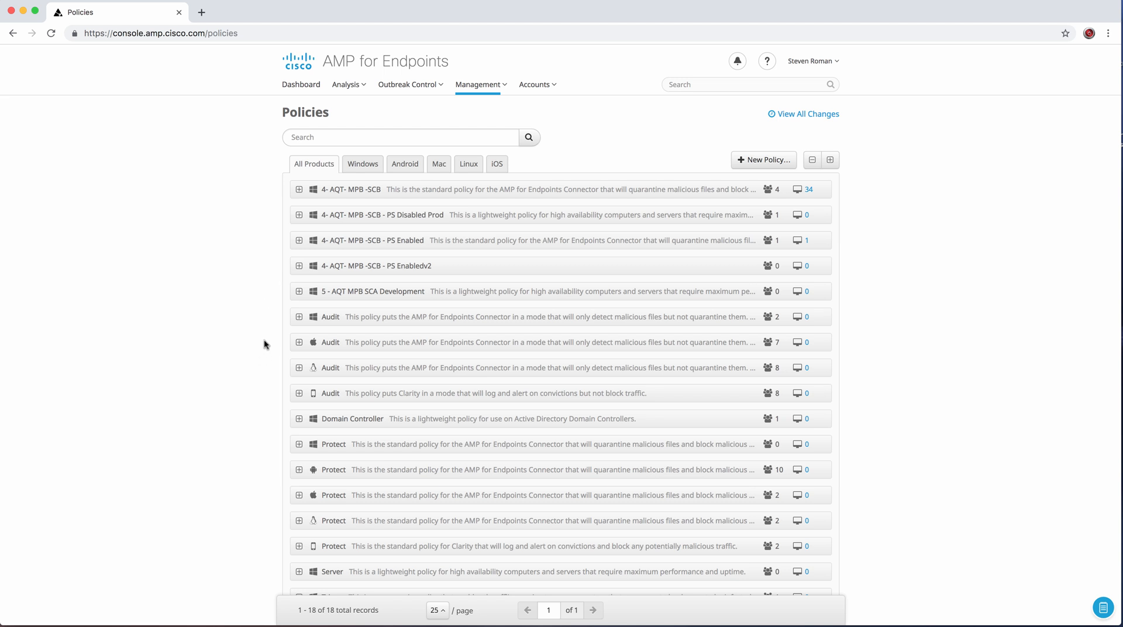
pyautogui.moveTo(323, 201)
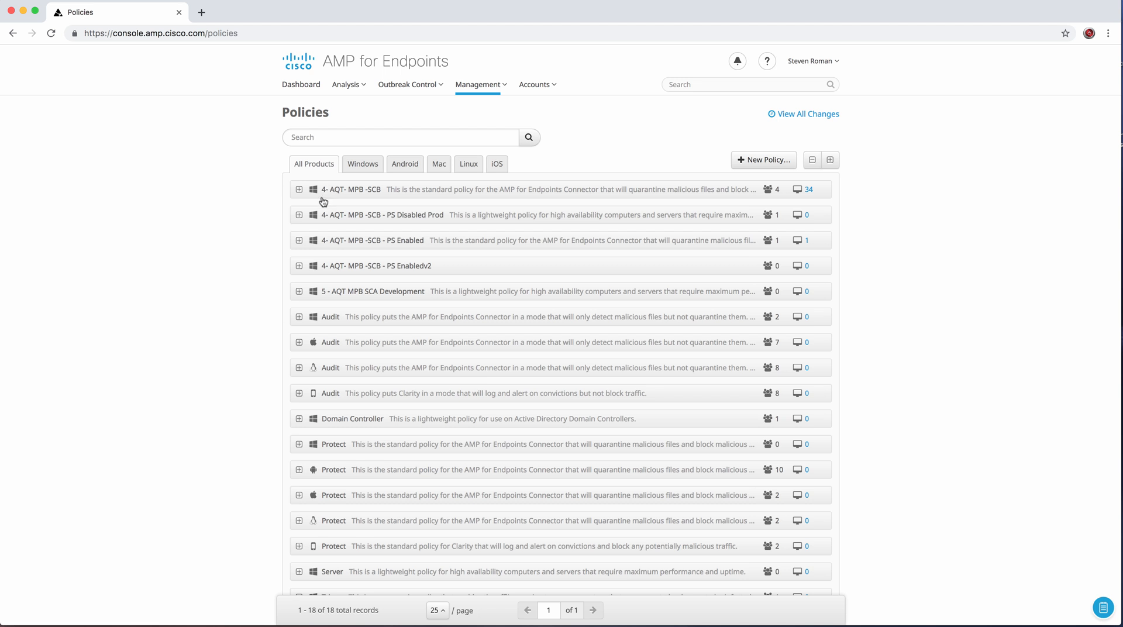
pyautogui.click(361, 164)
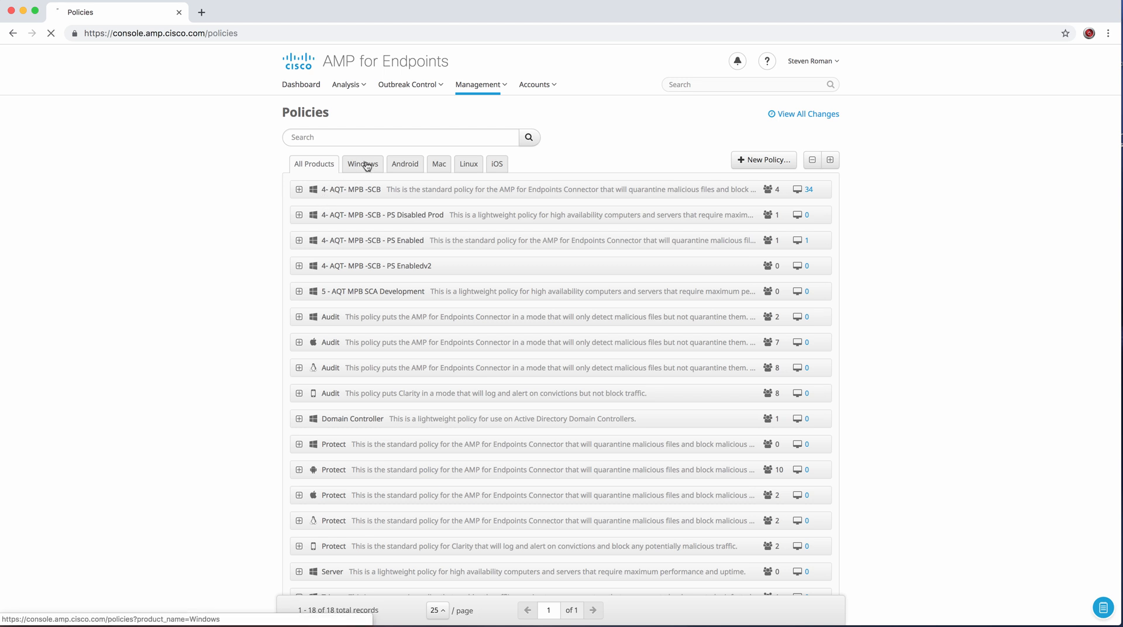
pyautogui.click(362, 164)
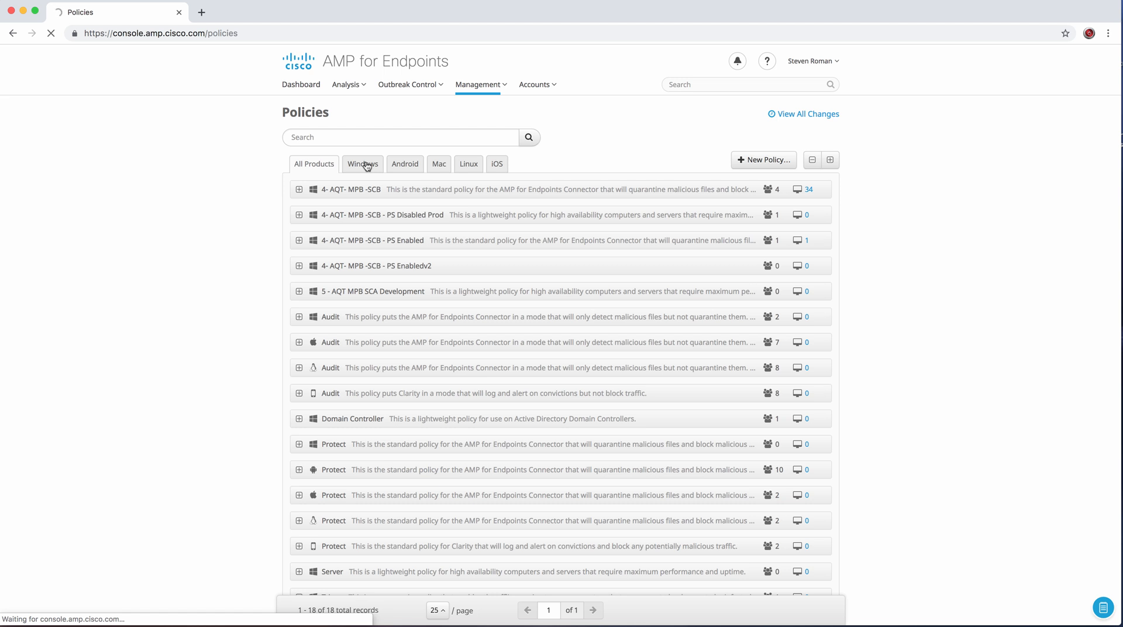
pyautogui.click(362, 163)
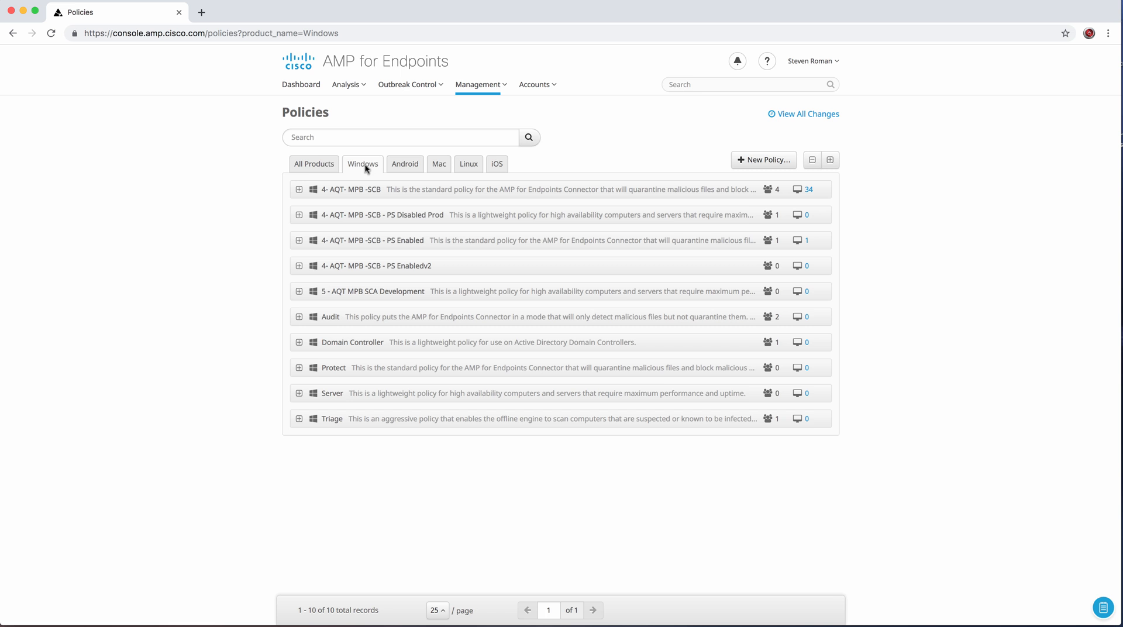
pyautogui.moveTo(207, 253)
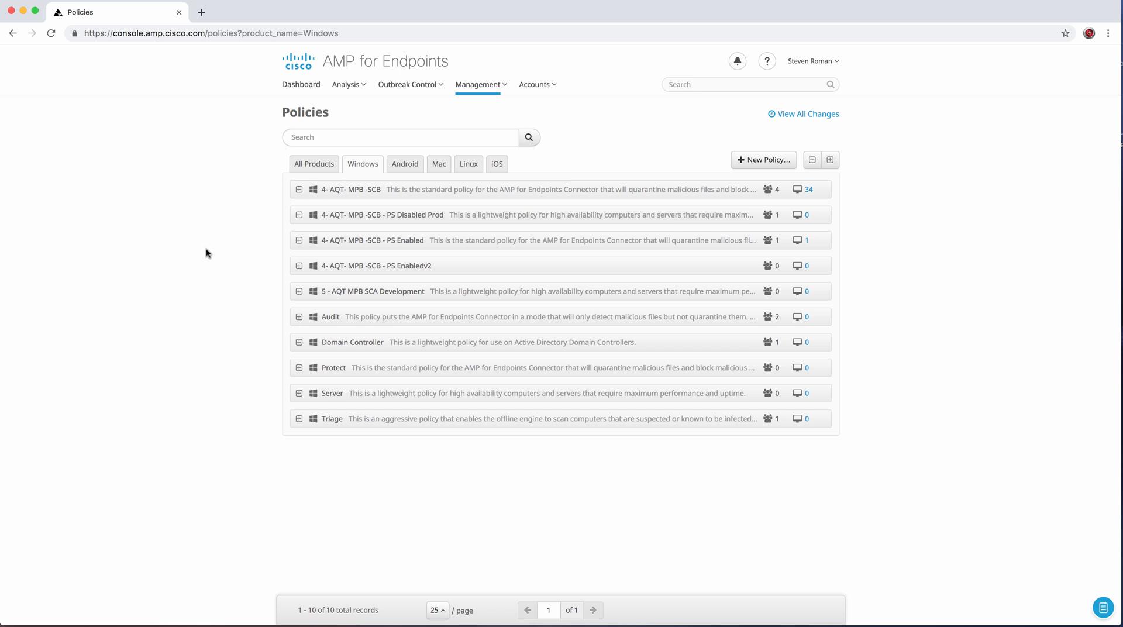
pyautogui.moveTo(211, 260)
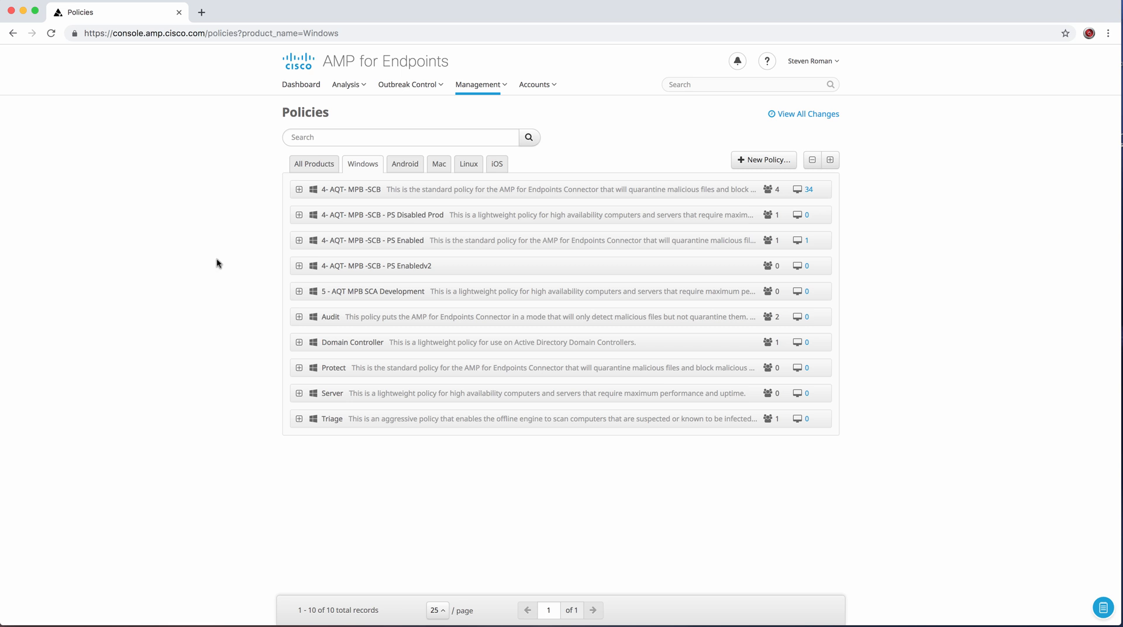
pyautogui.moveTo(232, 258)
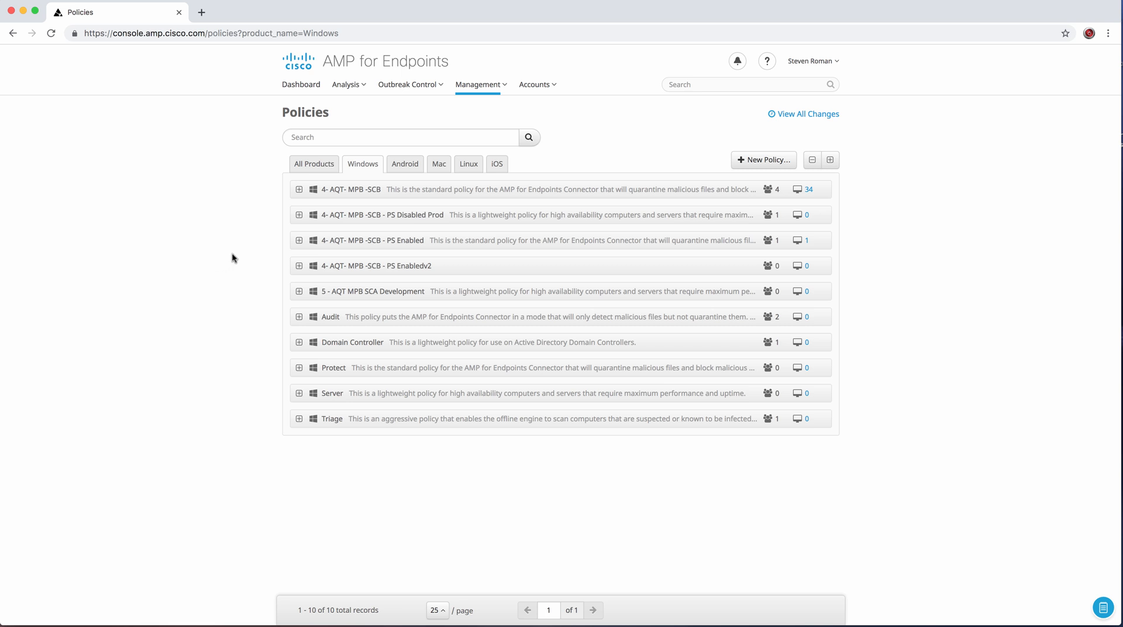
pyautogui.moveTo(297, 256)
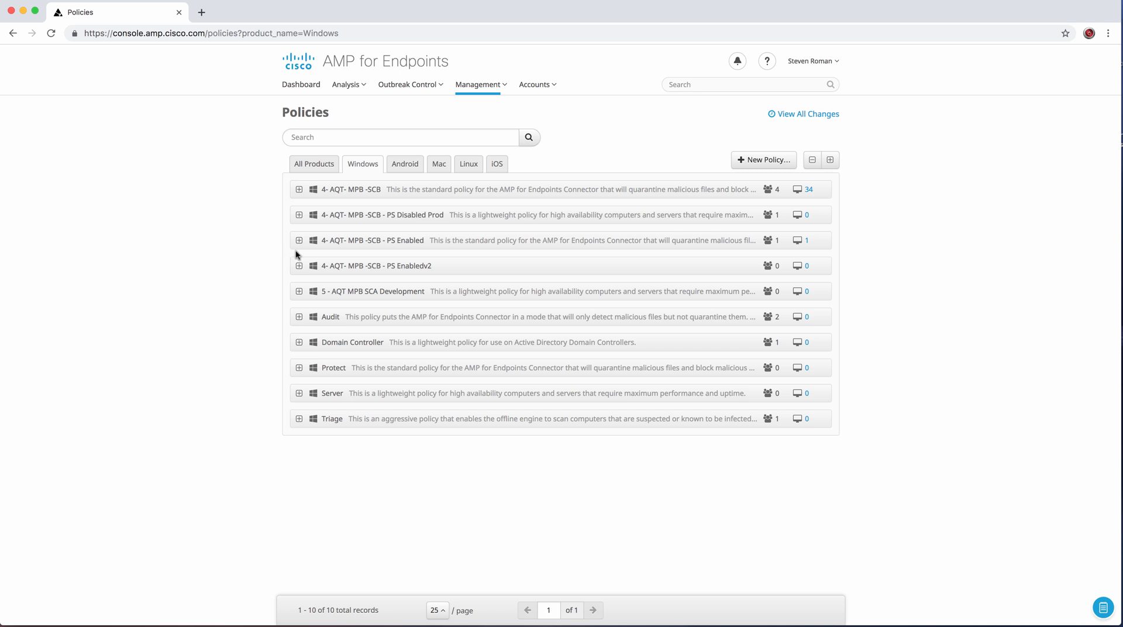
pyautogui.moveTo(303, 273)
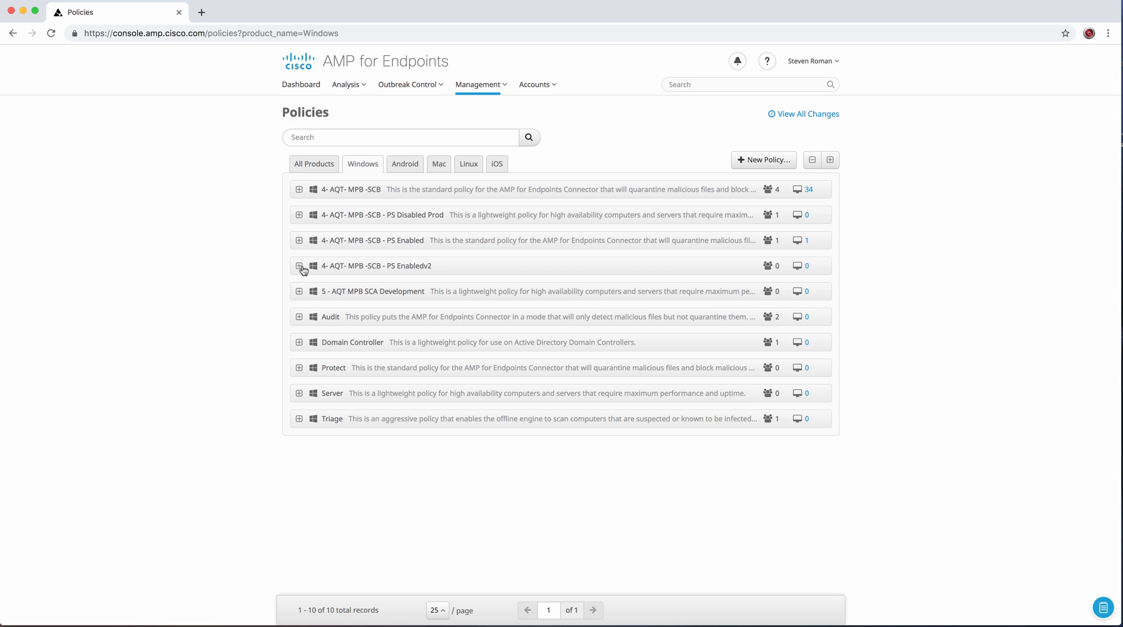
# - Expand the 4- AQT- MPB -SCB - PS Enabledv2 policy to reveal its full settings
pyautogui.click(299, 266)
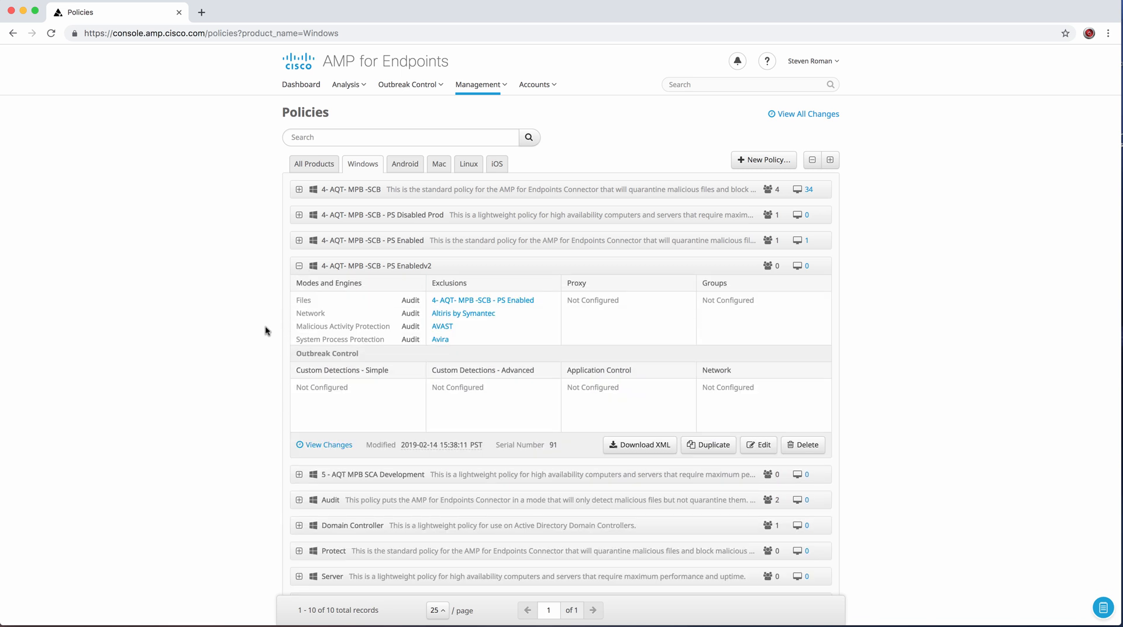
pyautogui.moveTo(466, 181)
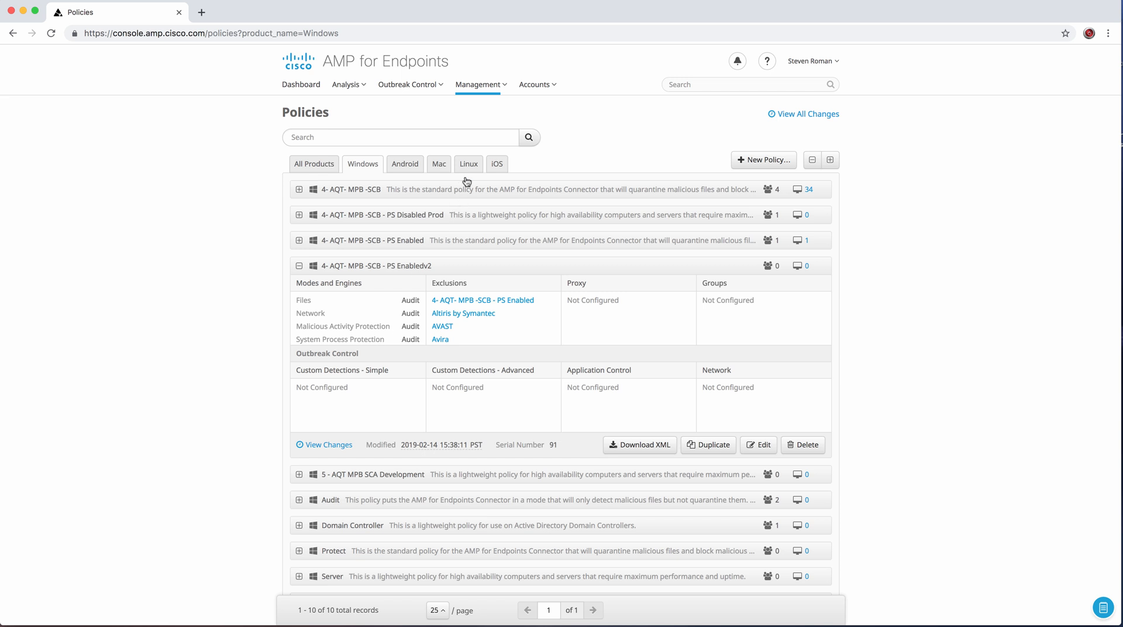
pyautogui.click(478, 85)
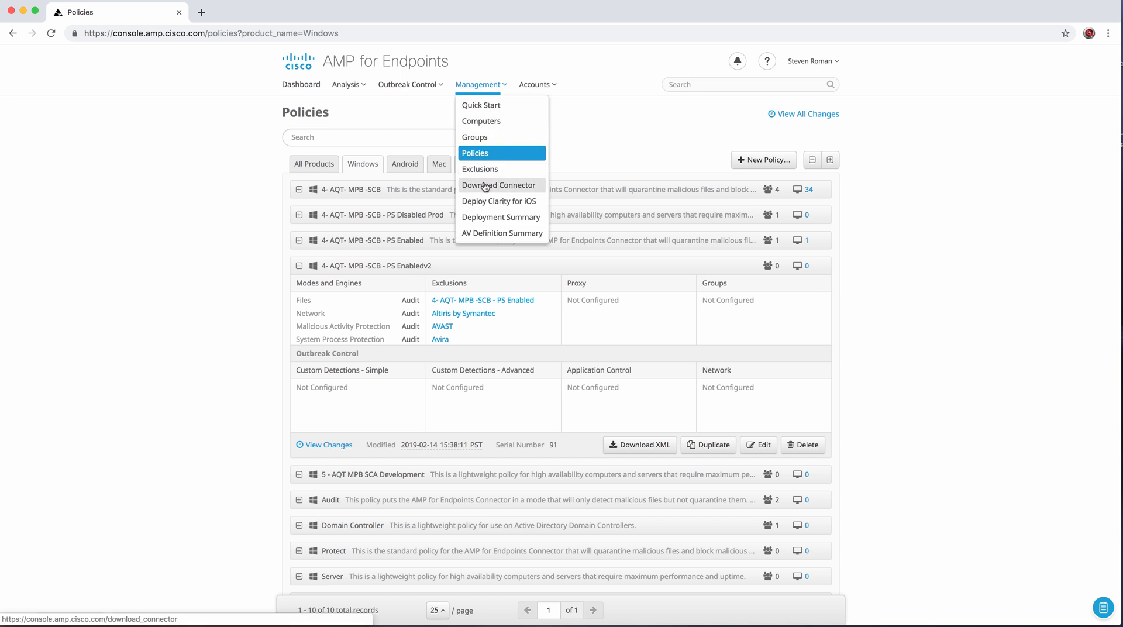
# - Load the Download Connector page and select the Protect group for connector downloads
pyautogui.click(500, 186)
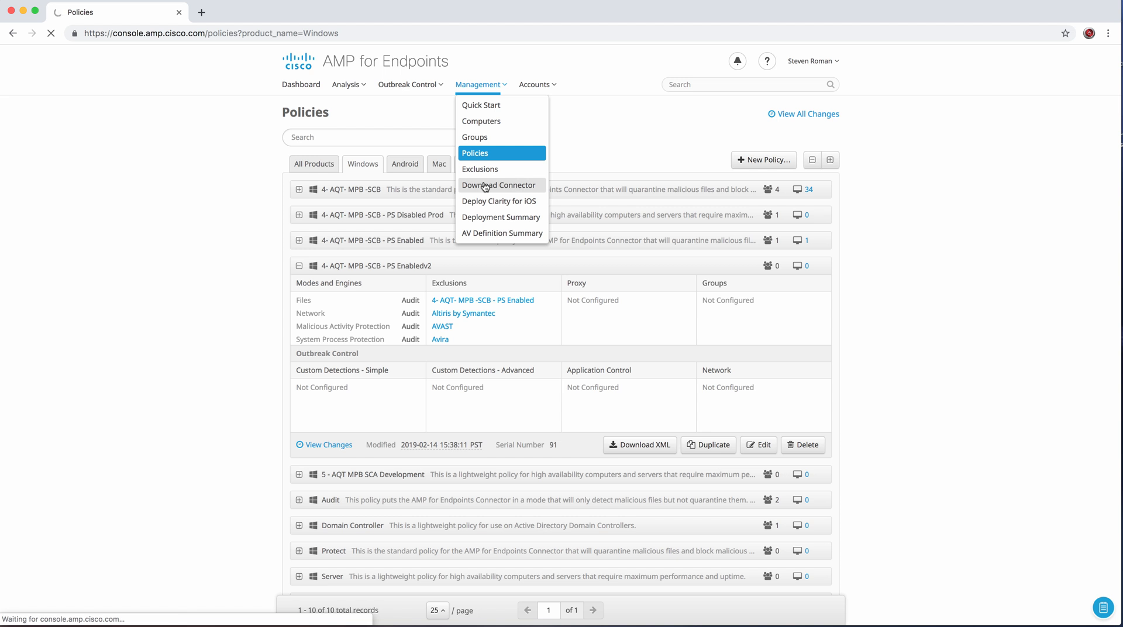
pyautogui.click(498, 185)
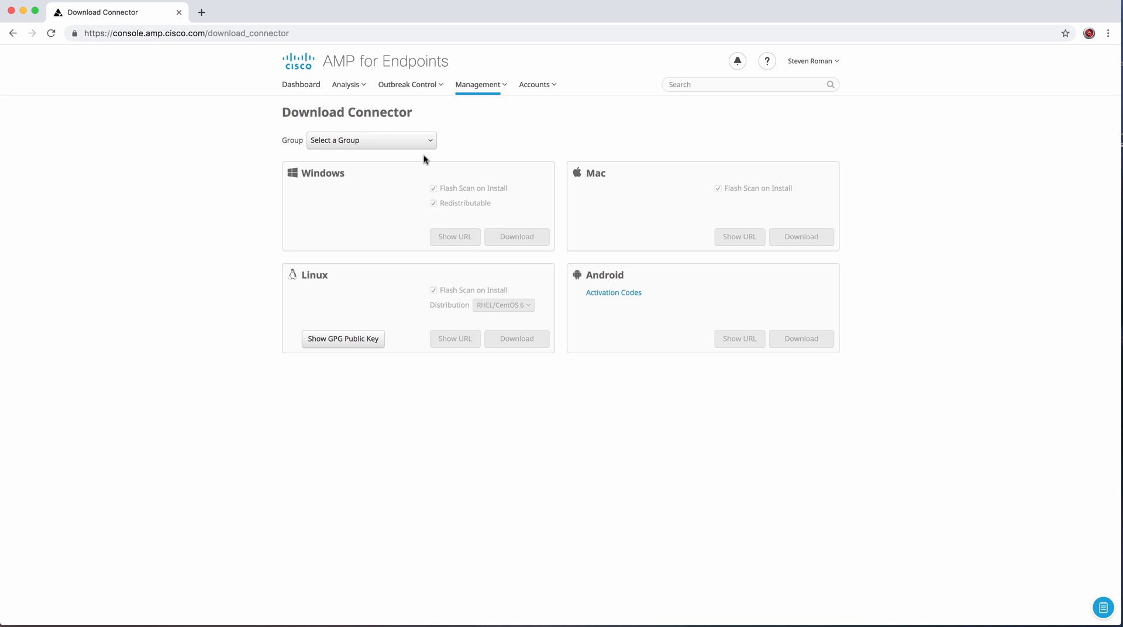
pyautogui.click(371, 140)
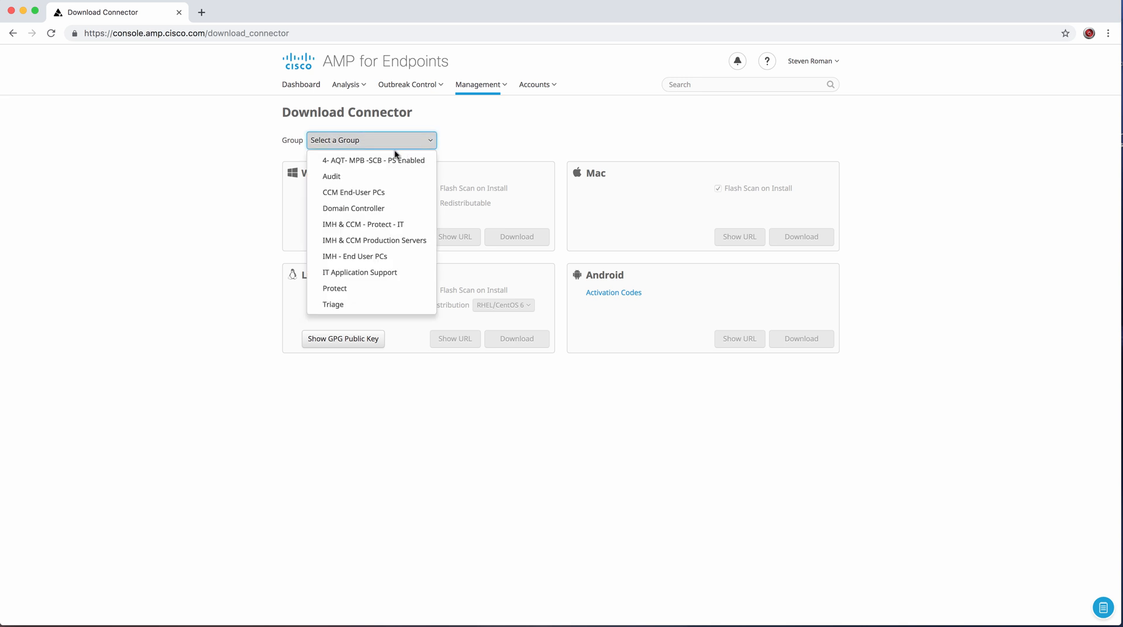
pyautogui.moveTo(390, 161)
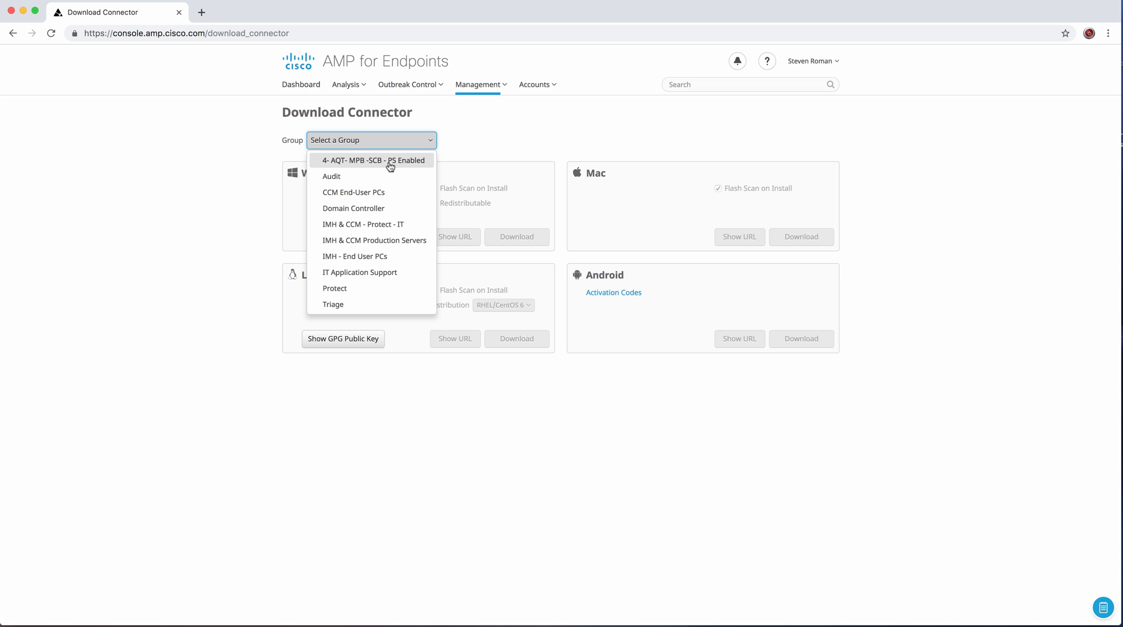
pyautogui.moveTo(374, 208)
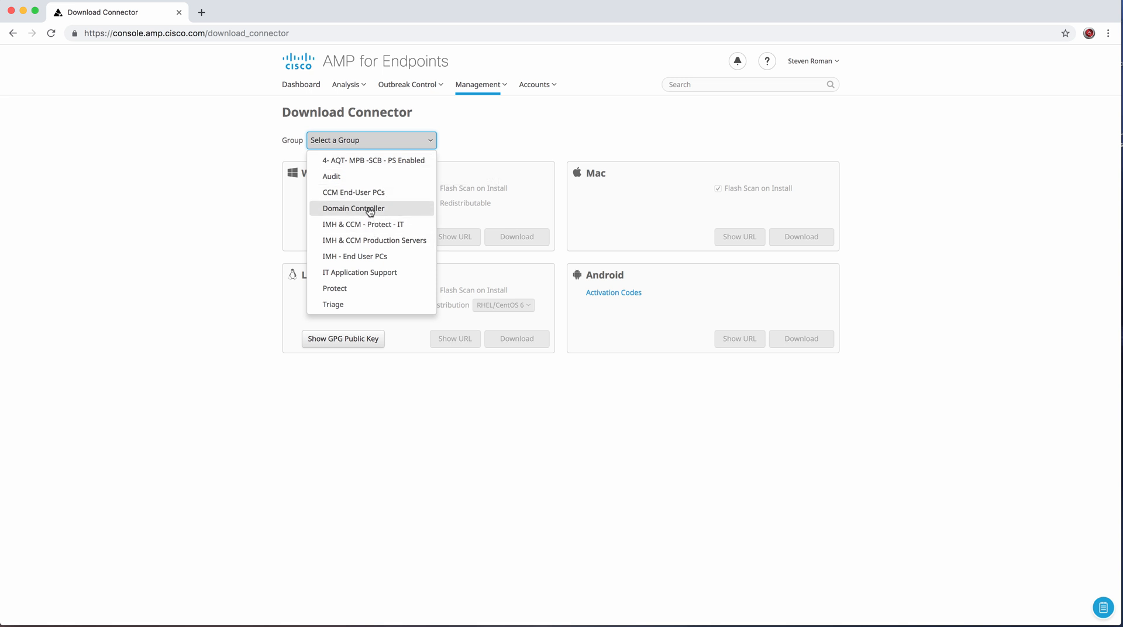
pyautogui.moveTo(346, 288)
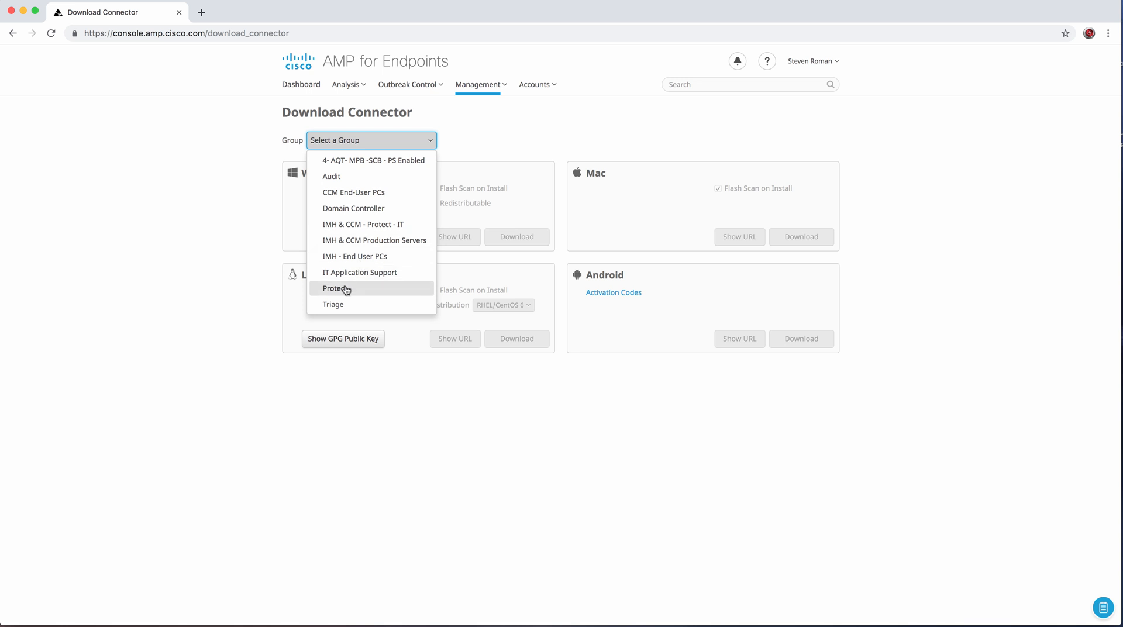
pyautogui.click(337, 288)
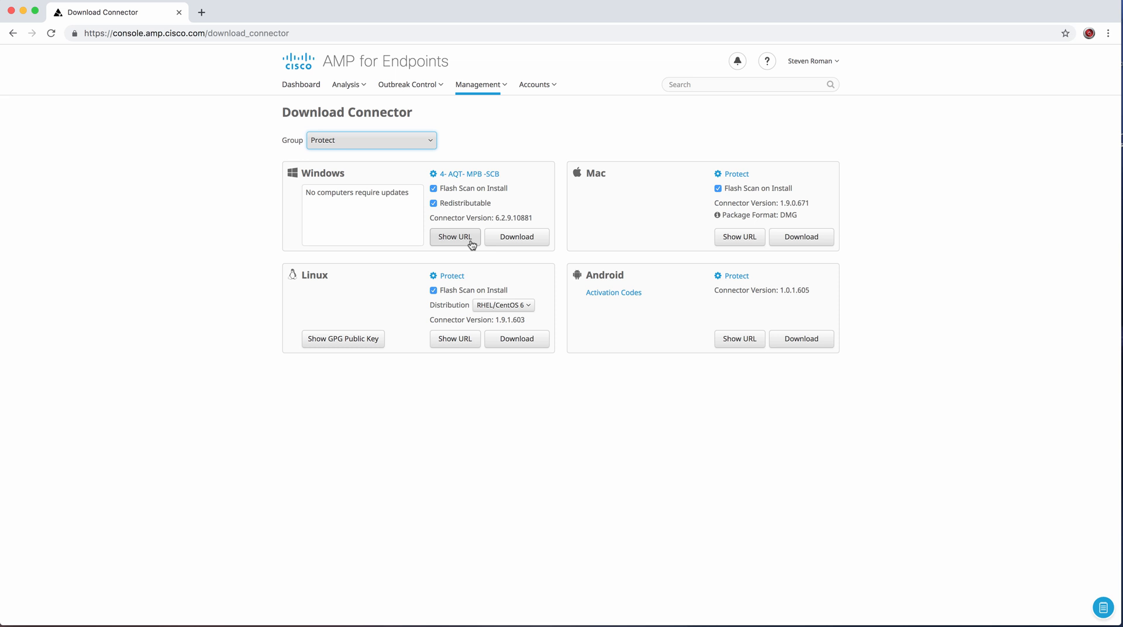
pyautogui.moveTo(721, 216)
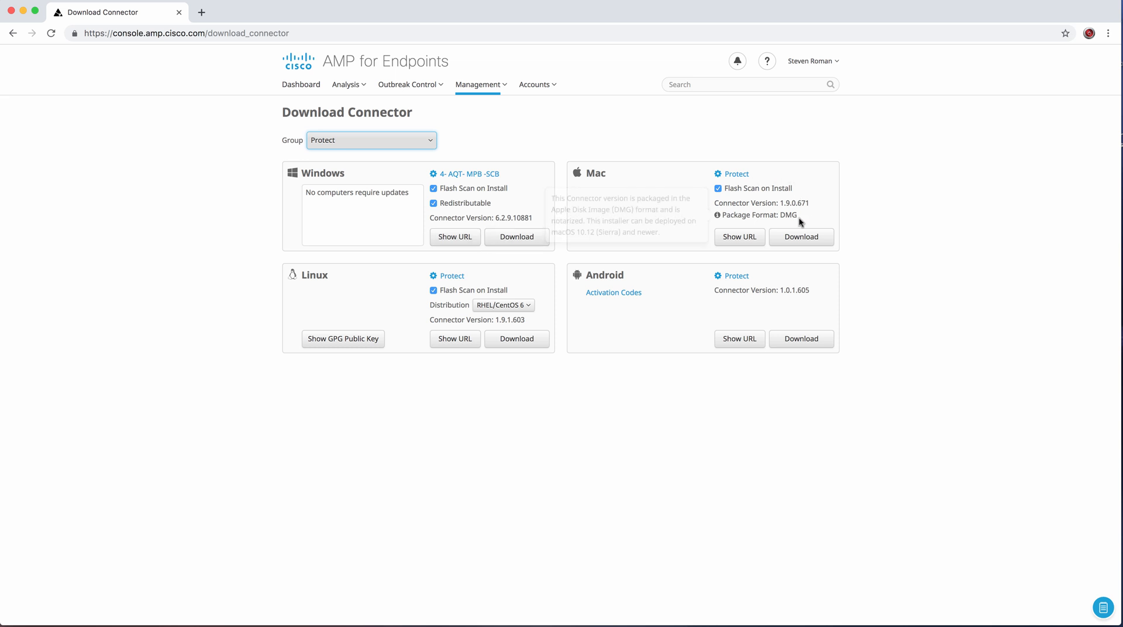
pyautogui.moveTo(554, 100)
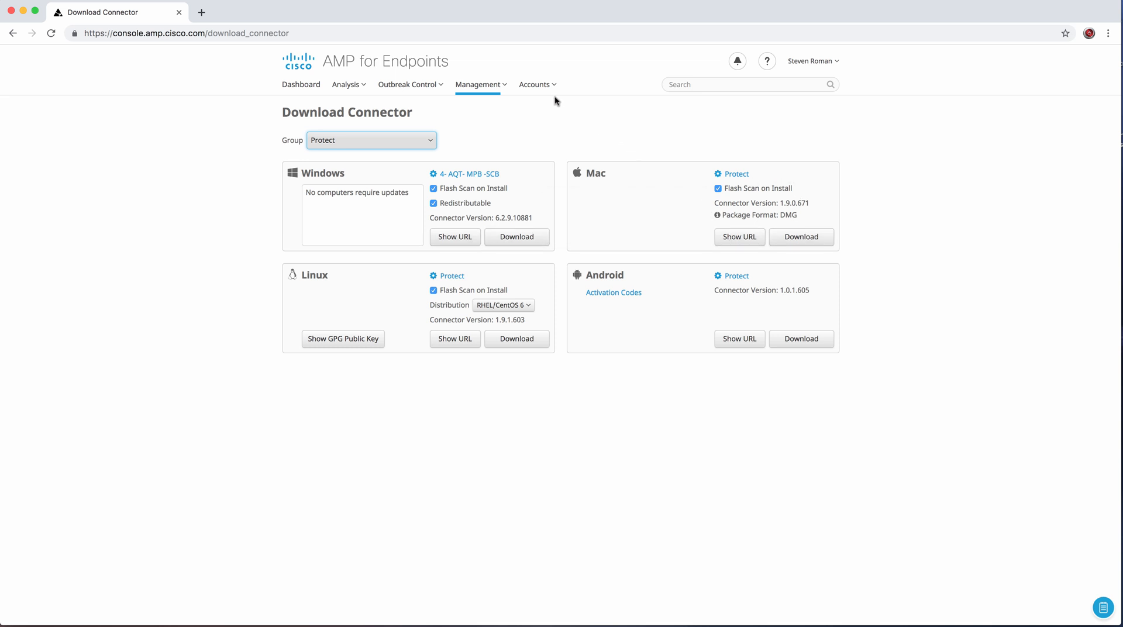
pyautogui.click(535, 84)
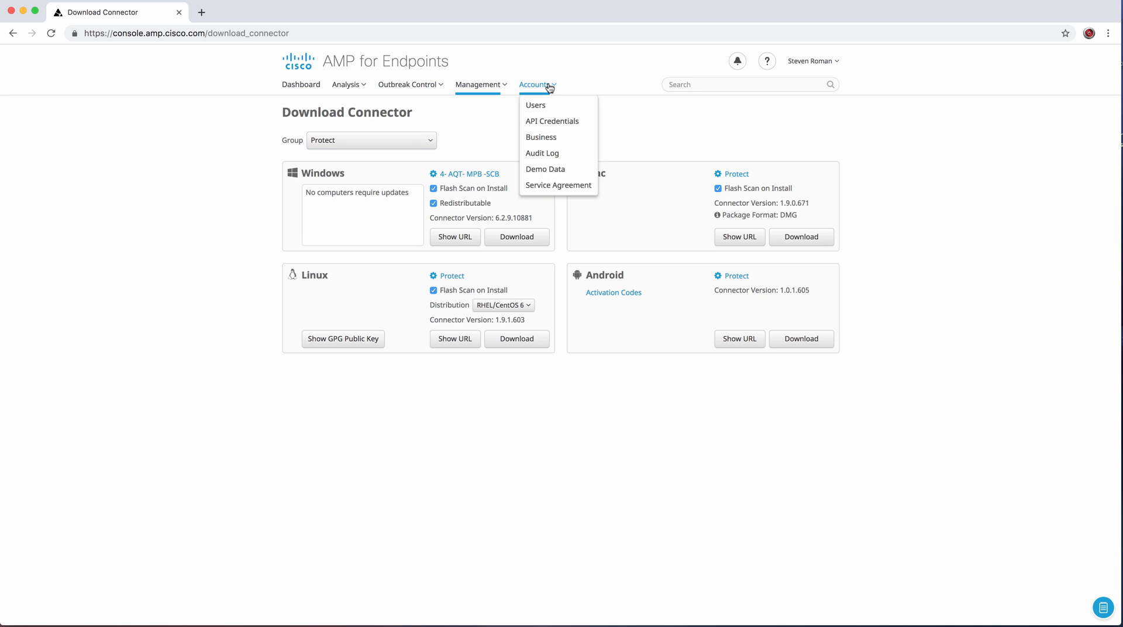
pyautogui.moveTo(551, 120)
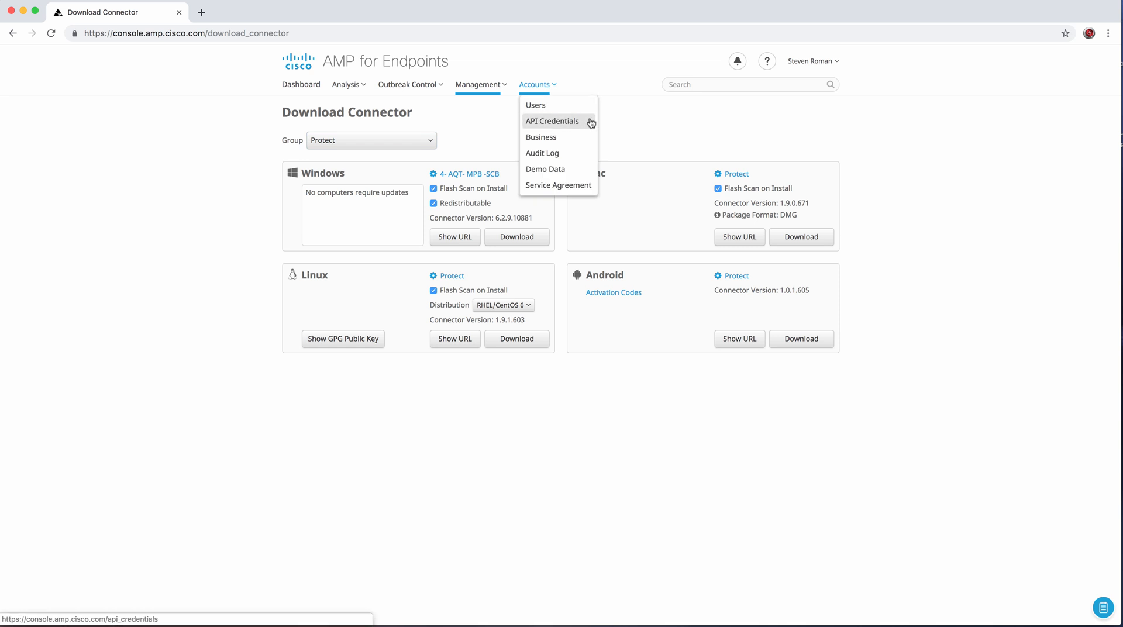
pyautogui.moveTo(576, 123)
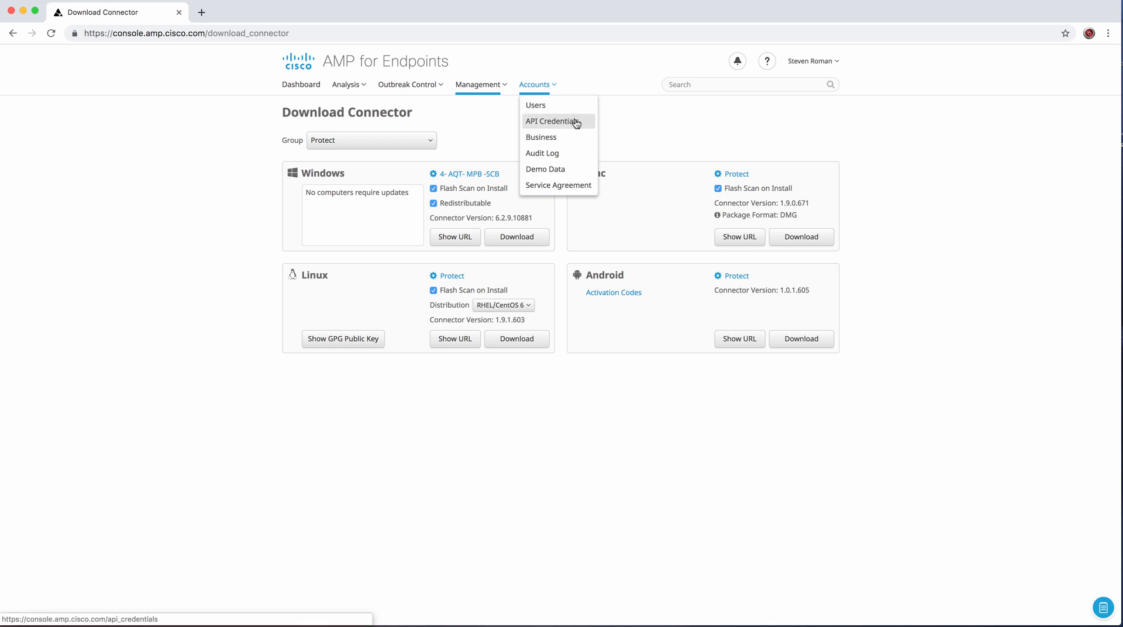
pyautogui.moveTo(542, 137)
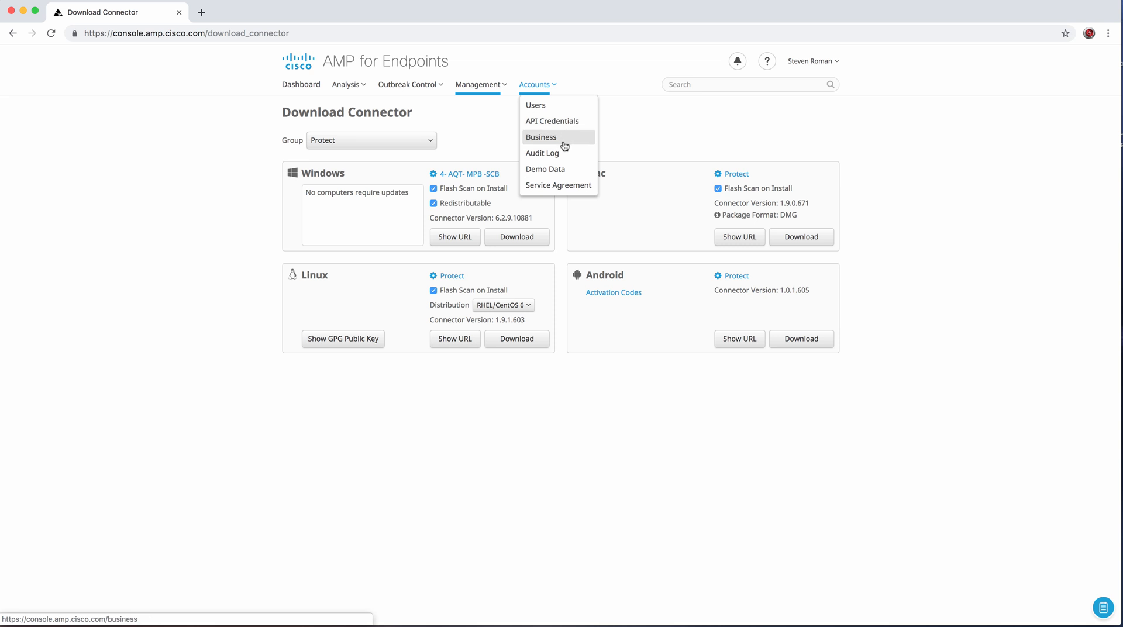
pyautogui.moveTo(559, 185)
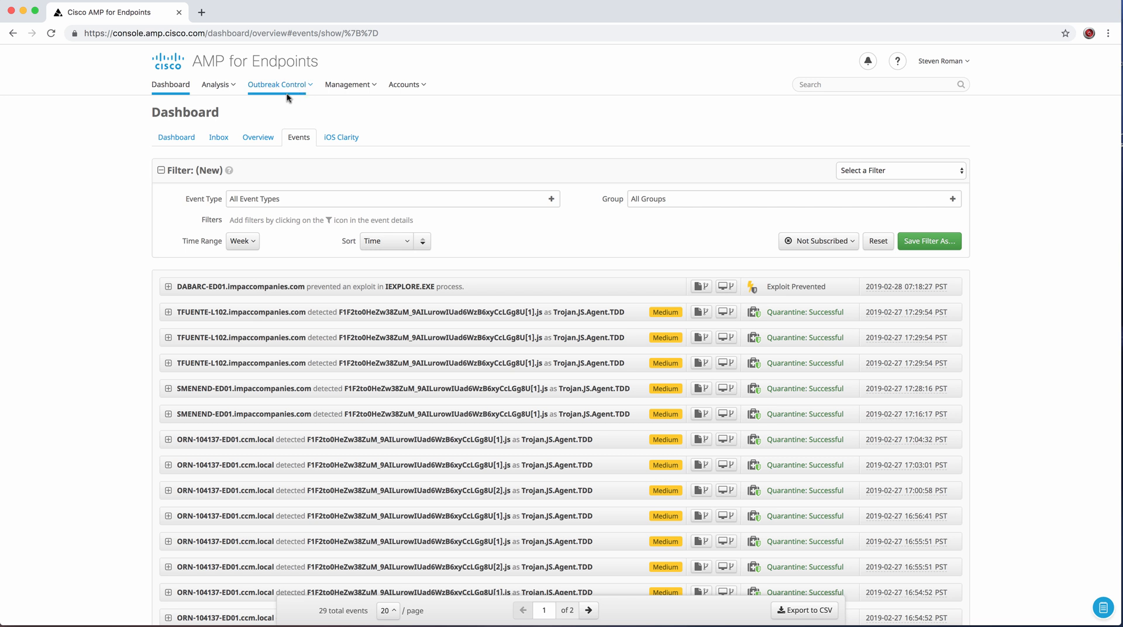
pyautogui.moveTo(145, 149)
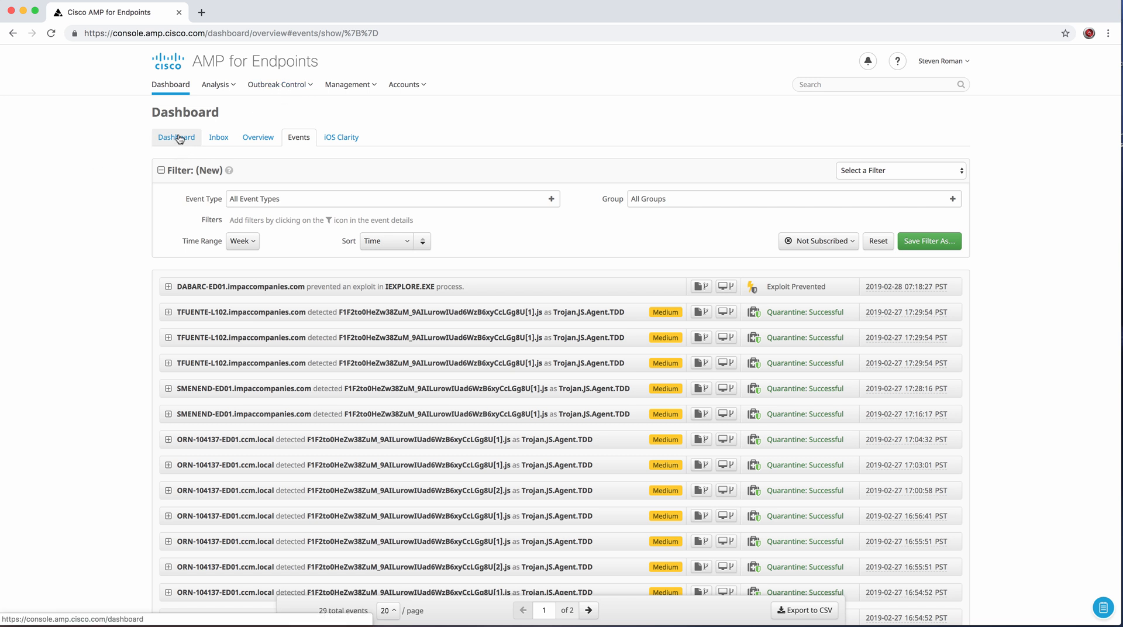
# - Return to the Dashboard and show its Overview of threat statistics
pyautogui.click(176, 137)
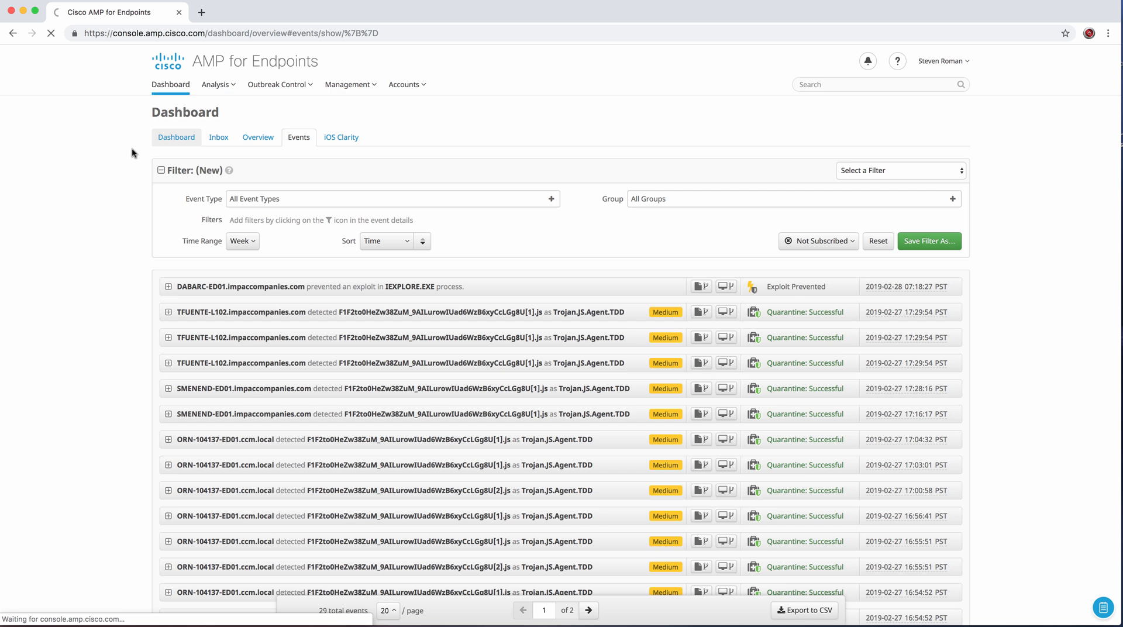
pyautogui.click(175, 137)
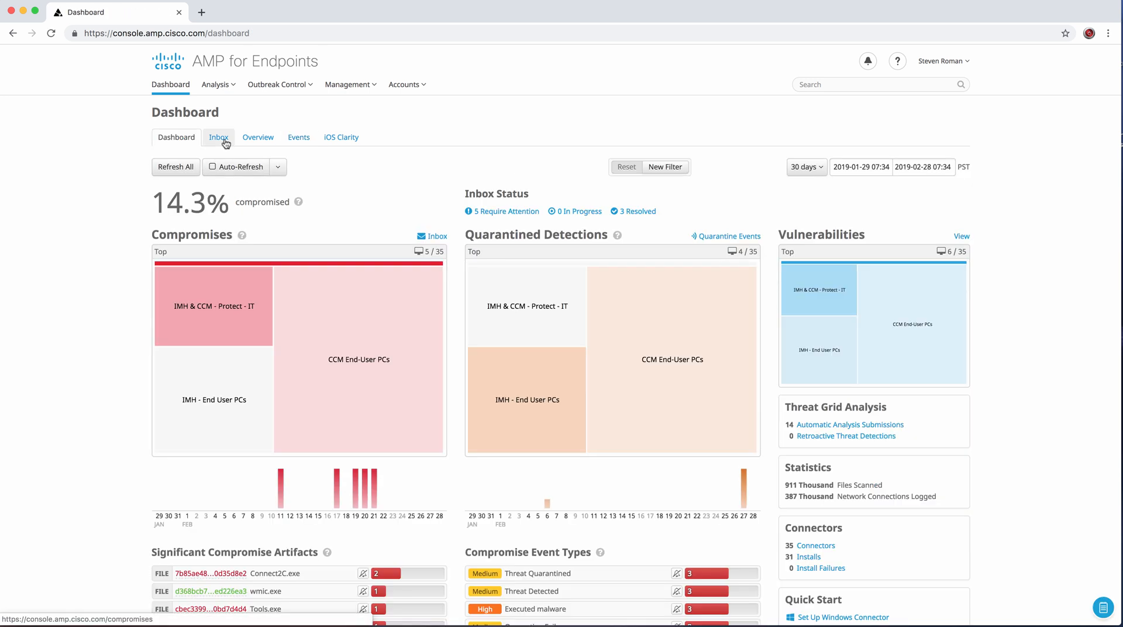
pyautogui.click(257, 137)
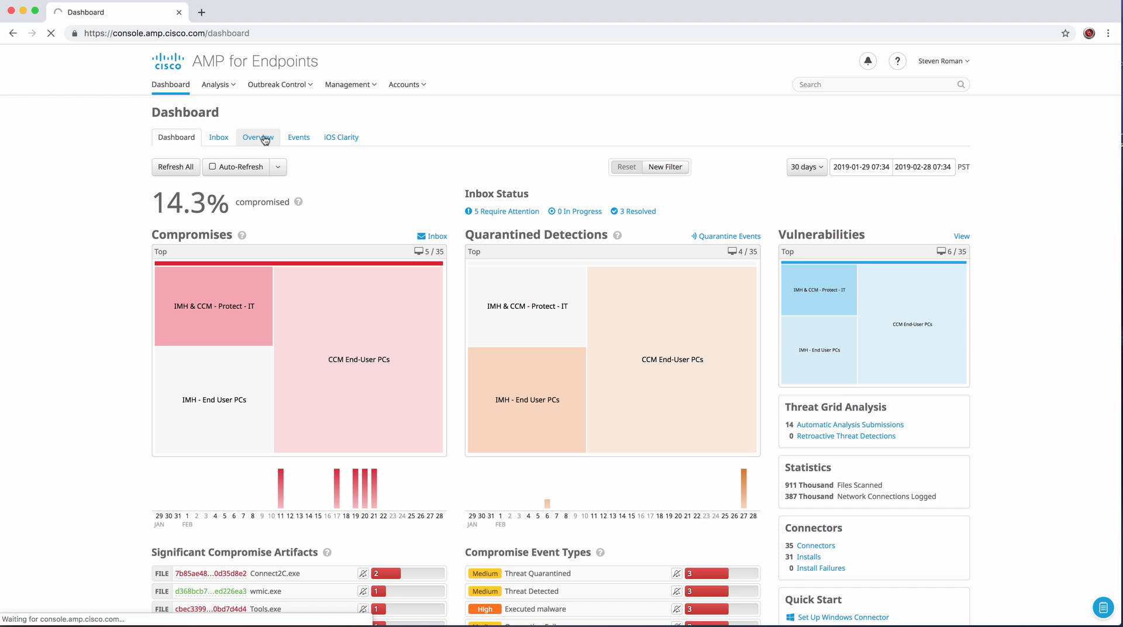
pyautogui.click(257, 137)
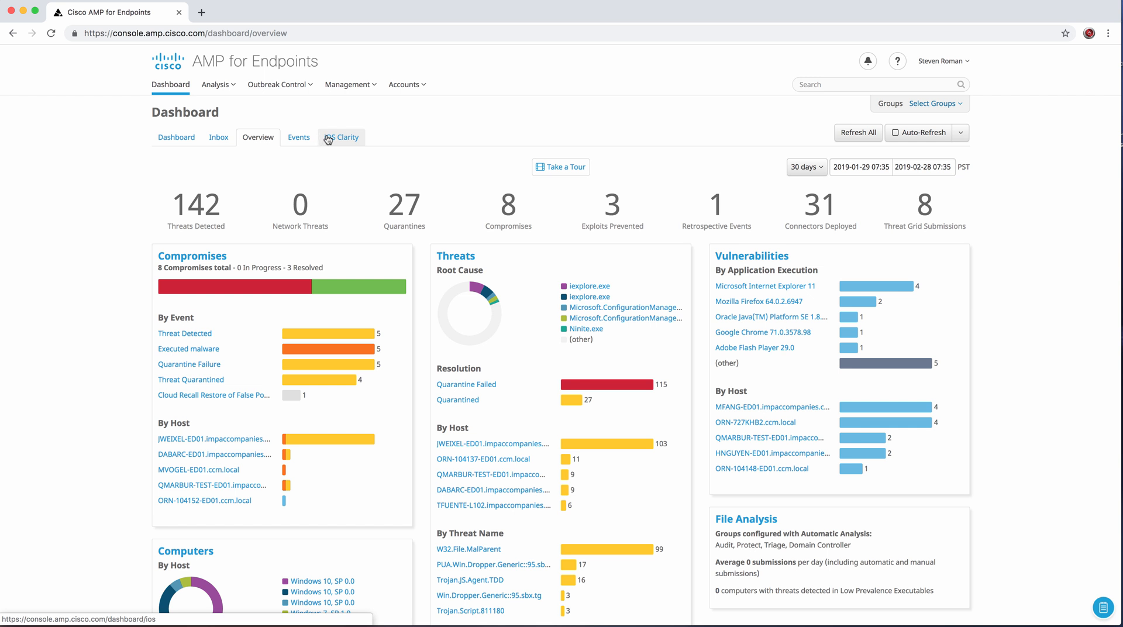
pyautogui.moveTo(509, 139)
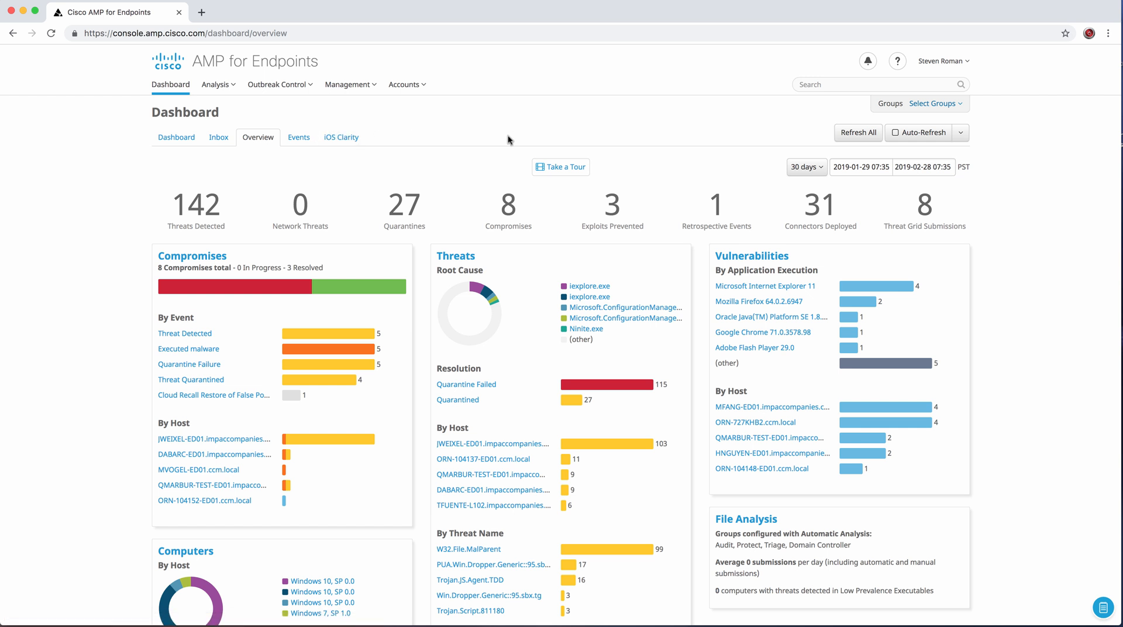
pyautogui.moveTo(561, 122)
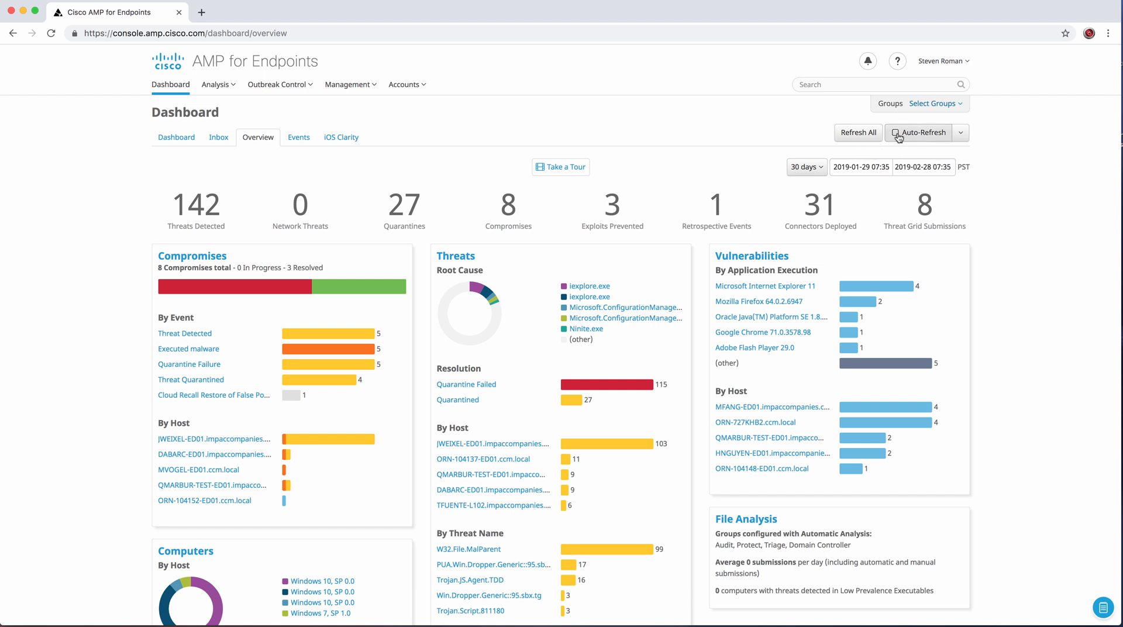
# - Turn on Auto-Refresh for the dashboard Overview
pyautogui.click(895, 132)
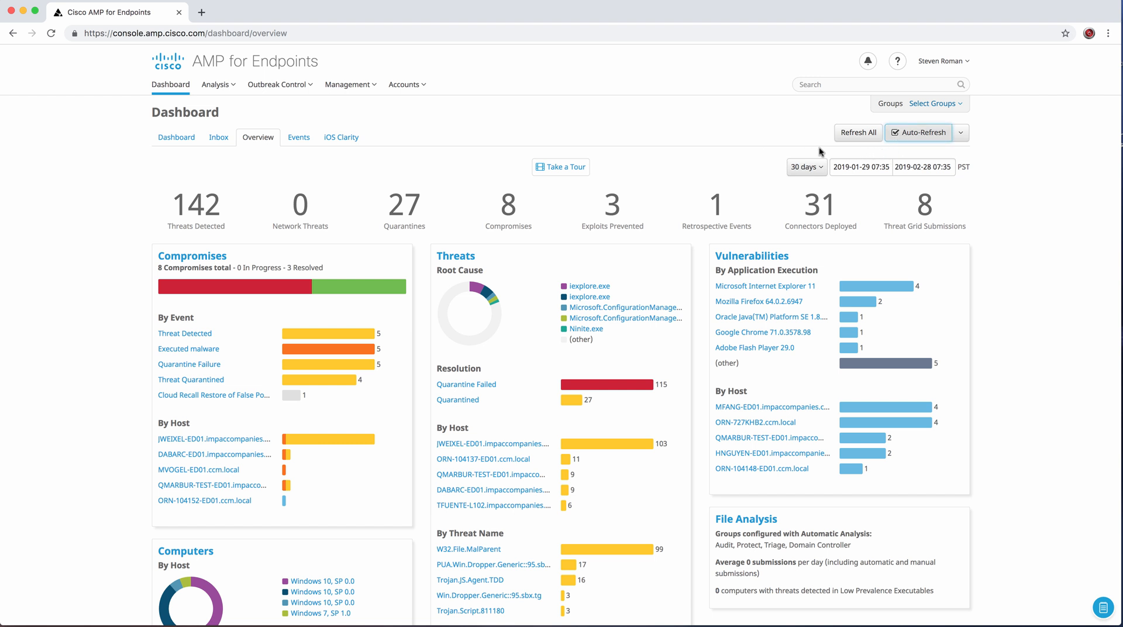
pyautogui.moveTo(787, 145)
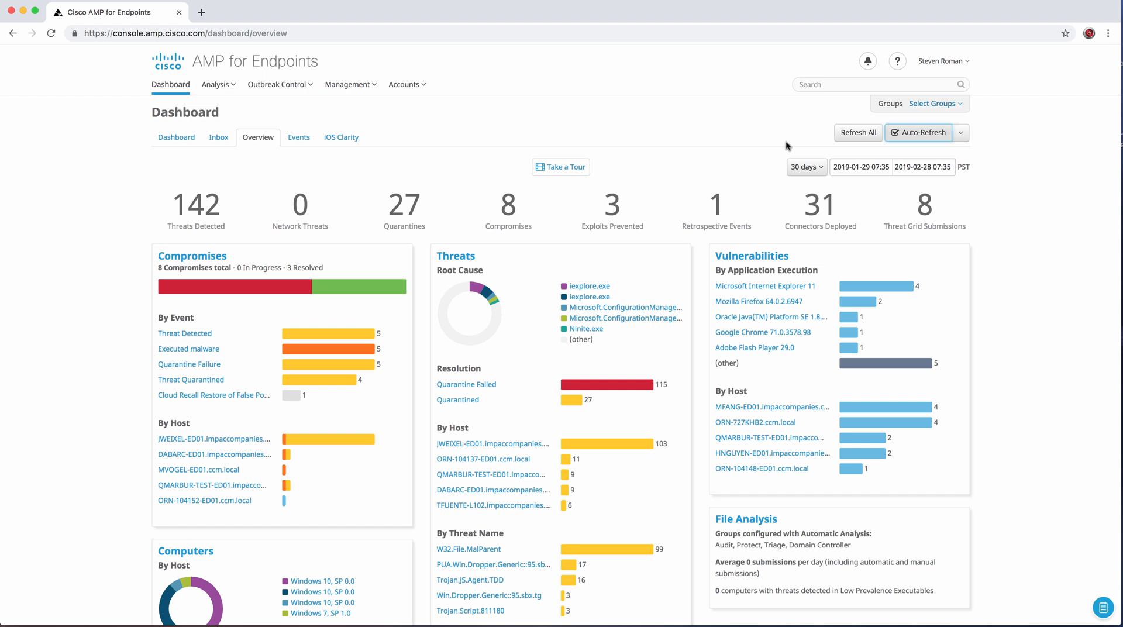
pyautogui.moveTo(693, 151)
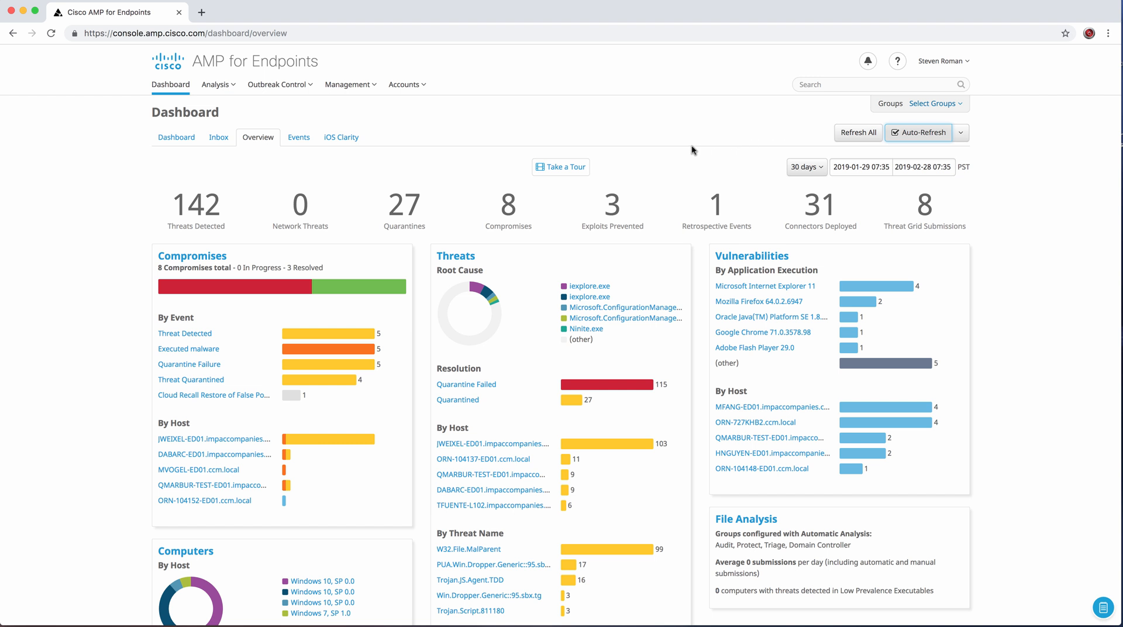
pyautogui.moveTo(620, 111)
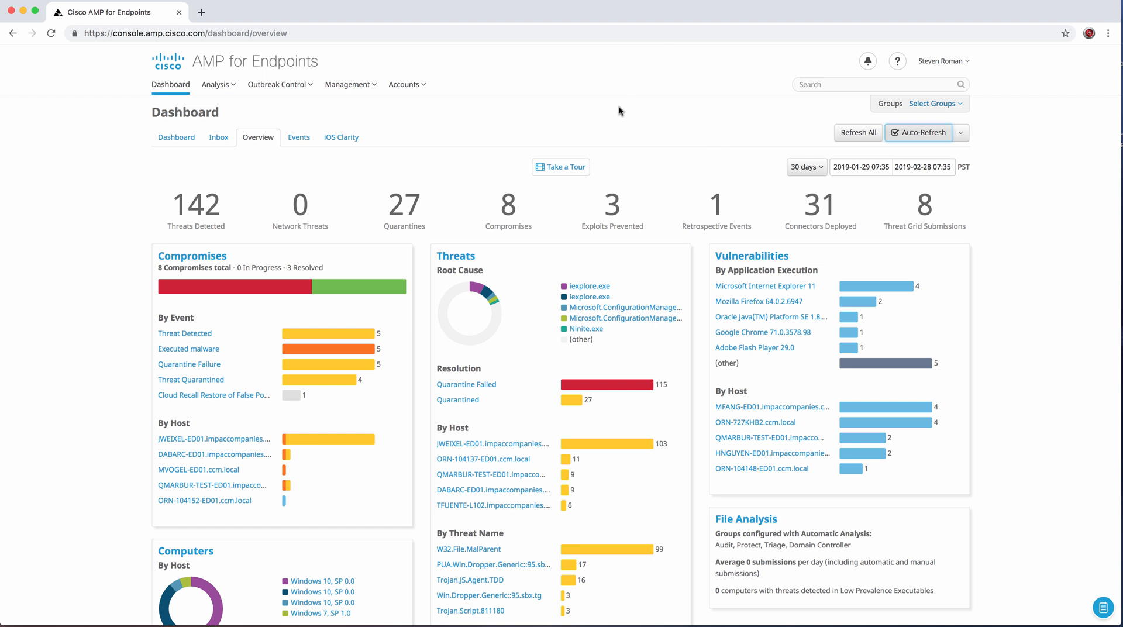
pyautogui.moveTo(237, 376)
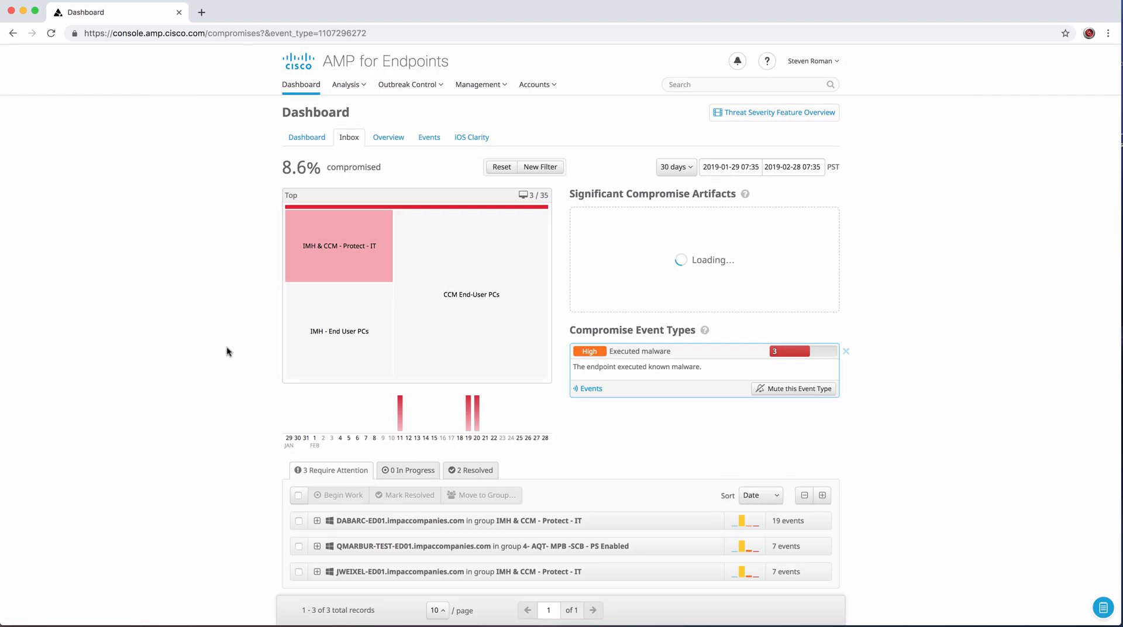
# - Leave the Inbox for the Dashboard Overview and filter the Events list to Quarantine Failed
pyautogui.scroll(-3)
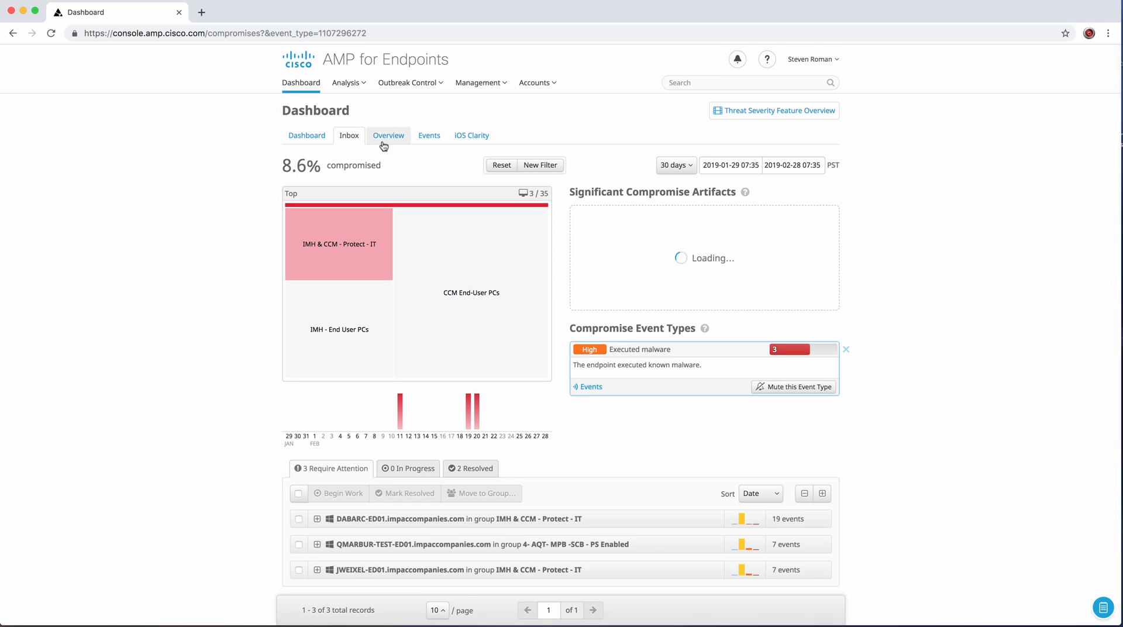
pyautogui.click(389, 136)
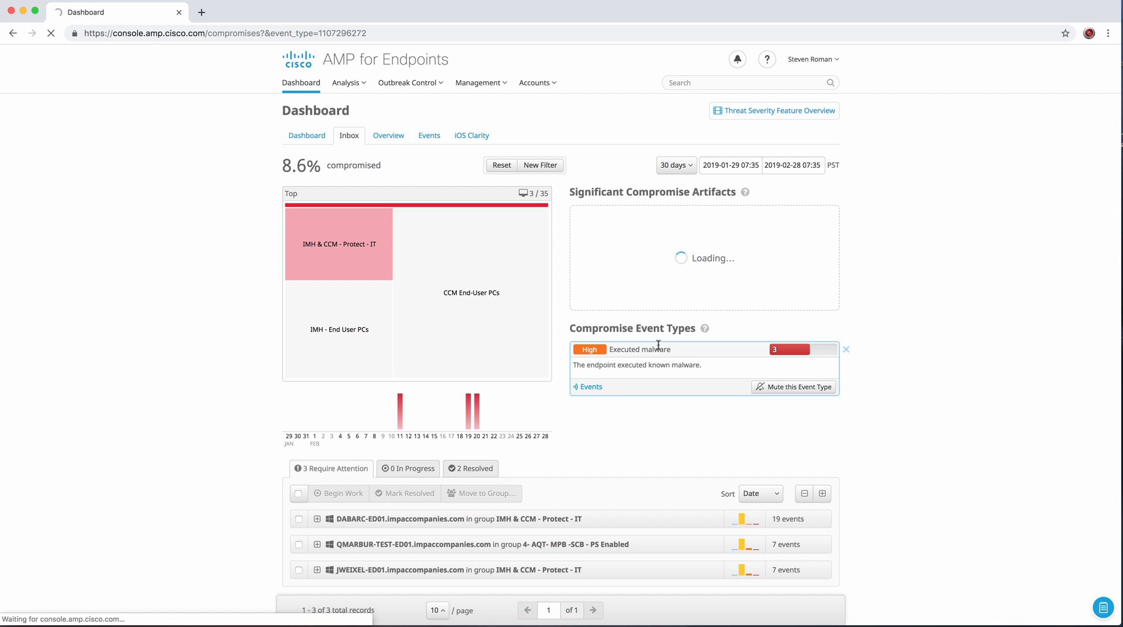
pyautogui.click(389, 135)
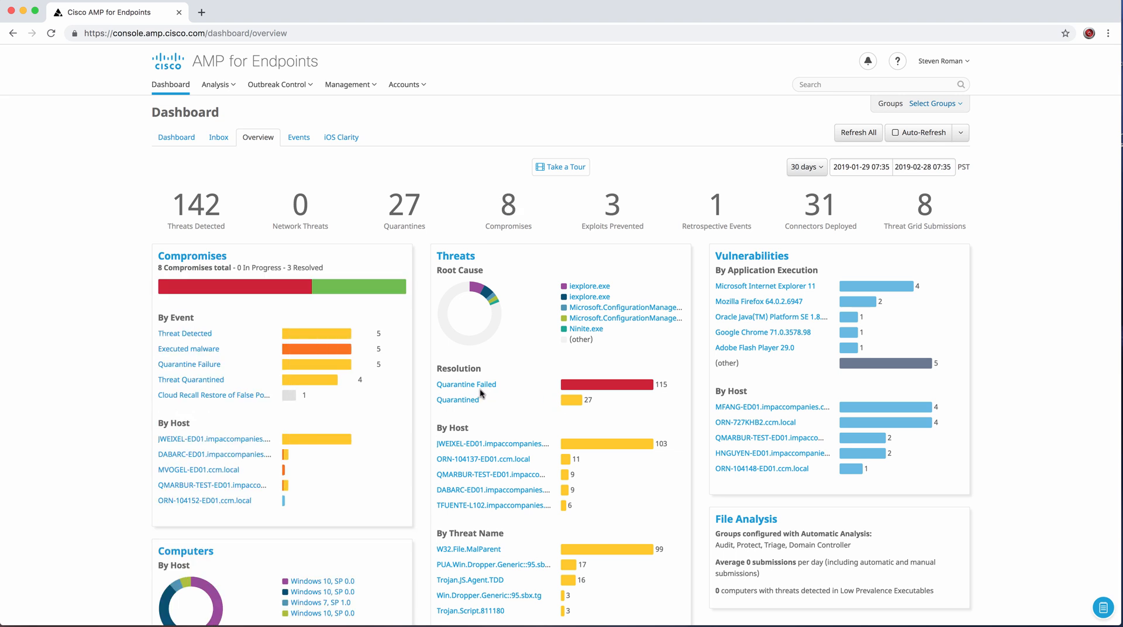
pyautogui.click(467, 384)
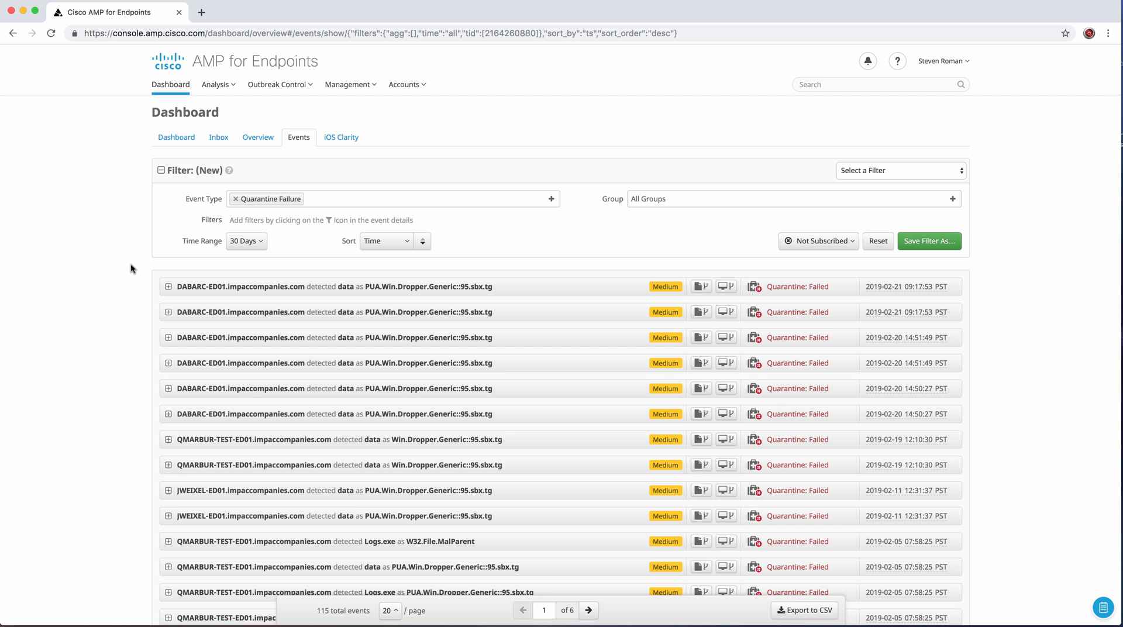
pyautogui.moveTo(140, 225)
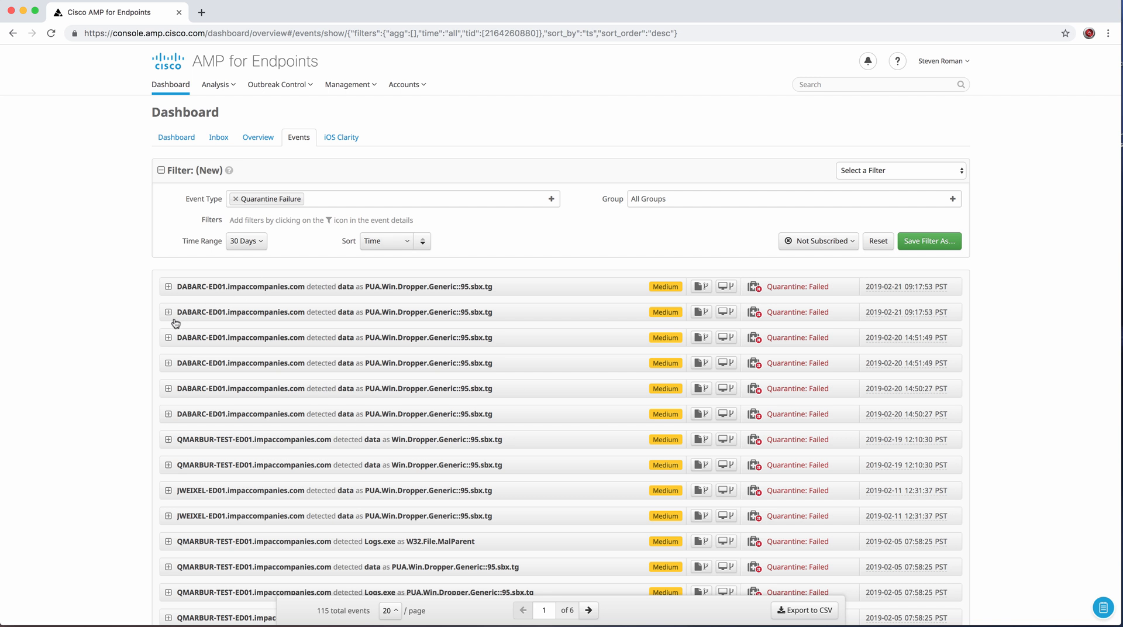
pyautogui.moveTo(171, 291)
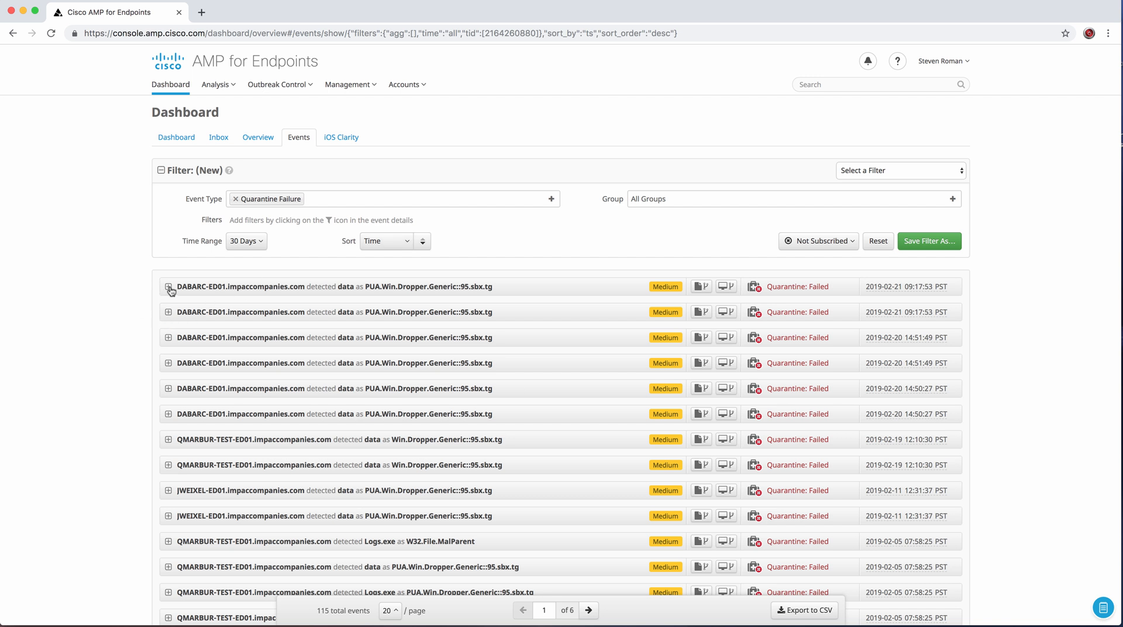
# - Expand the newest DABARC-ED01 quarantine-failure event to view its file details, then collapse it
pyautogui.click(168, 286)
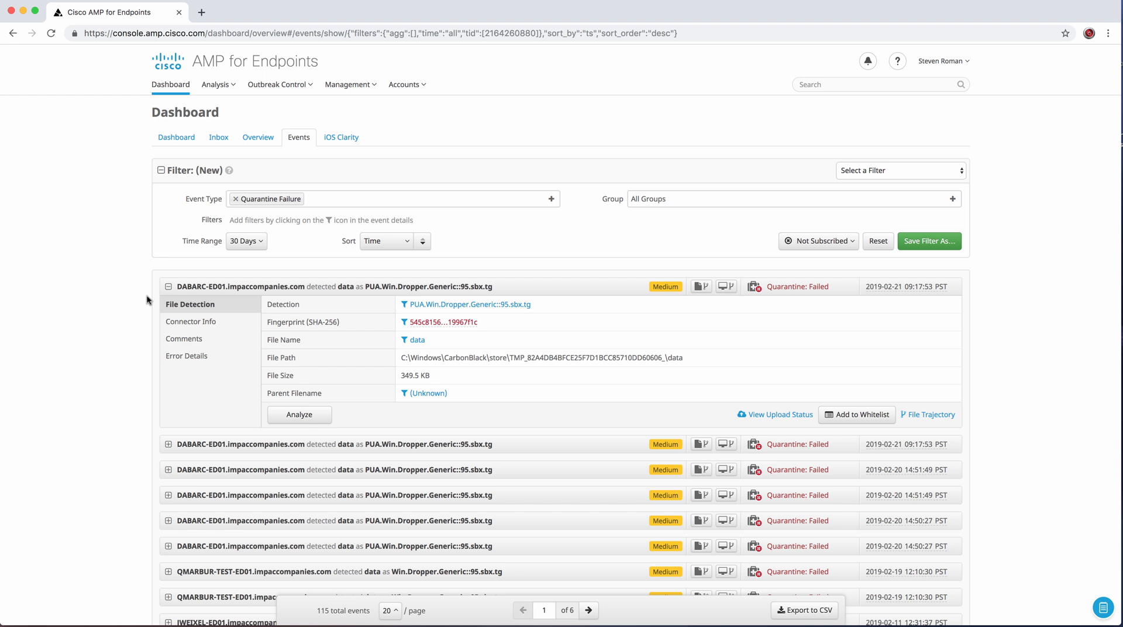
pyautogui.moveTo(481, 362)
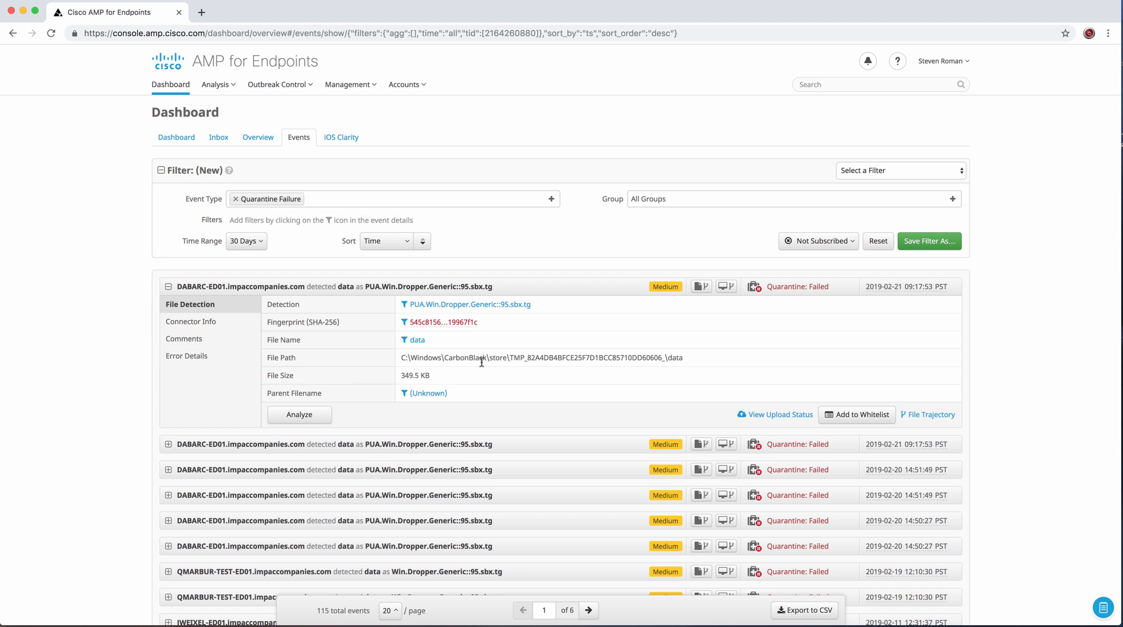
pyautogui.moveTo(567, 371)
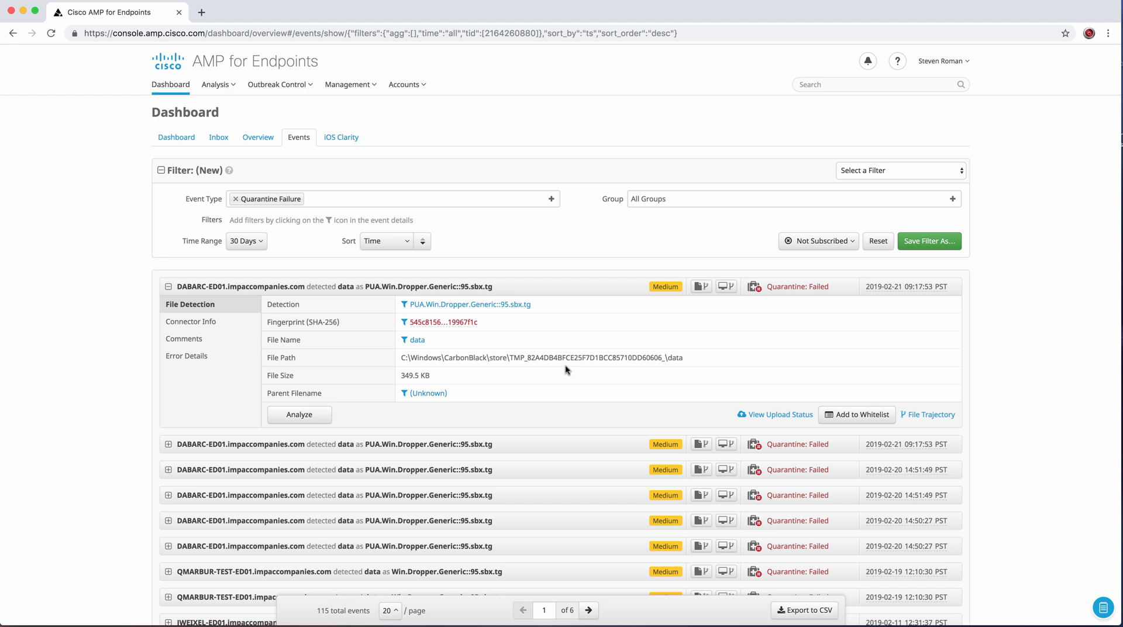
pyautogui.moveTo(535, 367)
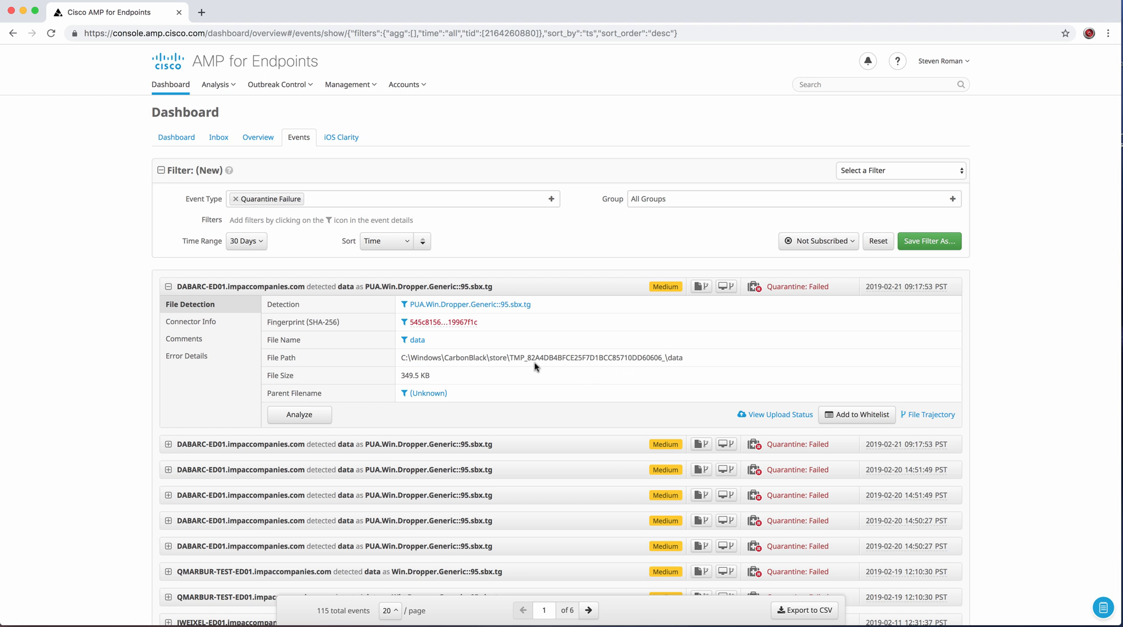
pyautogui.moveTo(482, 370)
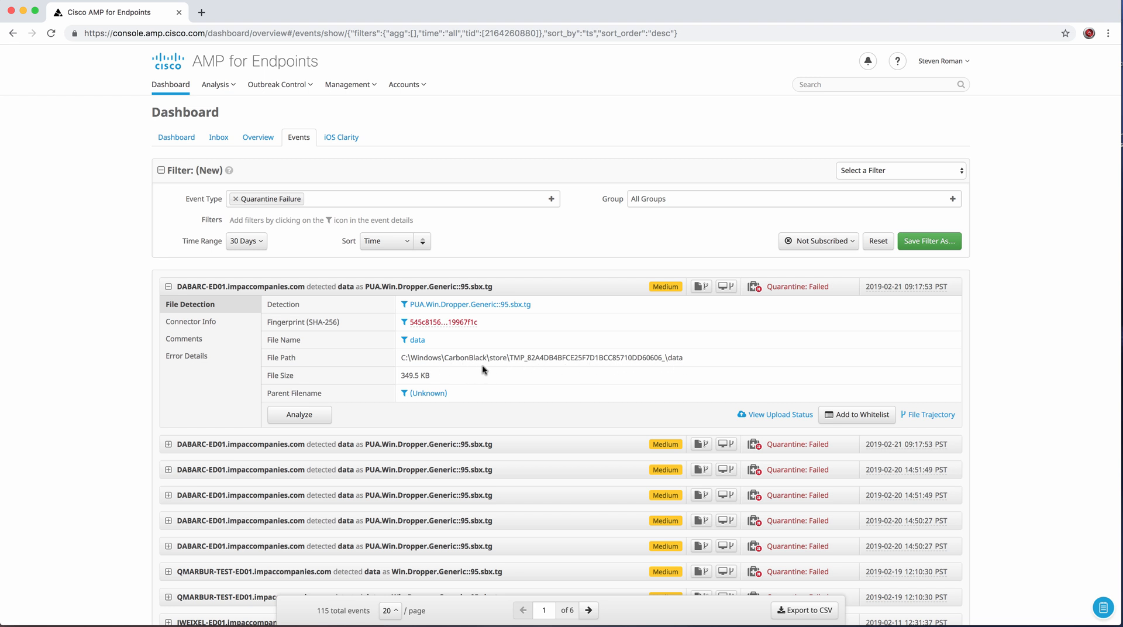
pyautogui.moveTo(143, 294)
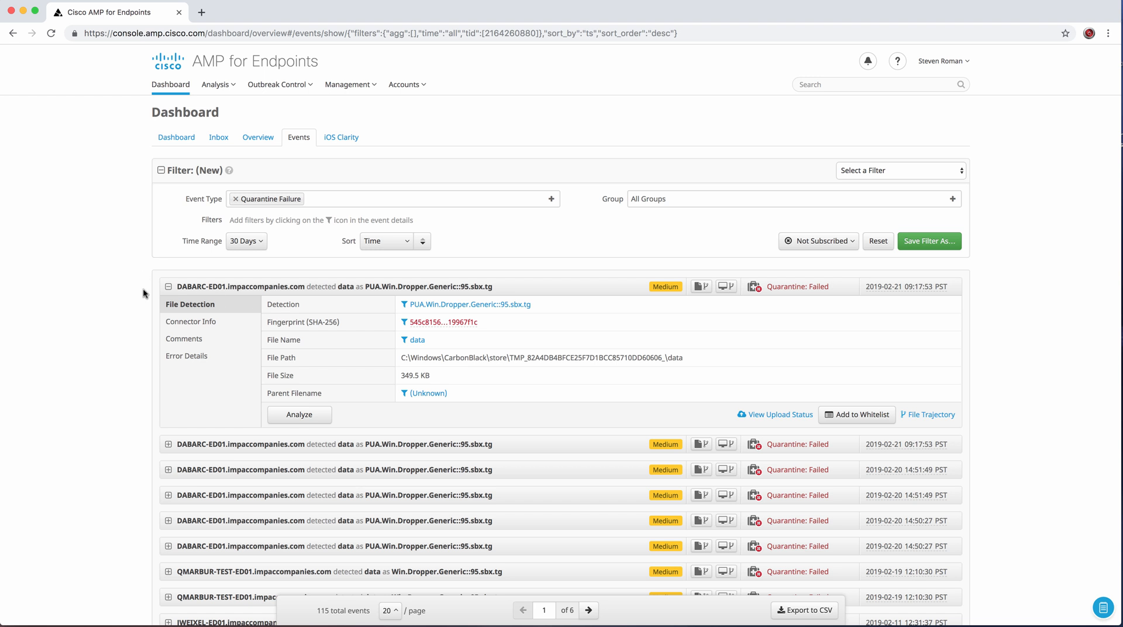
pyautogui.click(168, 287)
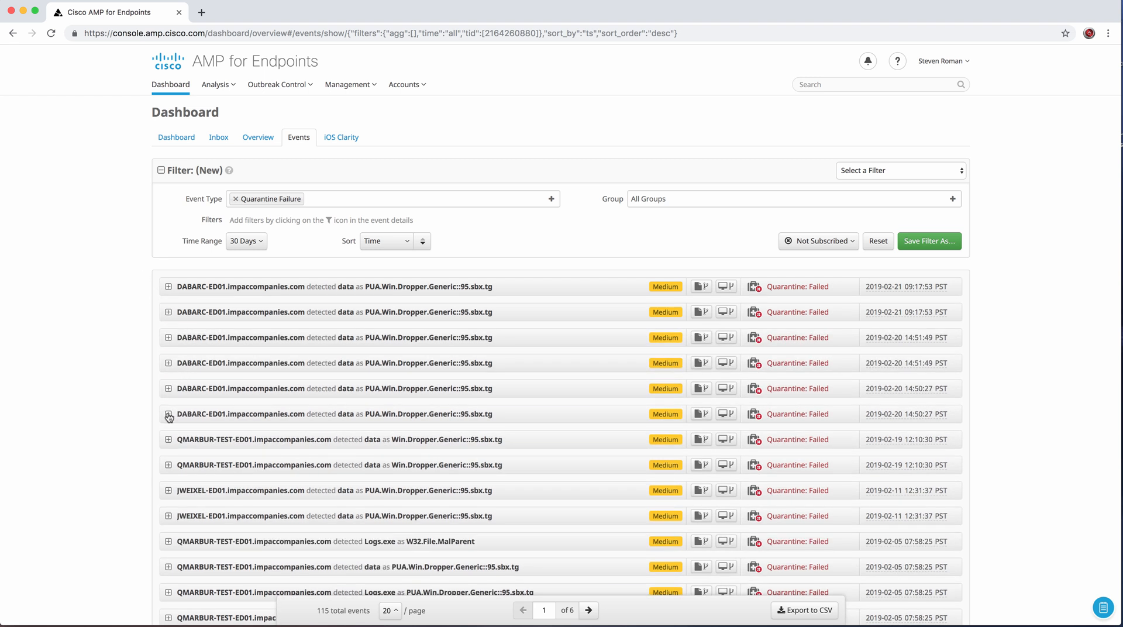
pyautogui.moveTo(158, 457)
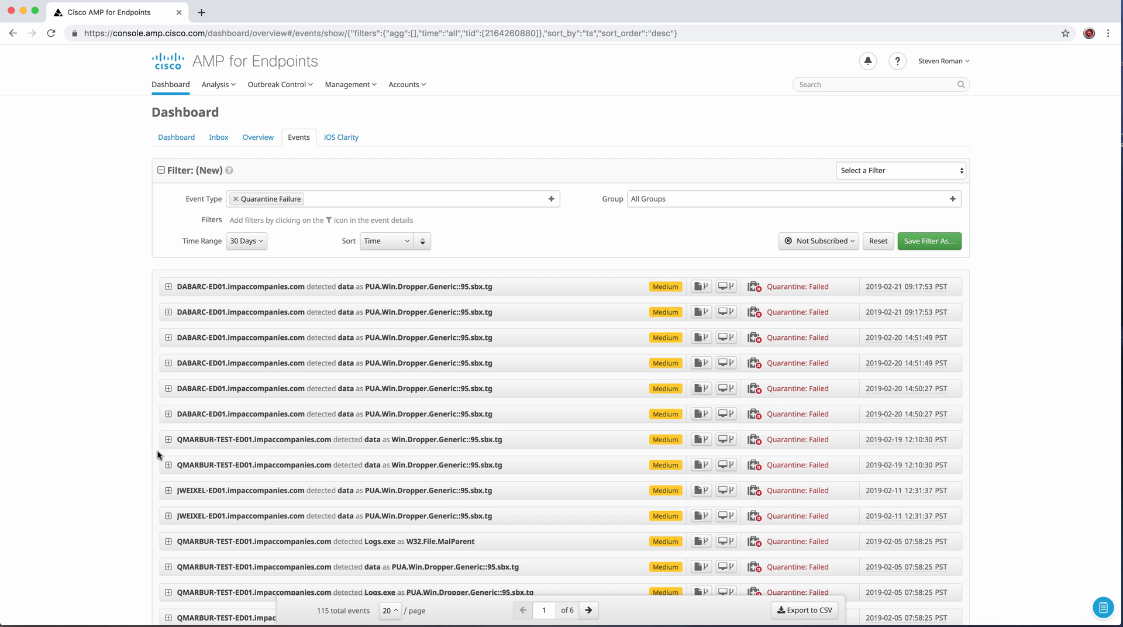
# - Expand a JWEIXEL-ED01 detection to review fingerprint and file path details, then collapse it
pyautogui.click(167, 490)
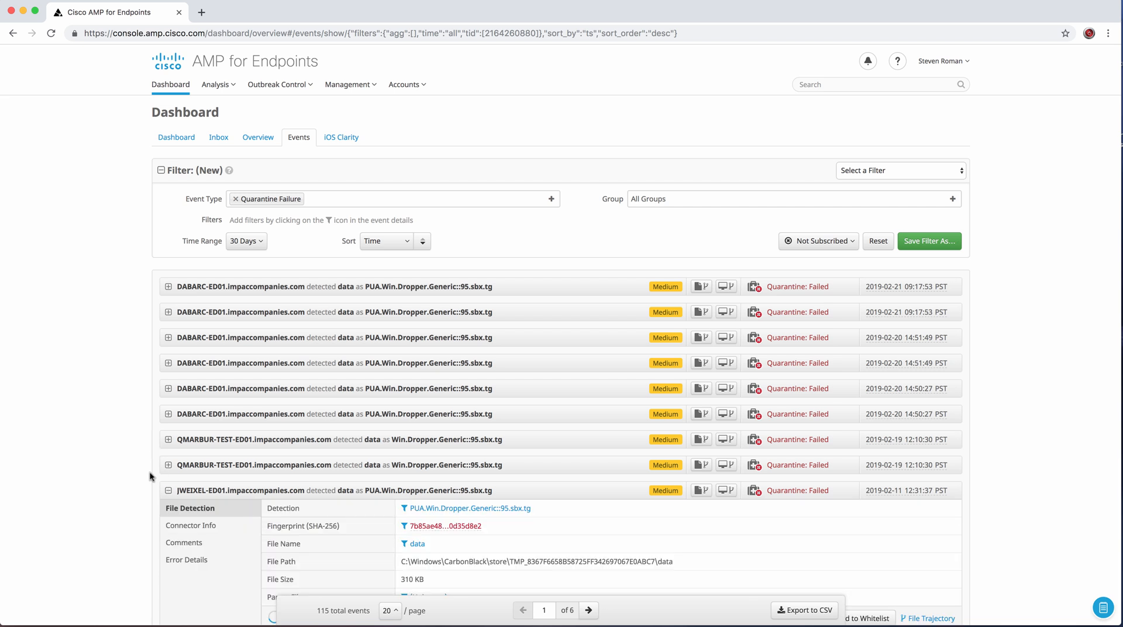
pyautogui.scroll(-3)
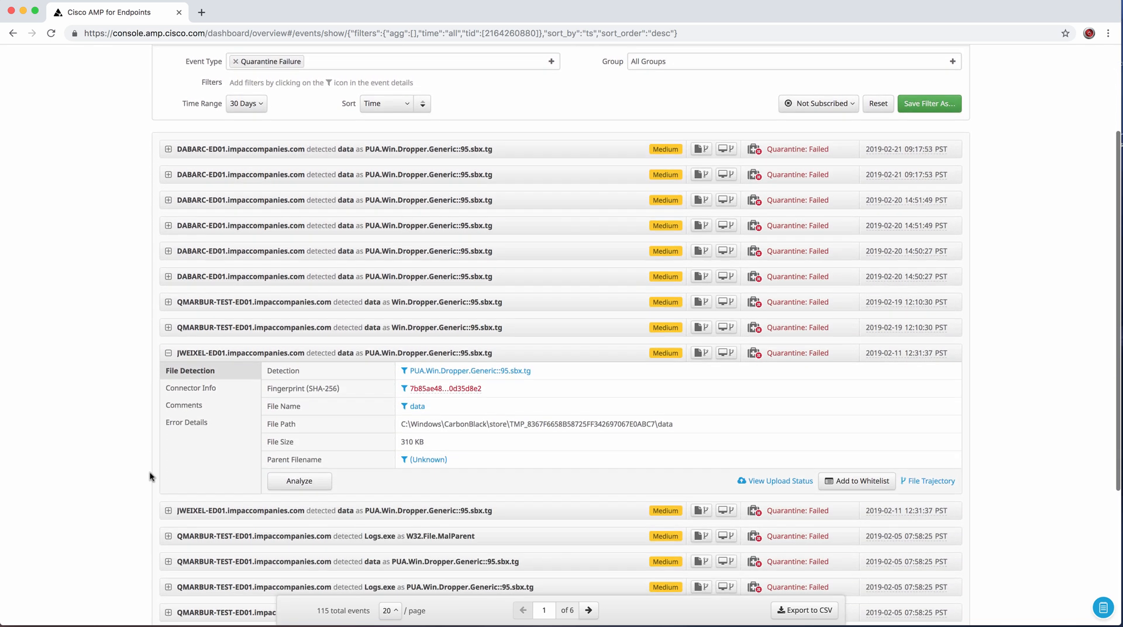
pyautogui.scroll(-3)
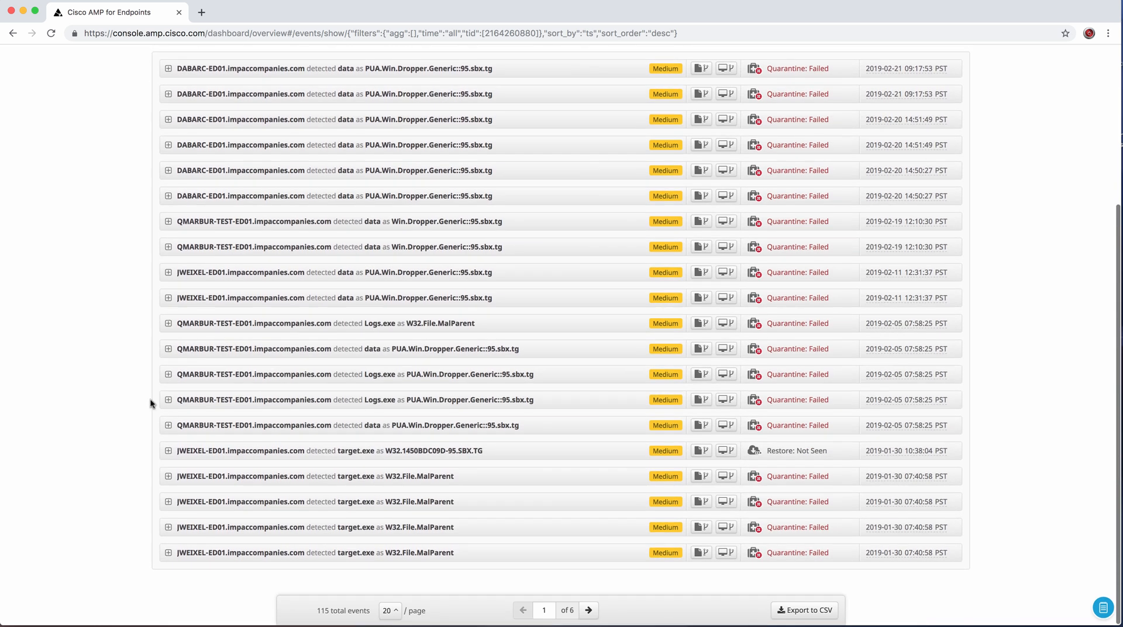
pyautogui.click(168, 425)
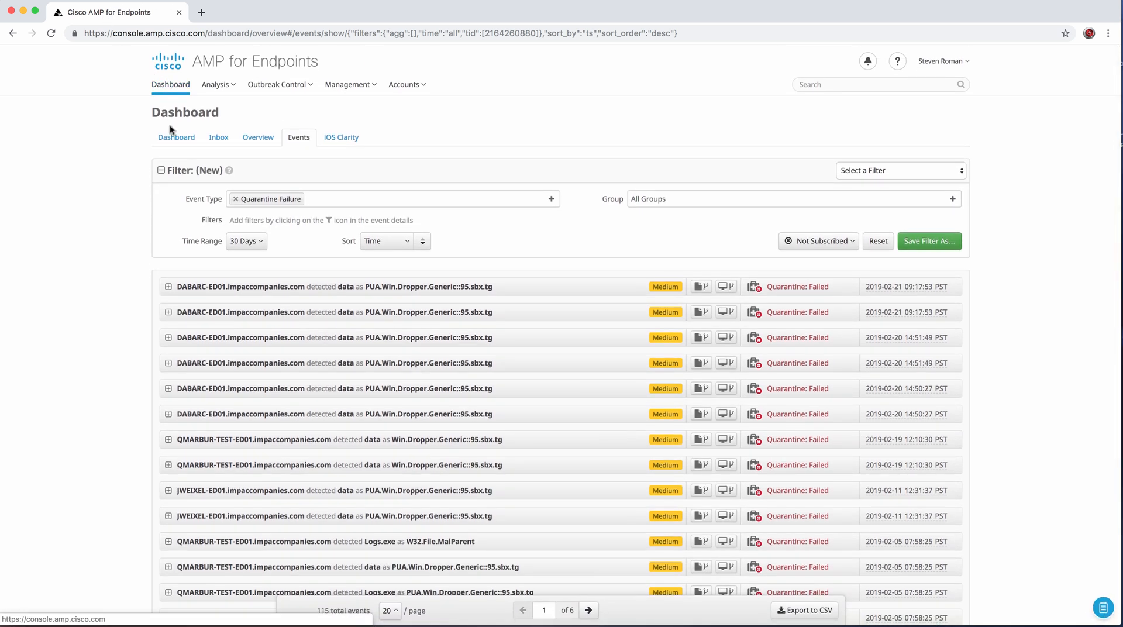
# - Return to the main Dashboard summary showing 14.3% compromised with quarantine and compromise breakdowns
pyautogui.click(177, 137)
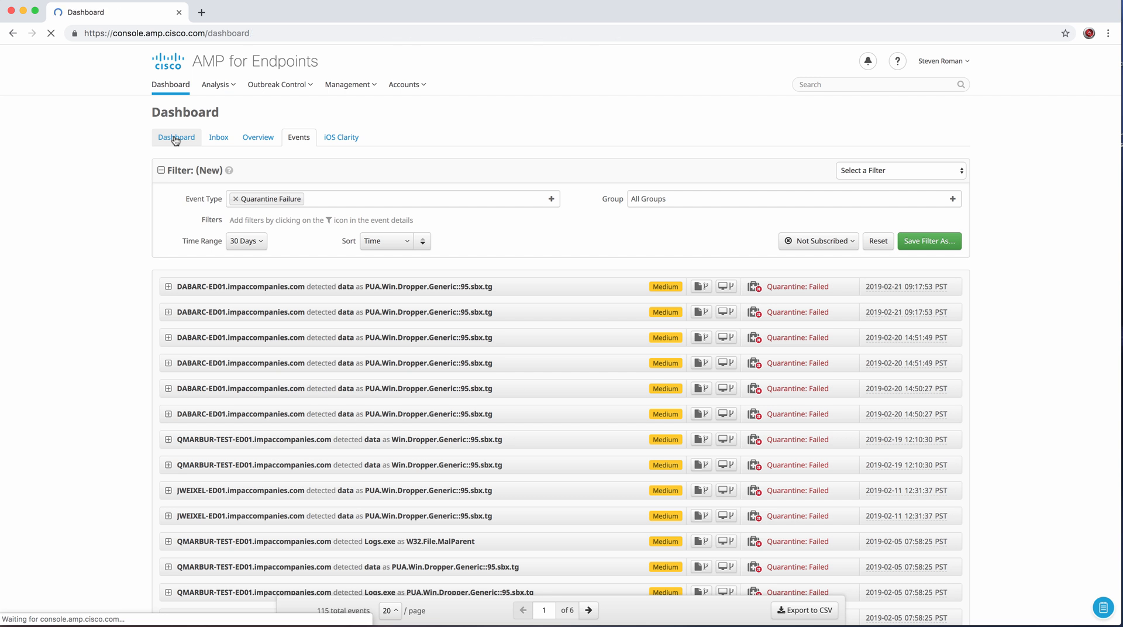
pyautogui.click(175, 137)
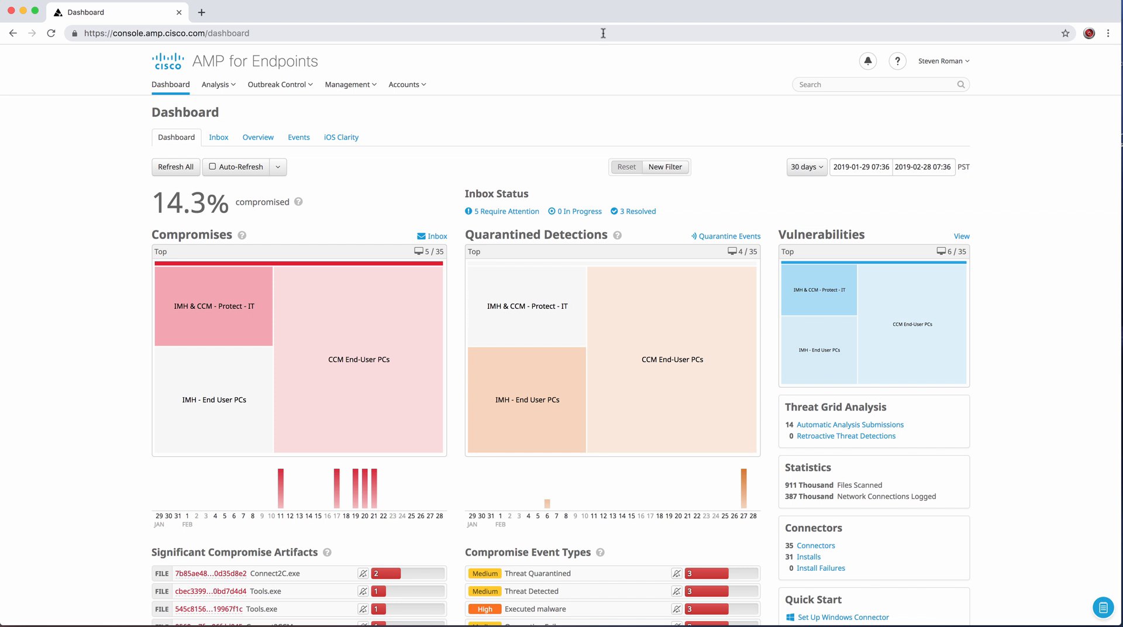
pyautogui.scroll(-3)
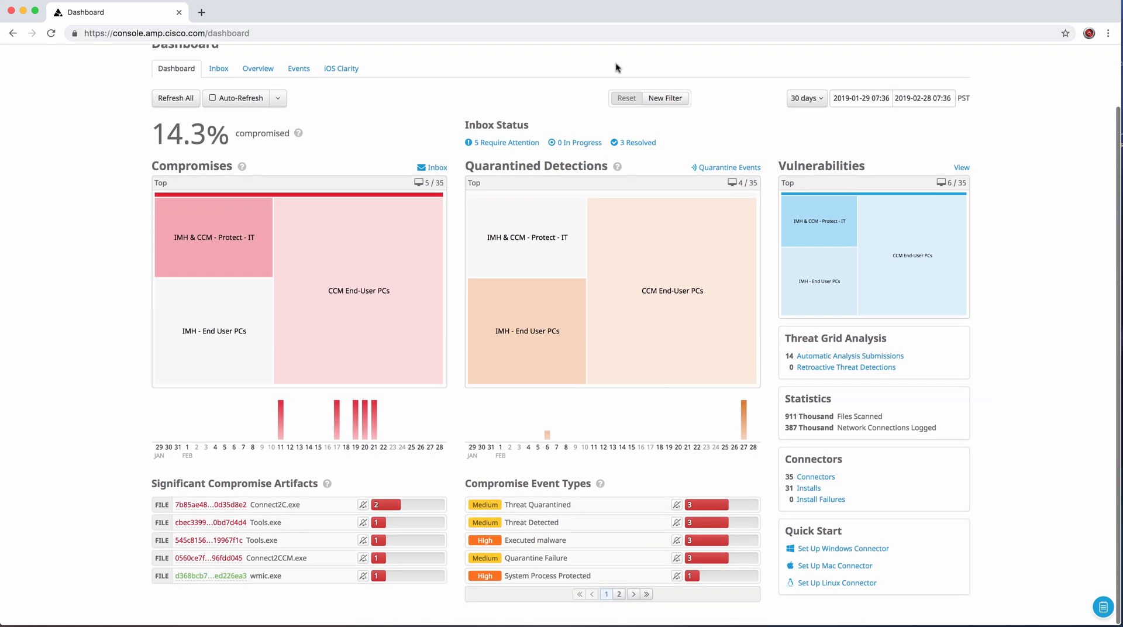